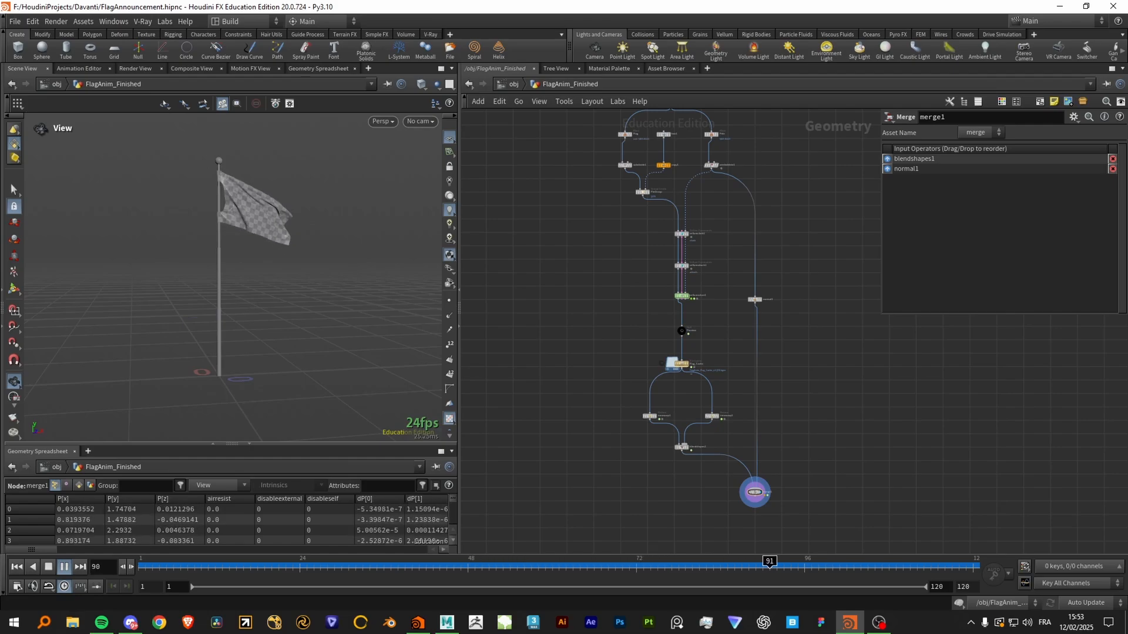
Move from the FlagAnim_Finished network to /obj/FlagAnim_Tutorial in the Network View
left_click(264, 561)
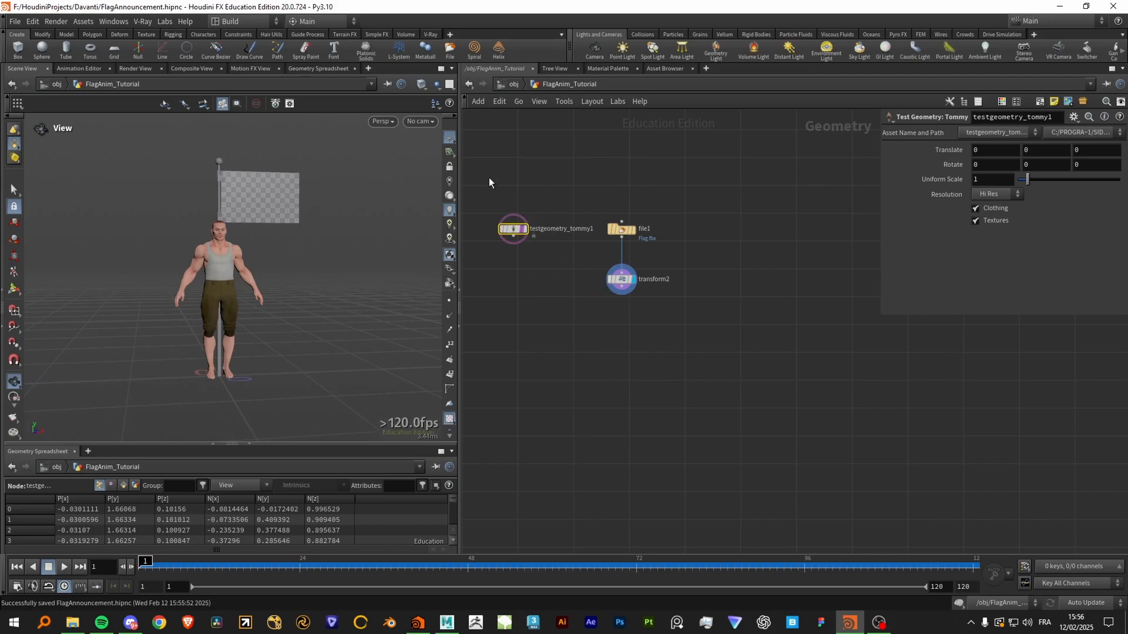
Display transform2's flag and pole (Uniform Scale 0.04) instead of the test character
left_click(621, 229)
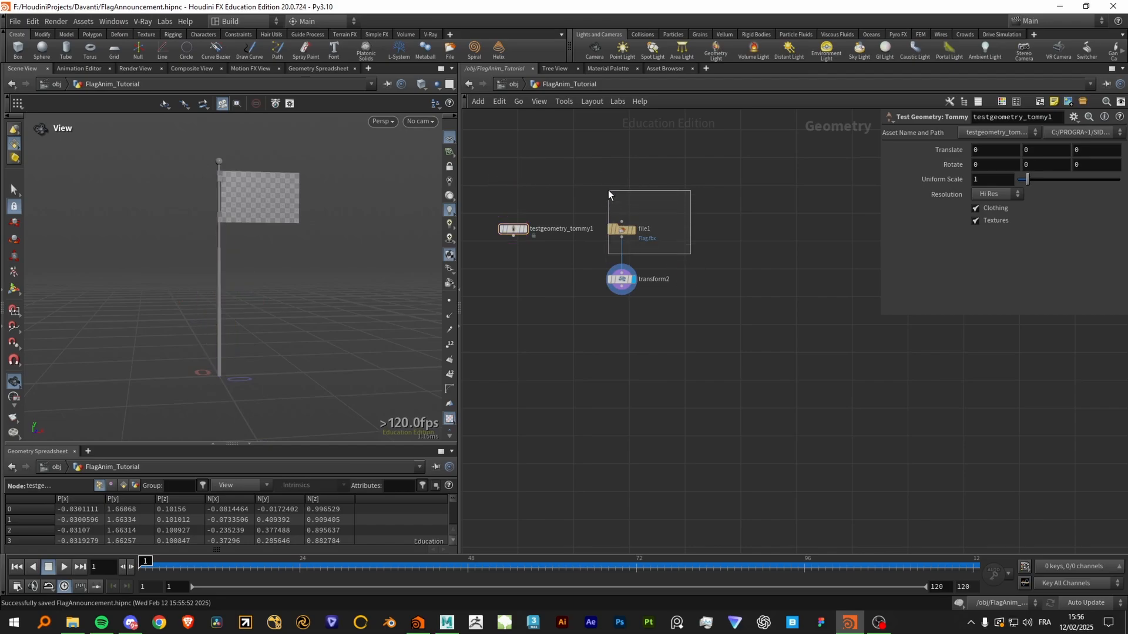
left_click(620, 228)
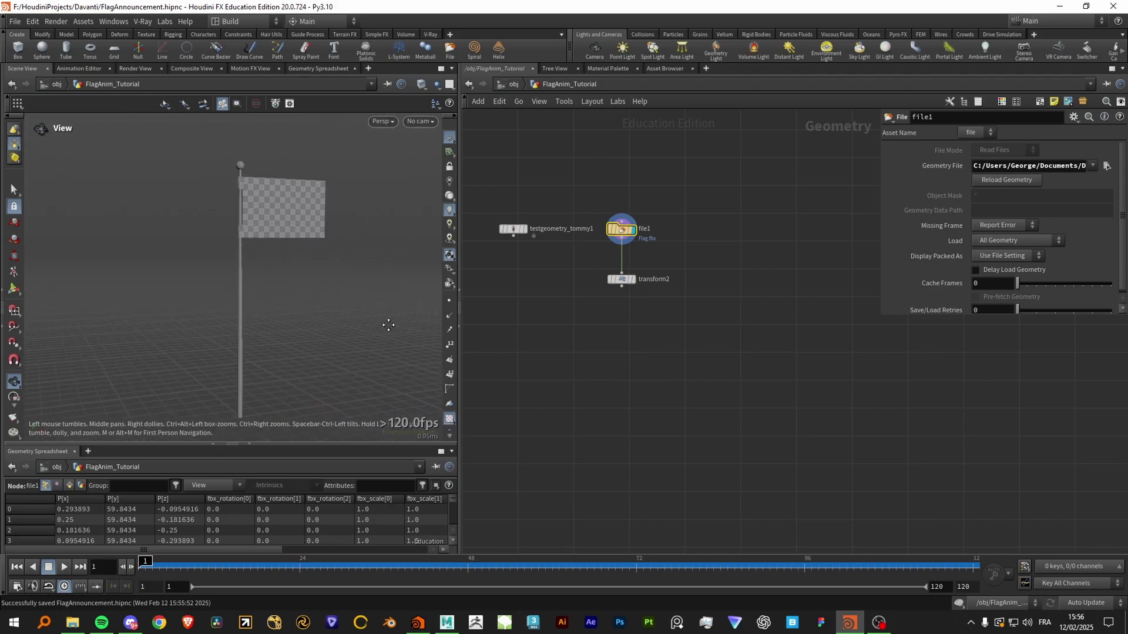
left_click(620, 279)
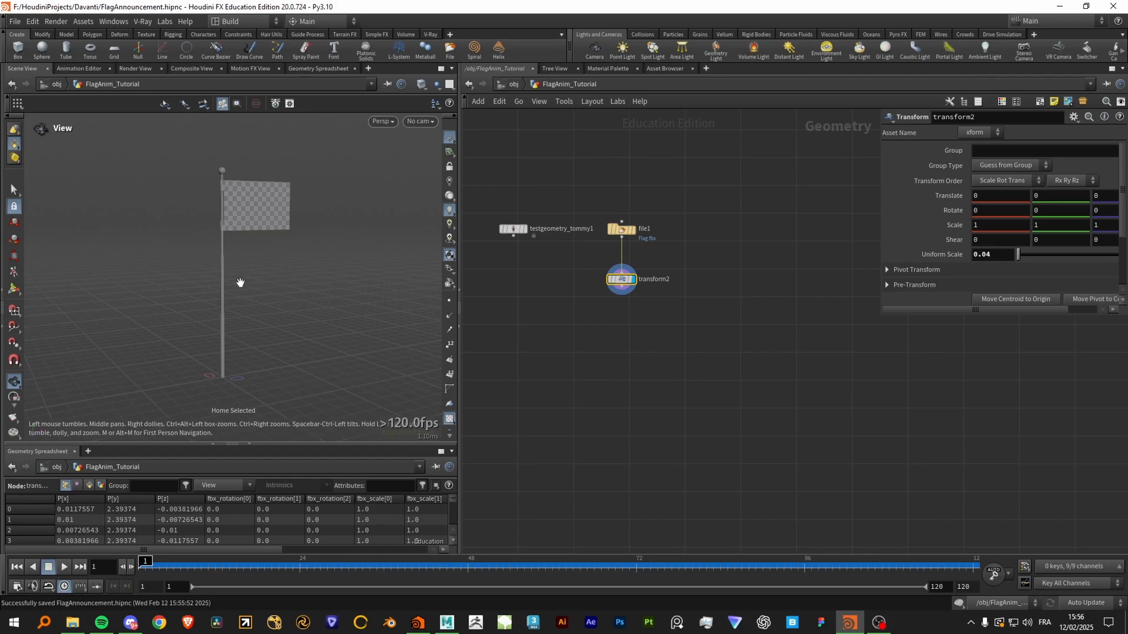
mouse_move(318, 273)
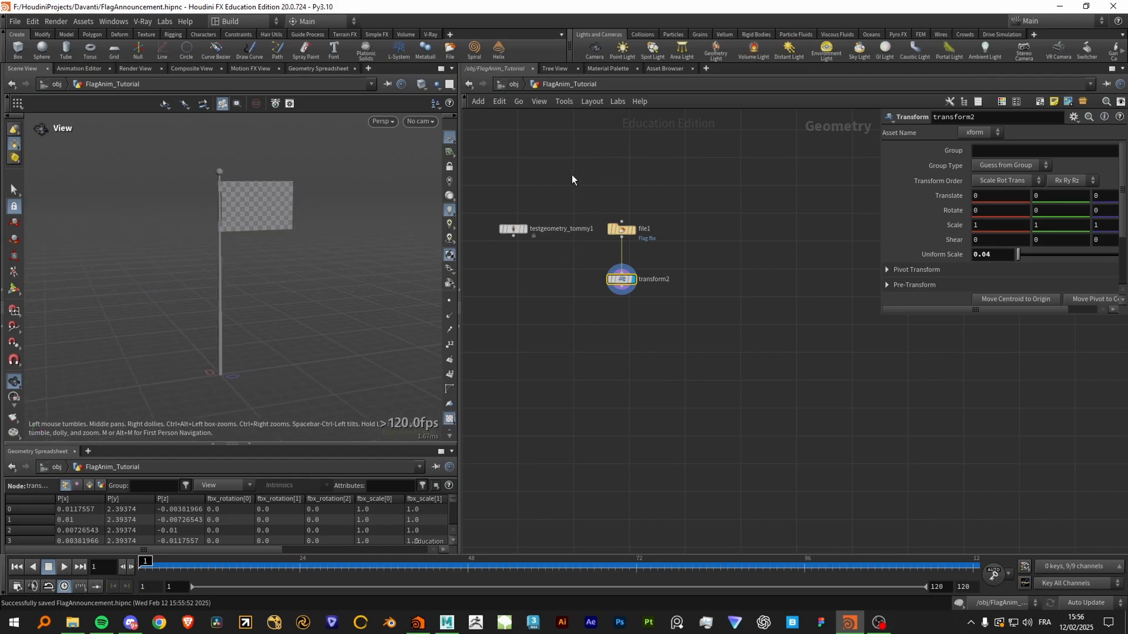
mouse_move(788, 289)
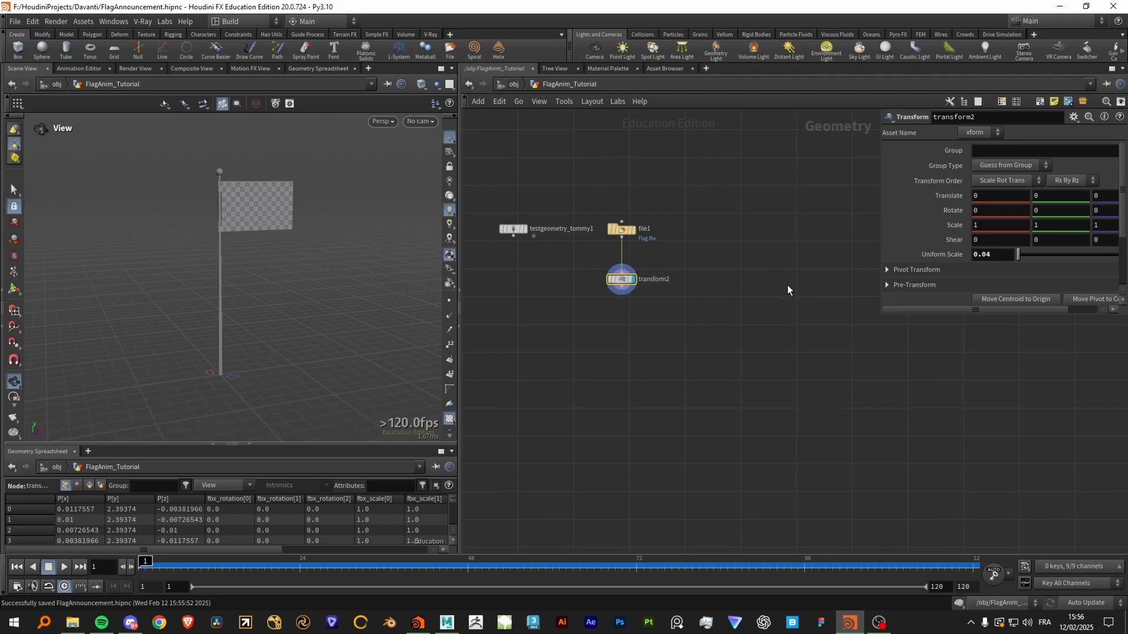
left_click(513, 228)
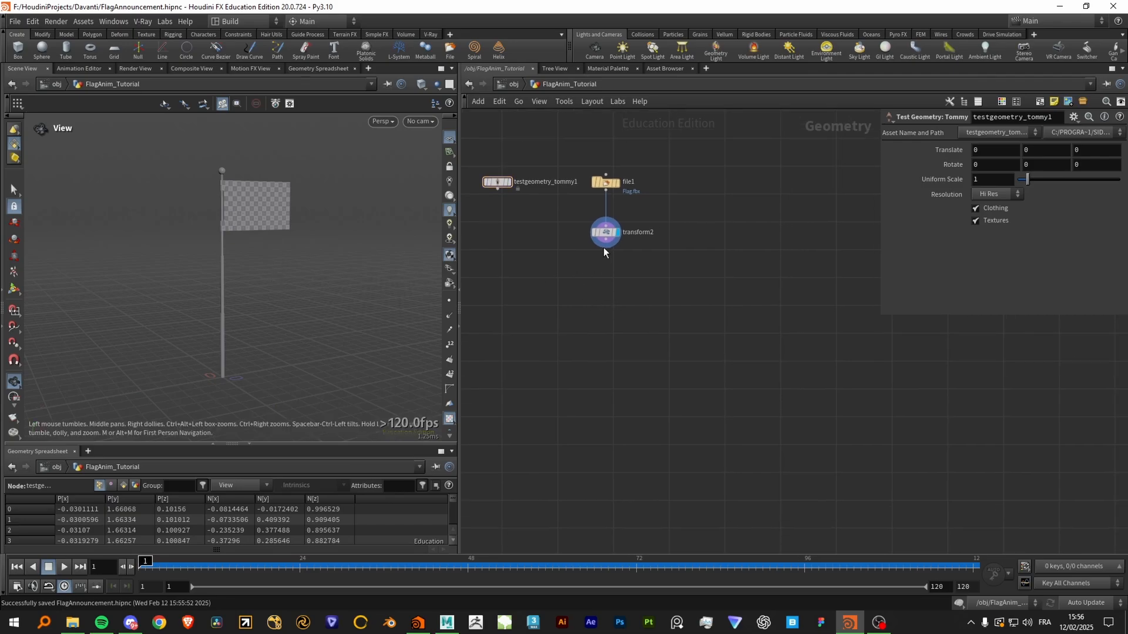
key("Tab")
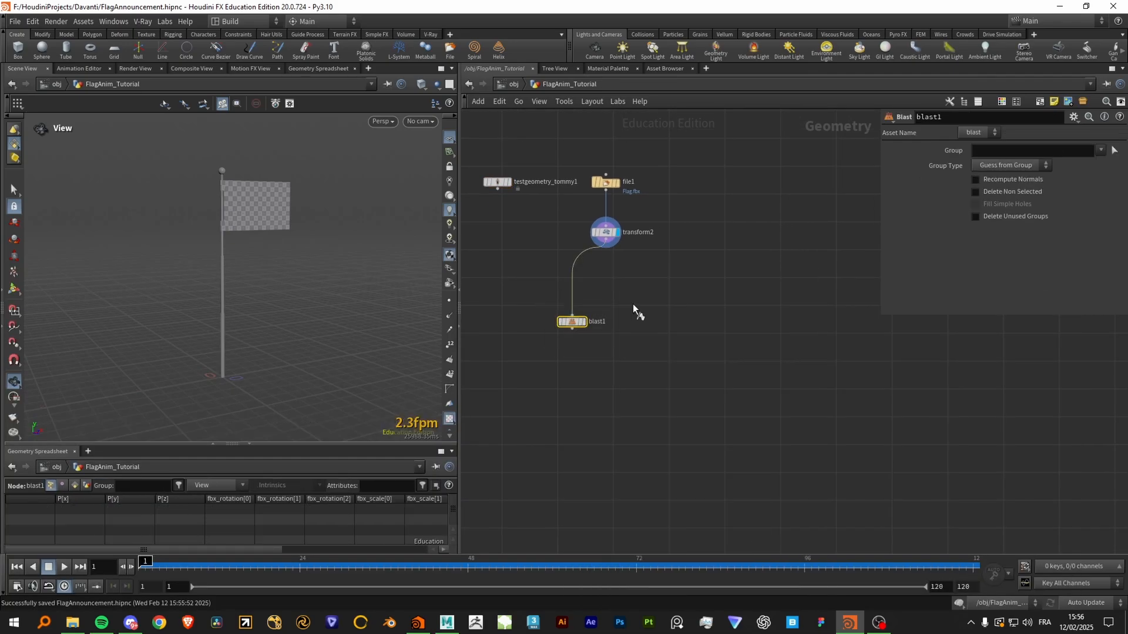
Add a Blast on primitives 540-4123 with Delete Non Selected to keep only the flag
left_click(572, 321)
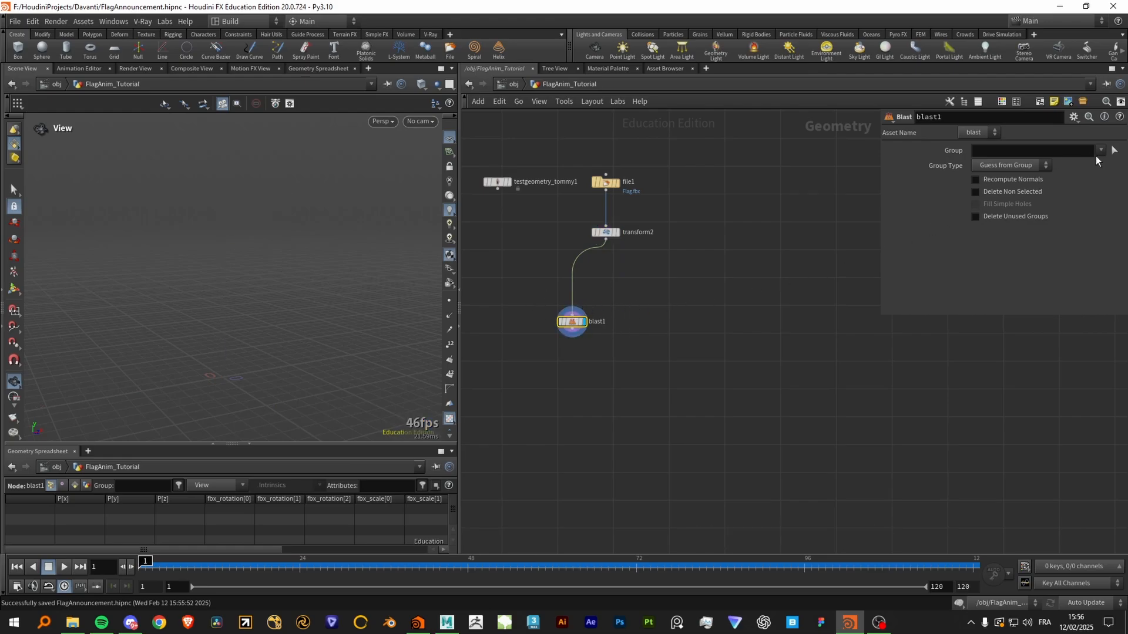
left_click(1112, 151)
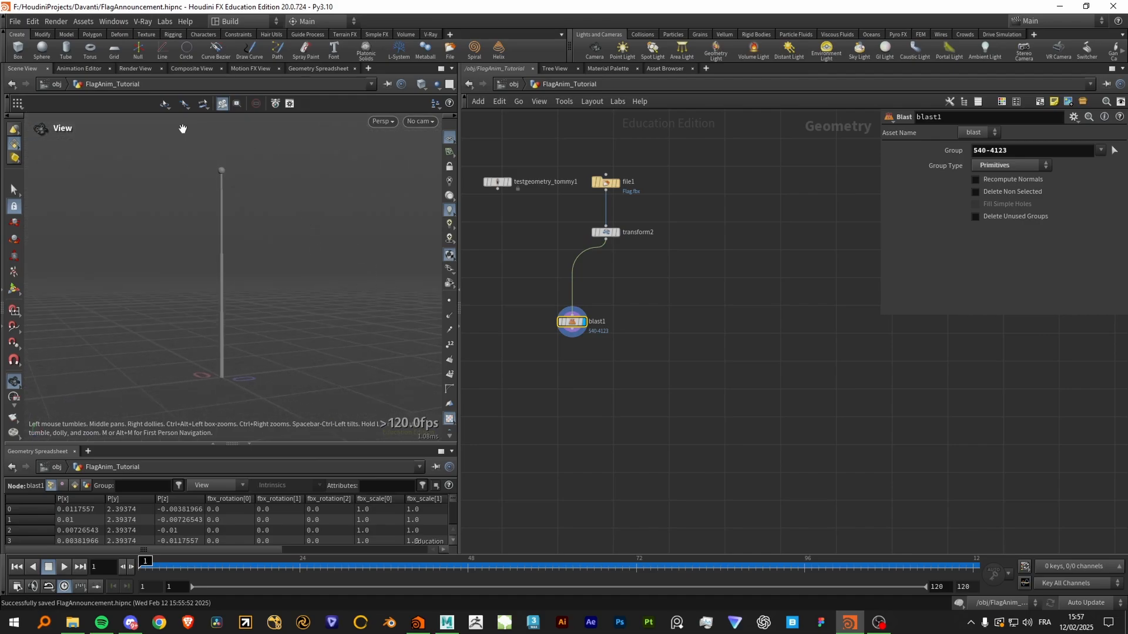
mouse_move(572, 321)
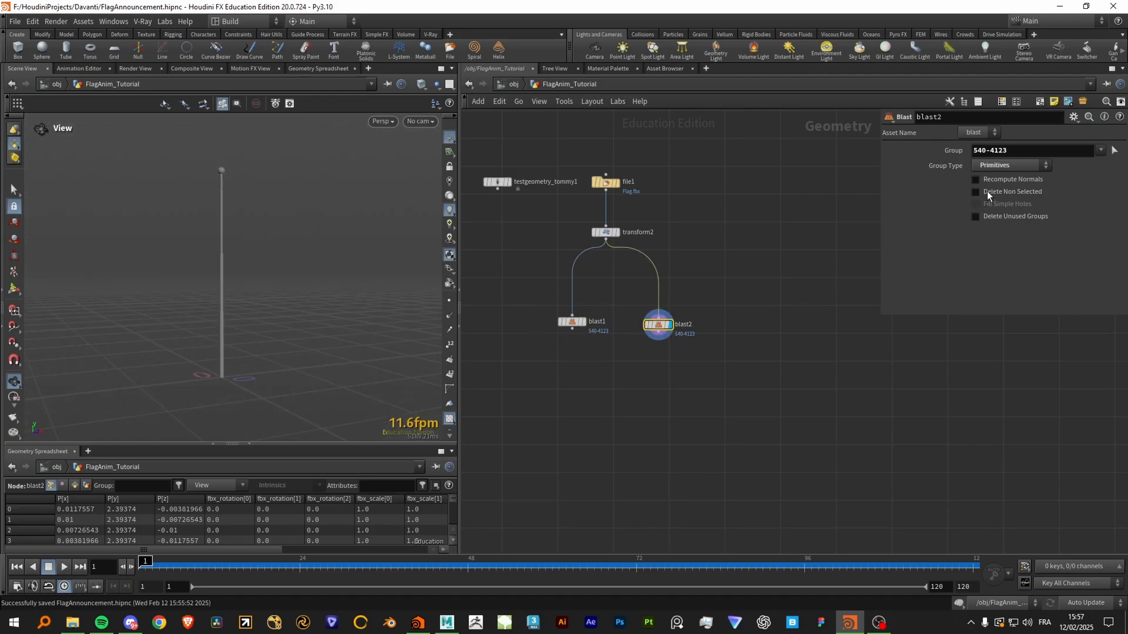
left_click(975, 191)
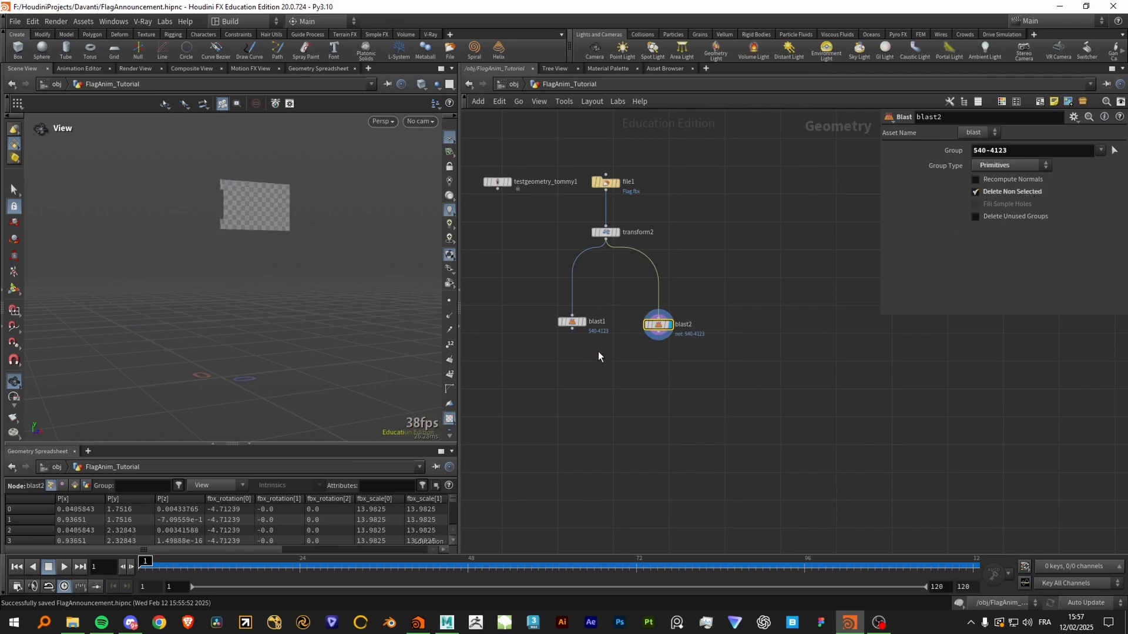
Rename the two blast branches Flag and Pole and display the Pole branch
left_click(572, 321)
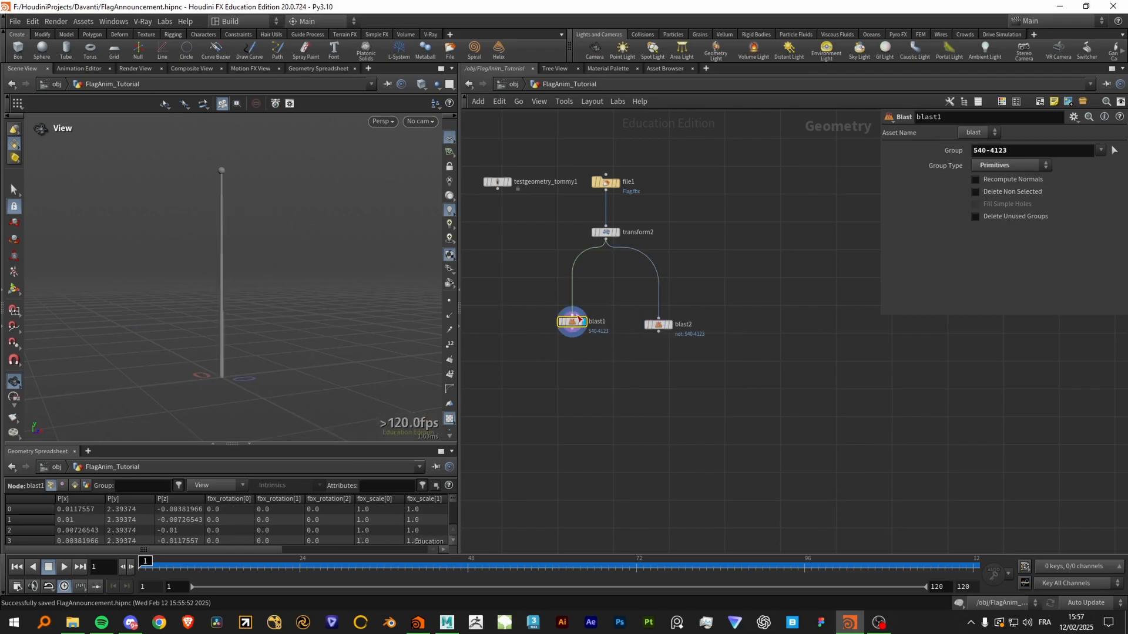
double_click(656, 325)
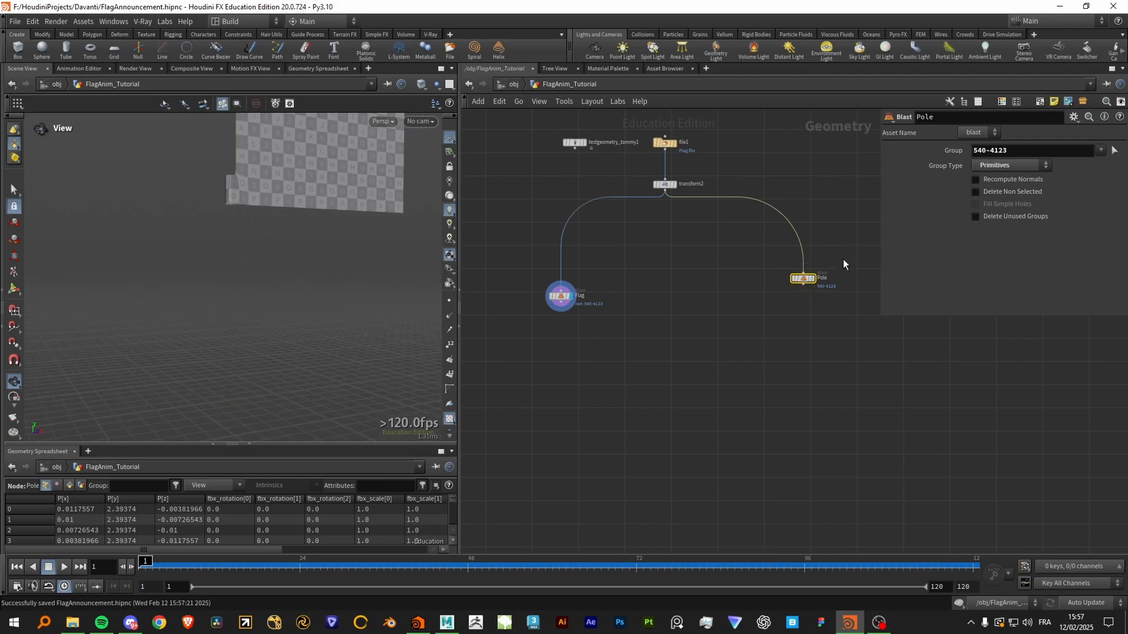
left_click(802, 278)
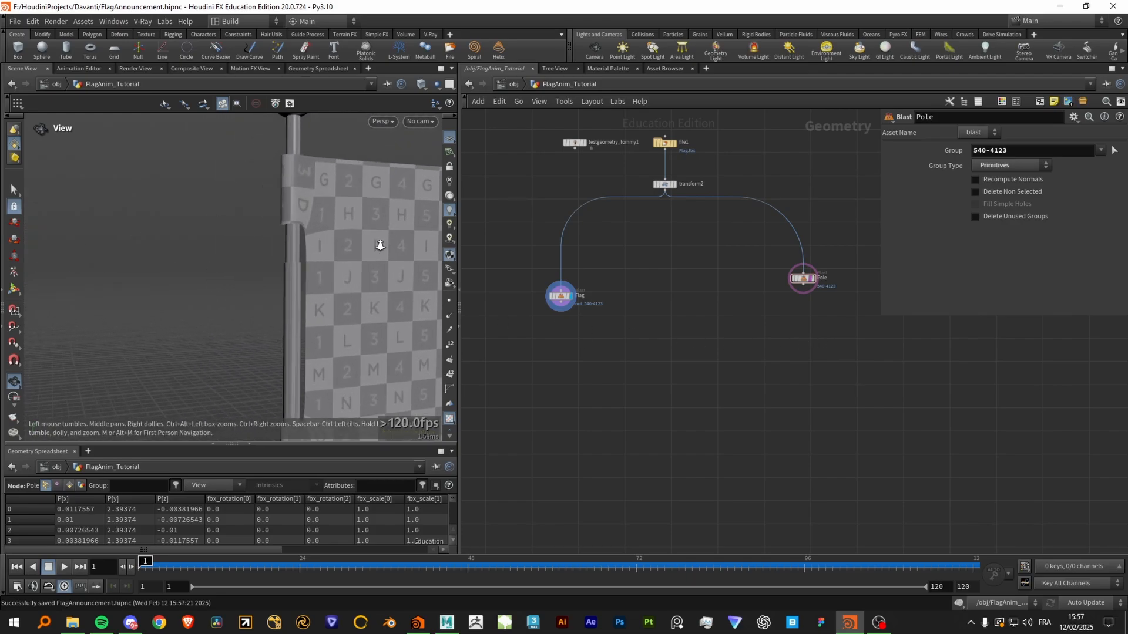
left_click(802, 277)
type("attribute")
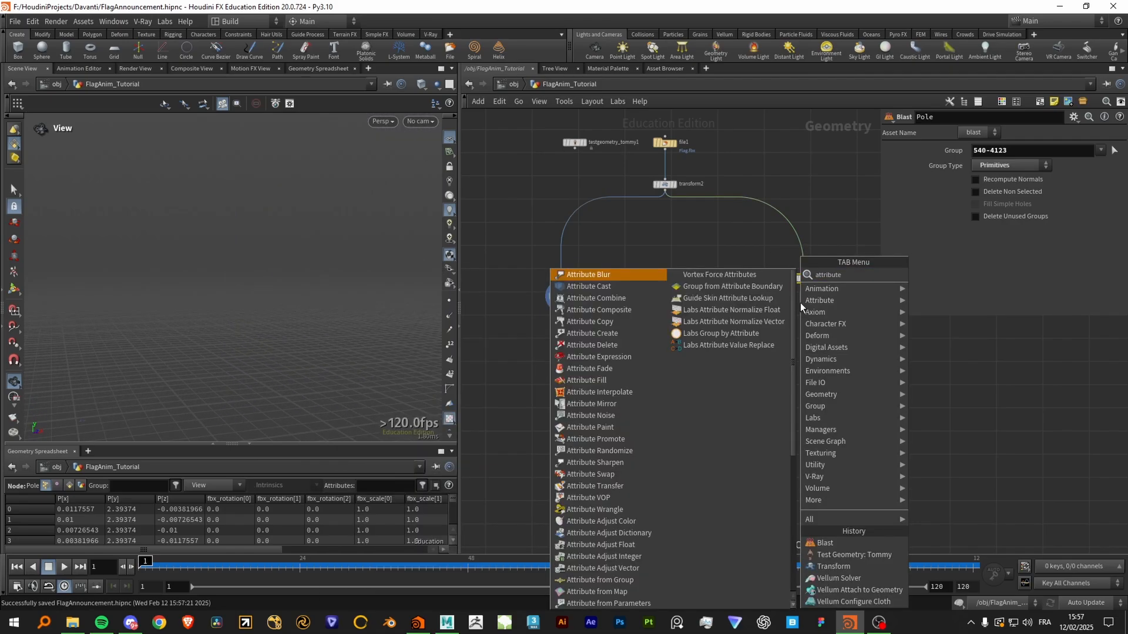
Place an Attribute Delete SOP under the Pole blast node
left_click(592, 345)
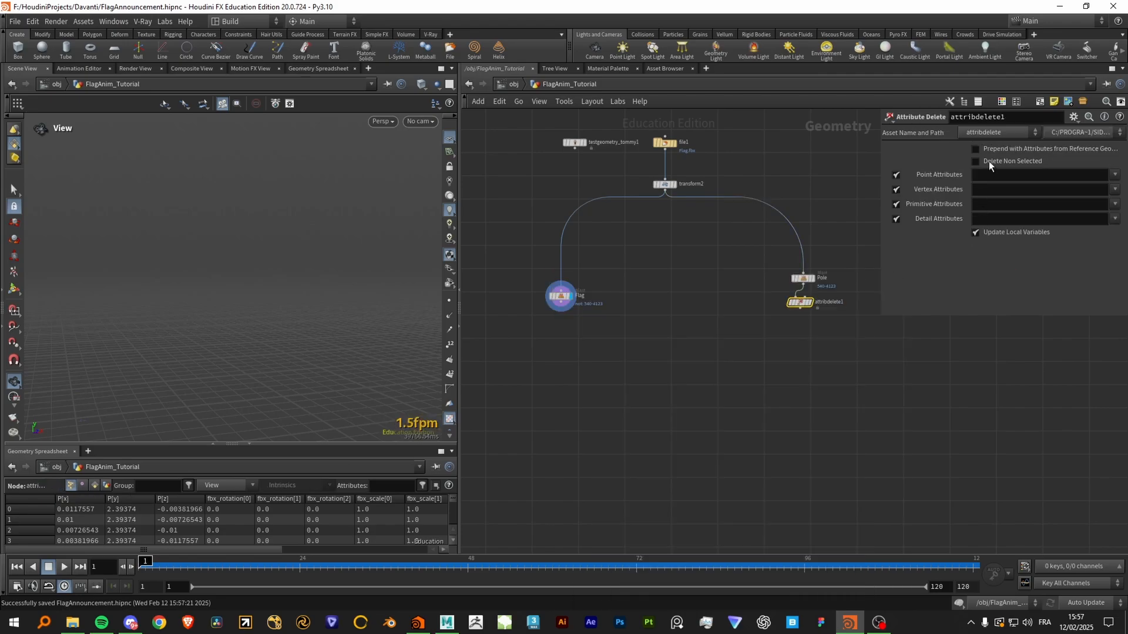
left_click(976, 161)
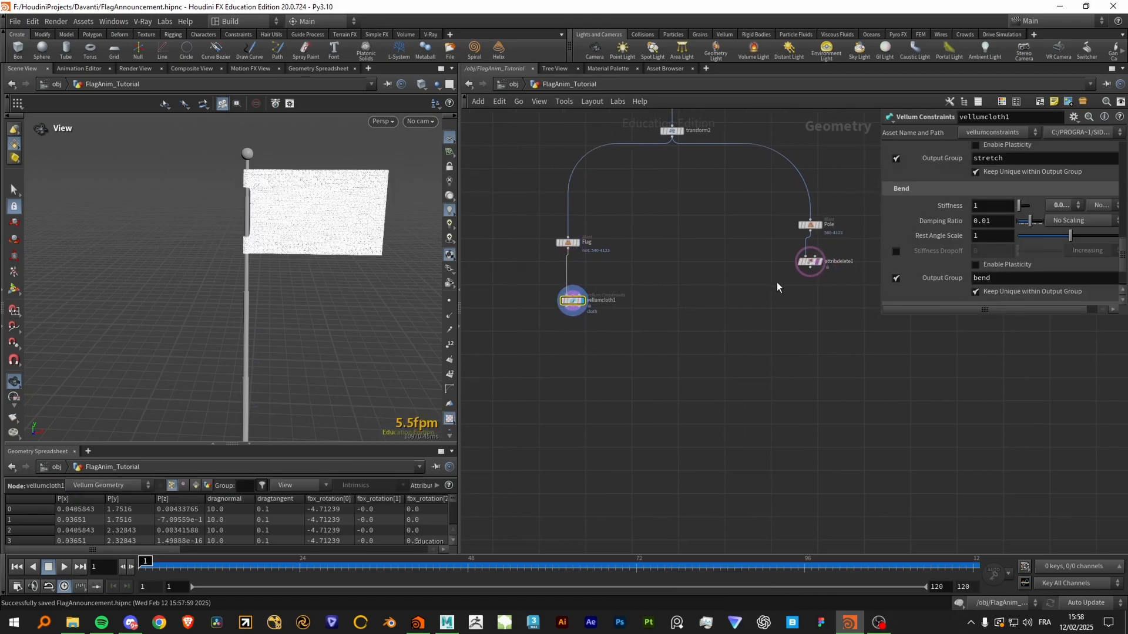
Add a Vellum Solver after the cloth, play it, and enable Delete Non Selected on attribdelete1
left_click(807, 261)
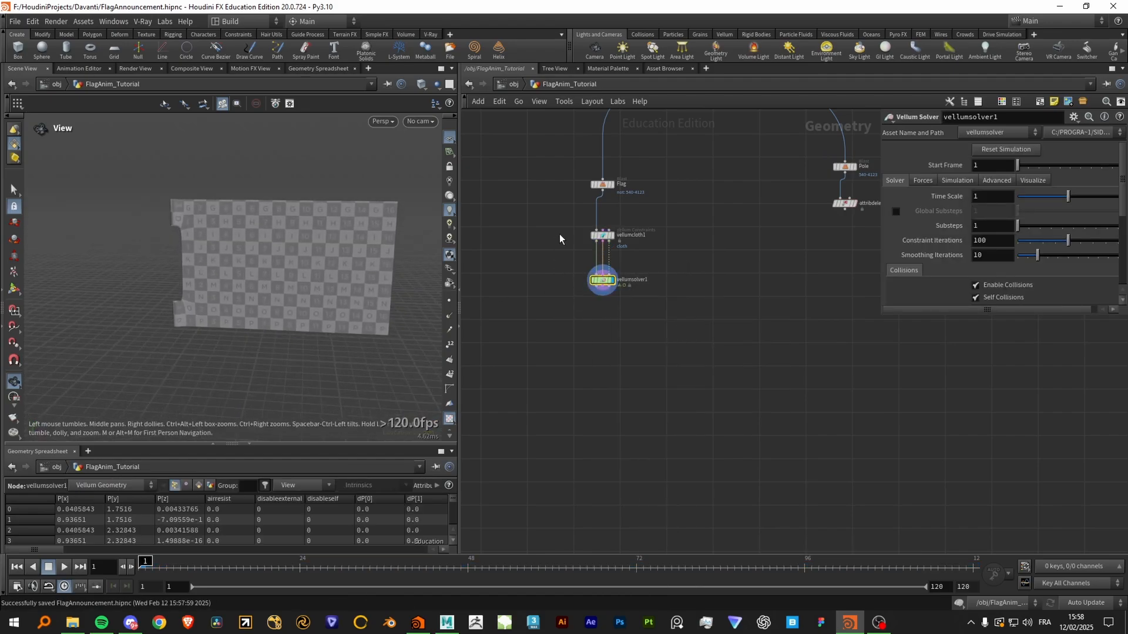
left_click(603, 234)
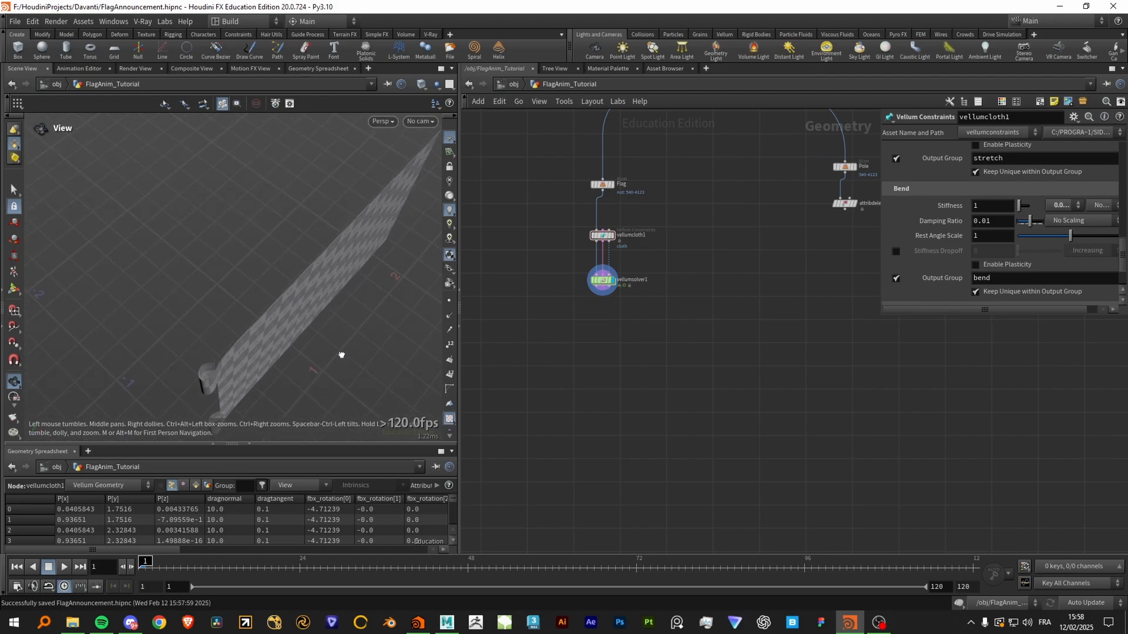
left_click(603, 279)
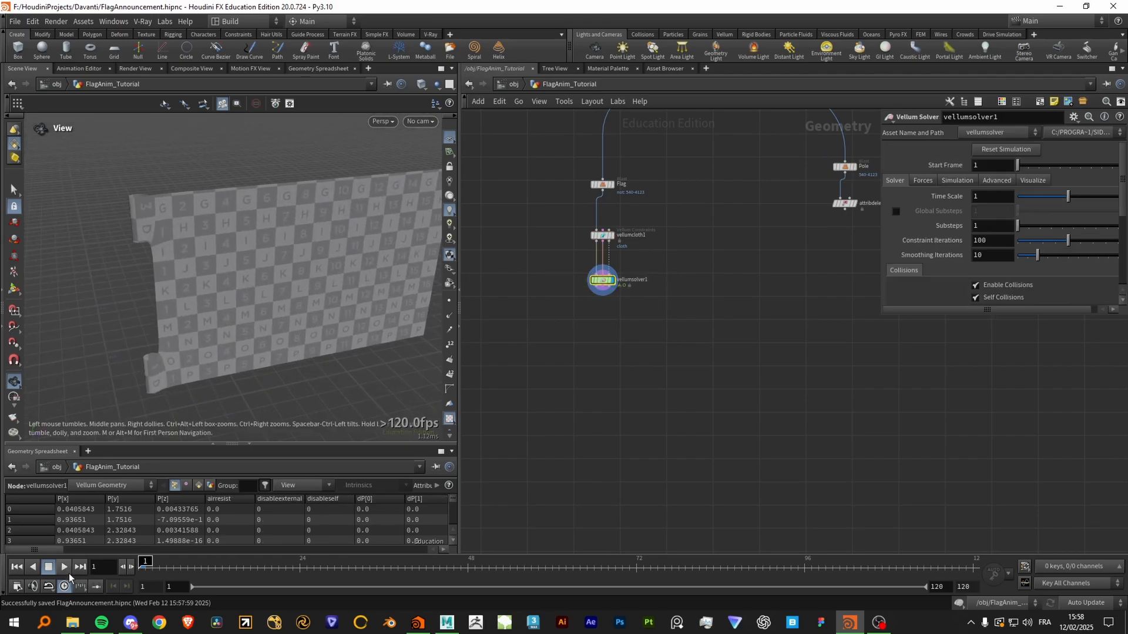
left_click(64, 567)
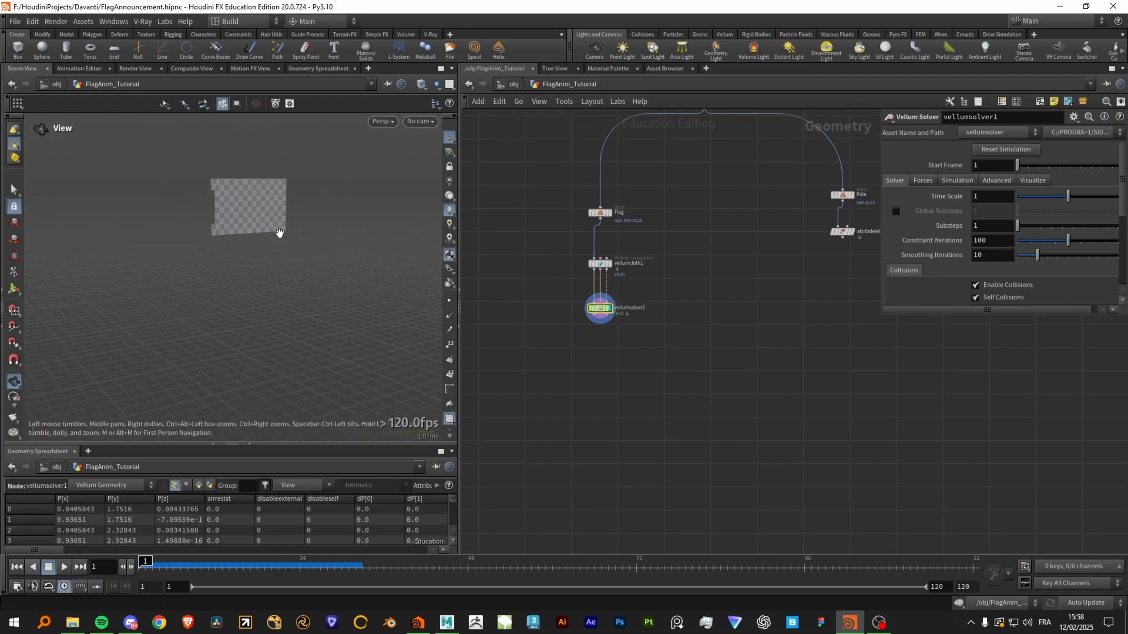
mouse_move(366, 220)
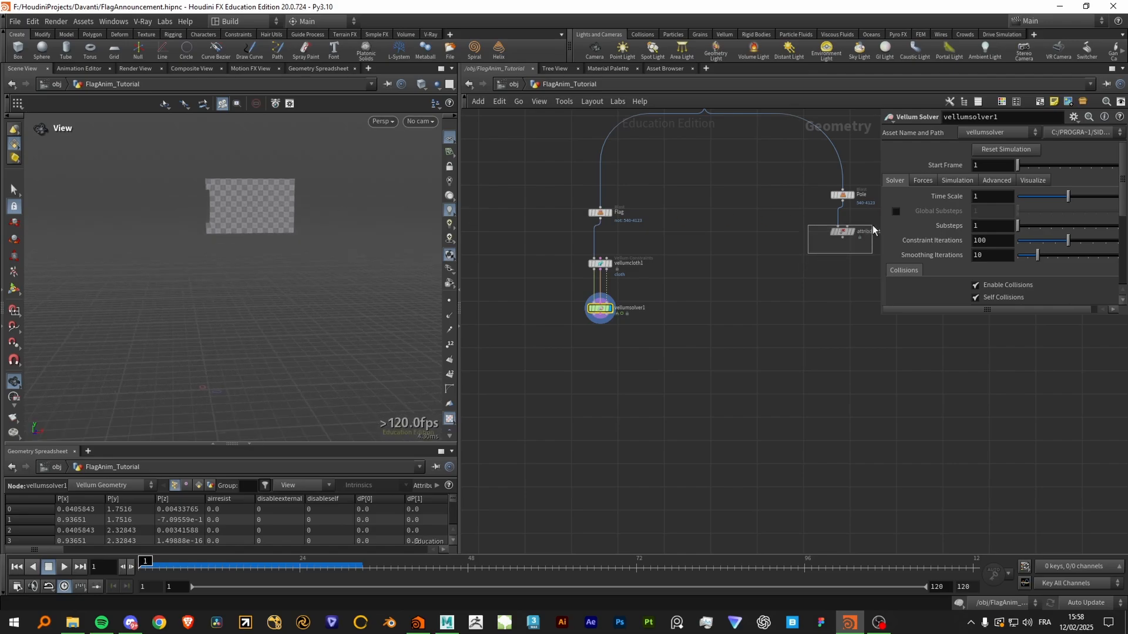
left_click(842, 231)
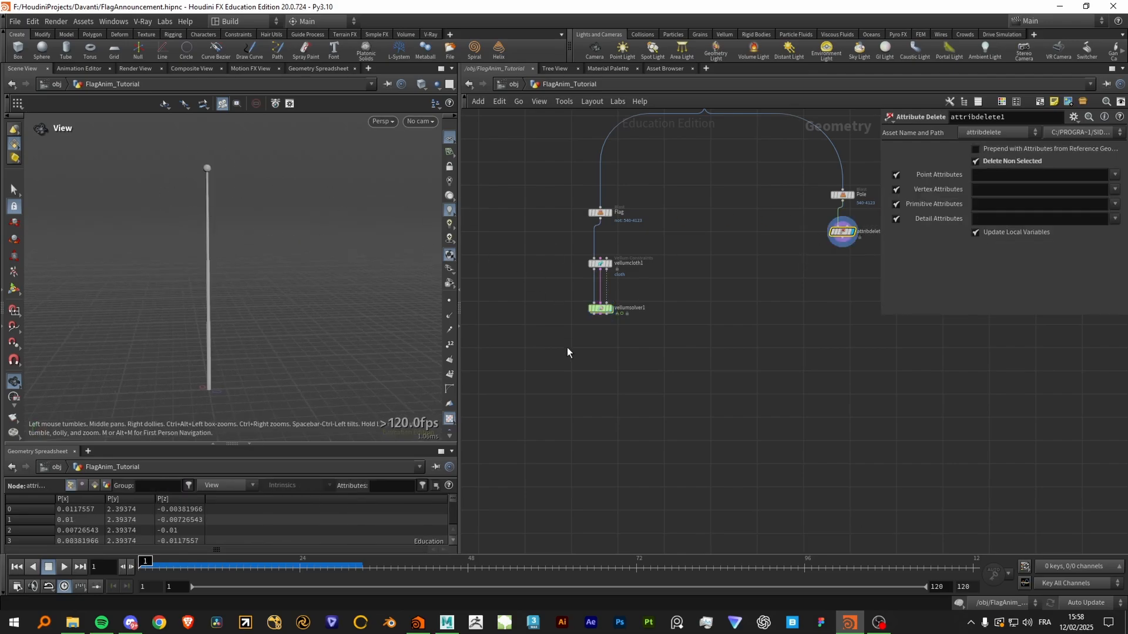
Pick the flag's edge points as Pin Points on vellumcloth1 and check the solver result
left_click(599, 308)
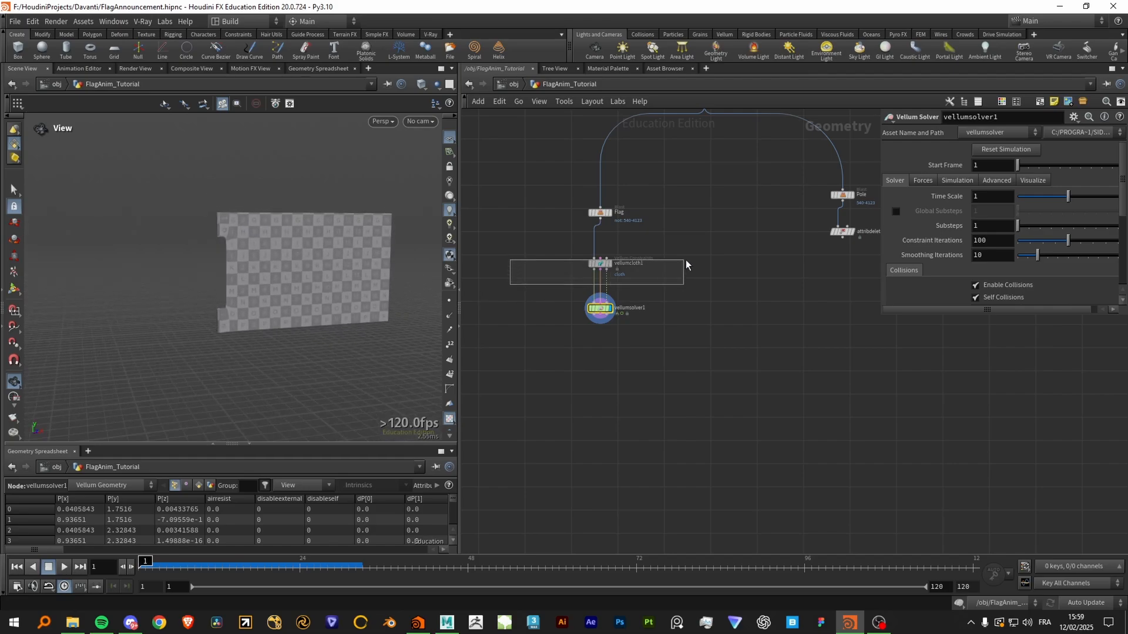
left_click(600, 263)
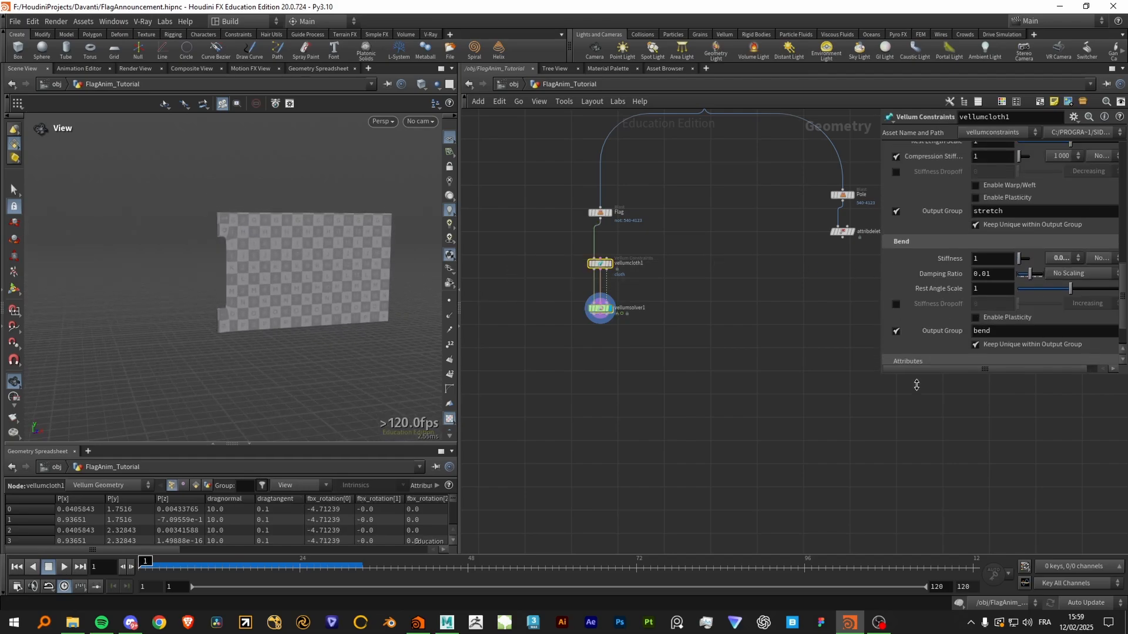
scroll("up", 3)
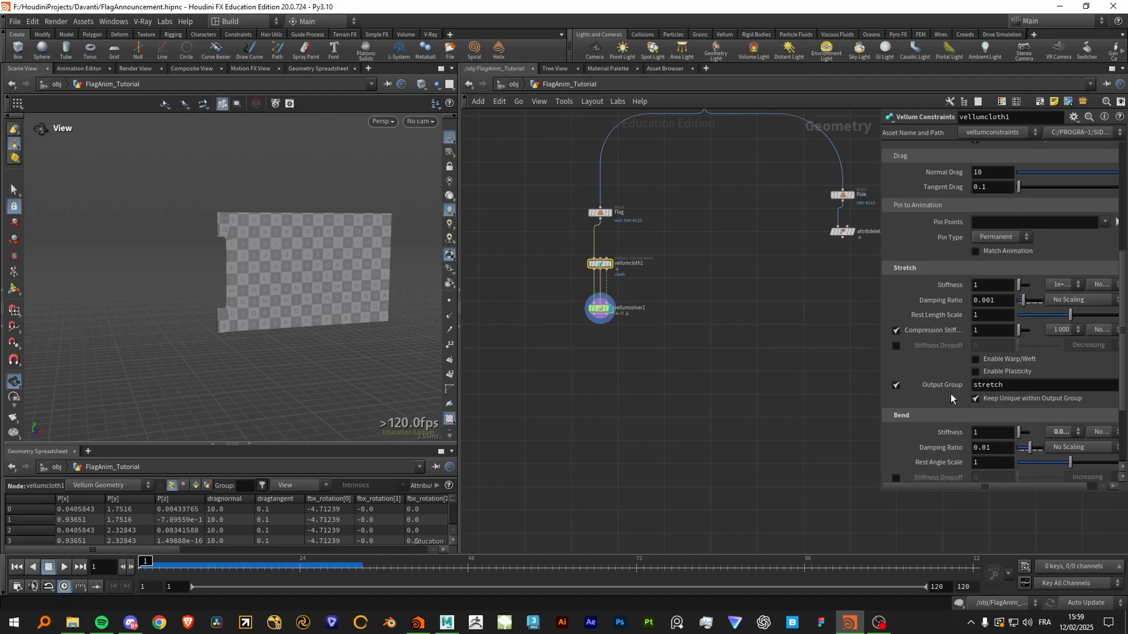
mouse_move(1115, 221)
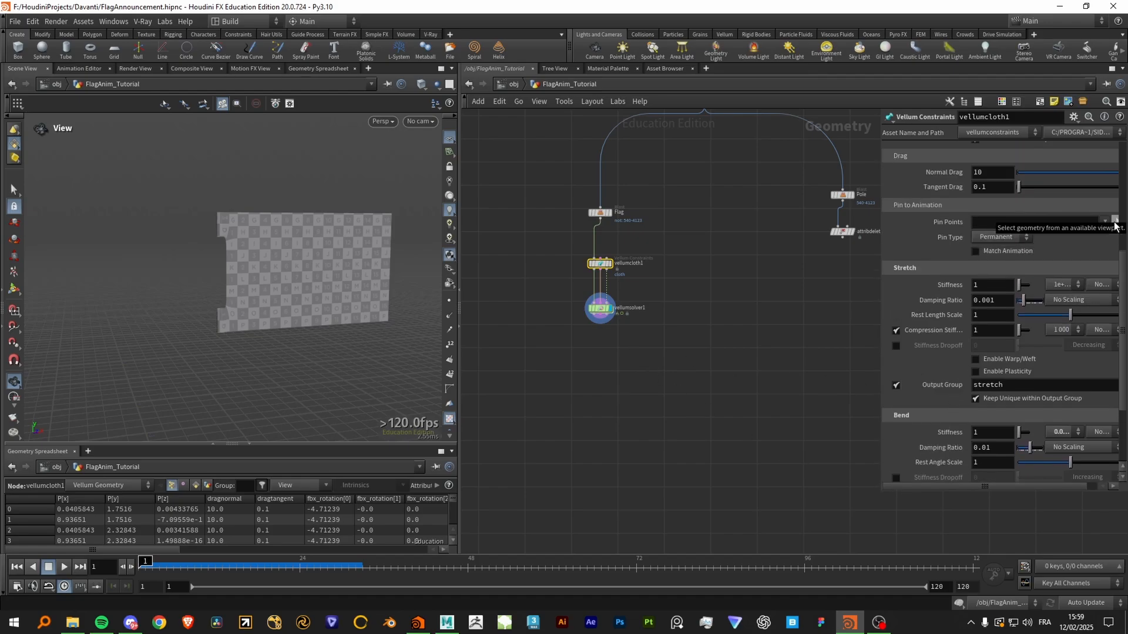
left_click(1115, 222)
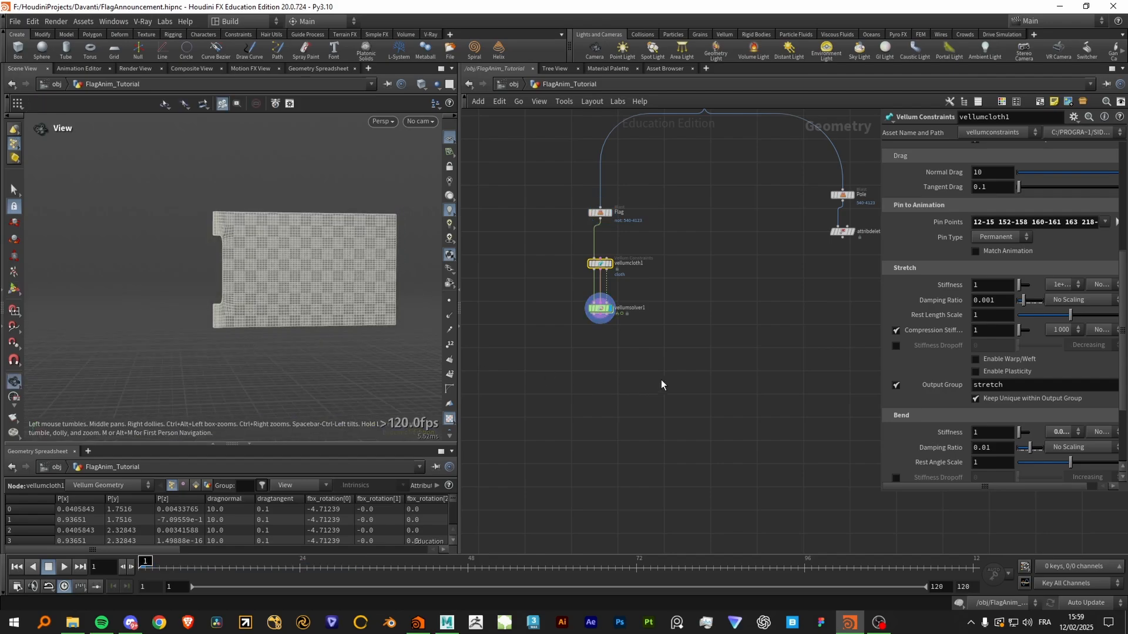
left_click(63, 566)
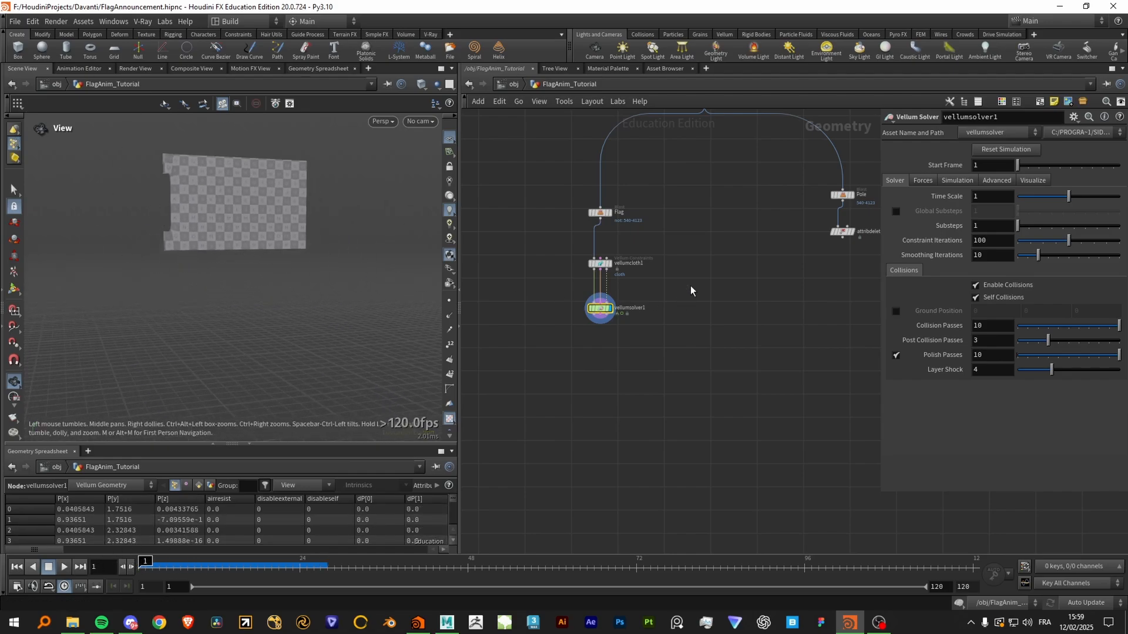
left_click(599, 262)
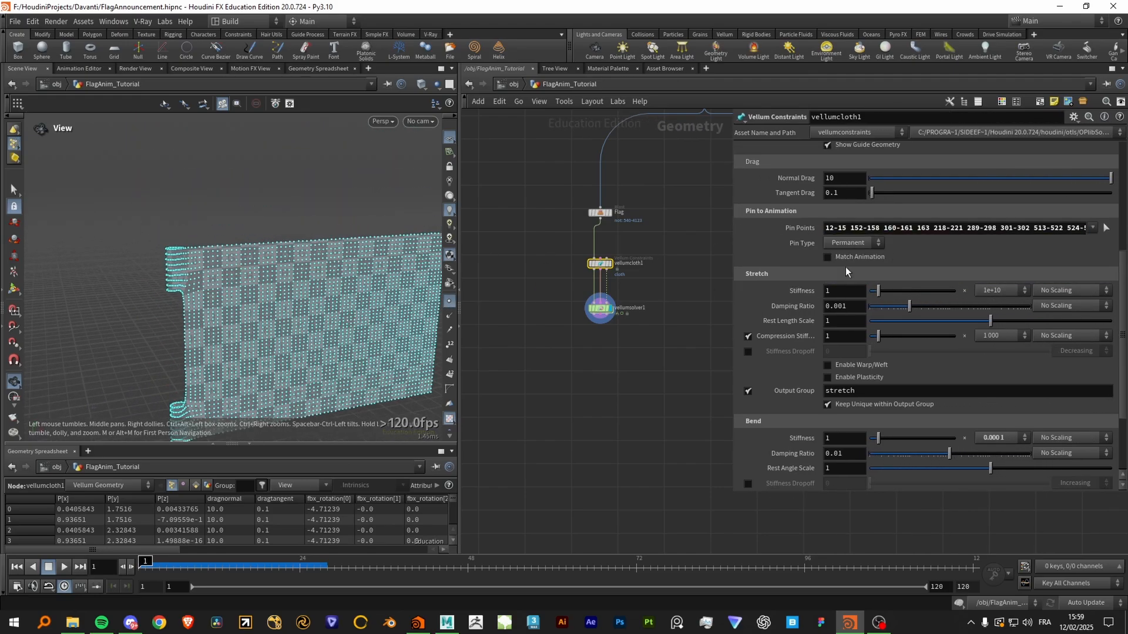
left_click(1106, 228)
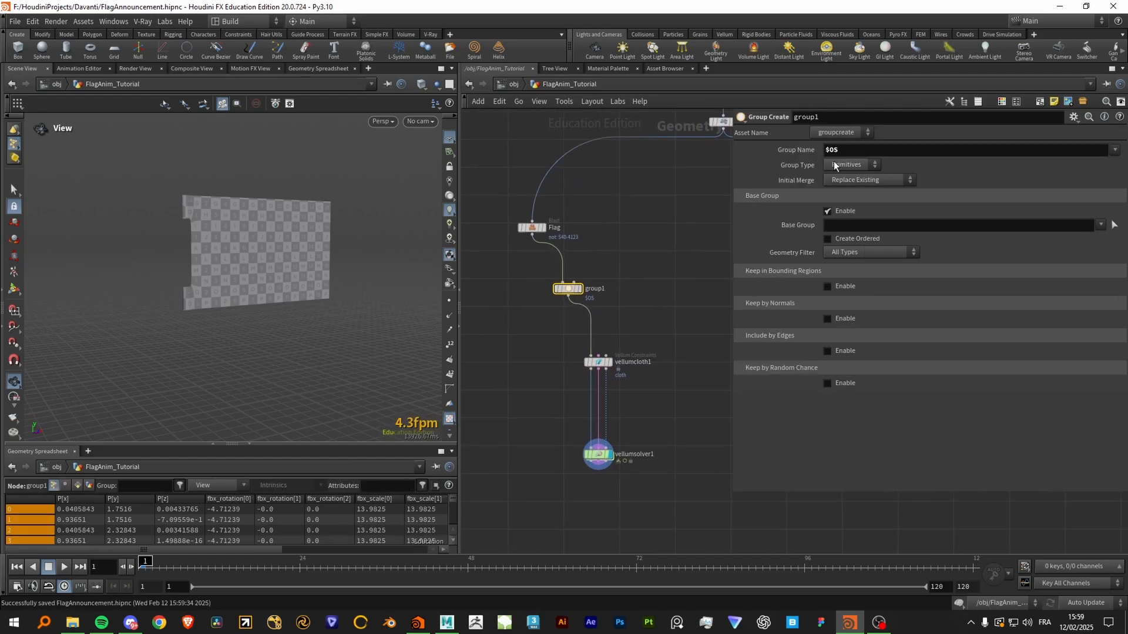
Make PinGroup a point group bounded by a box scaled over the flag's left edge
double_click(594, 288)
type("P")
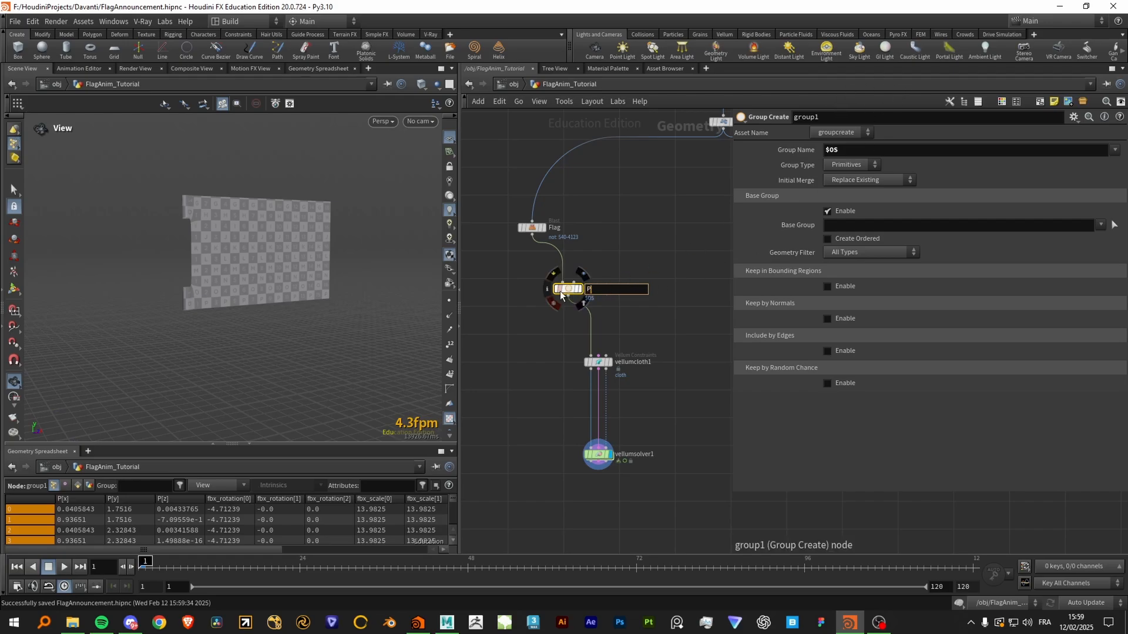
type("inGroup")
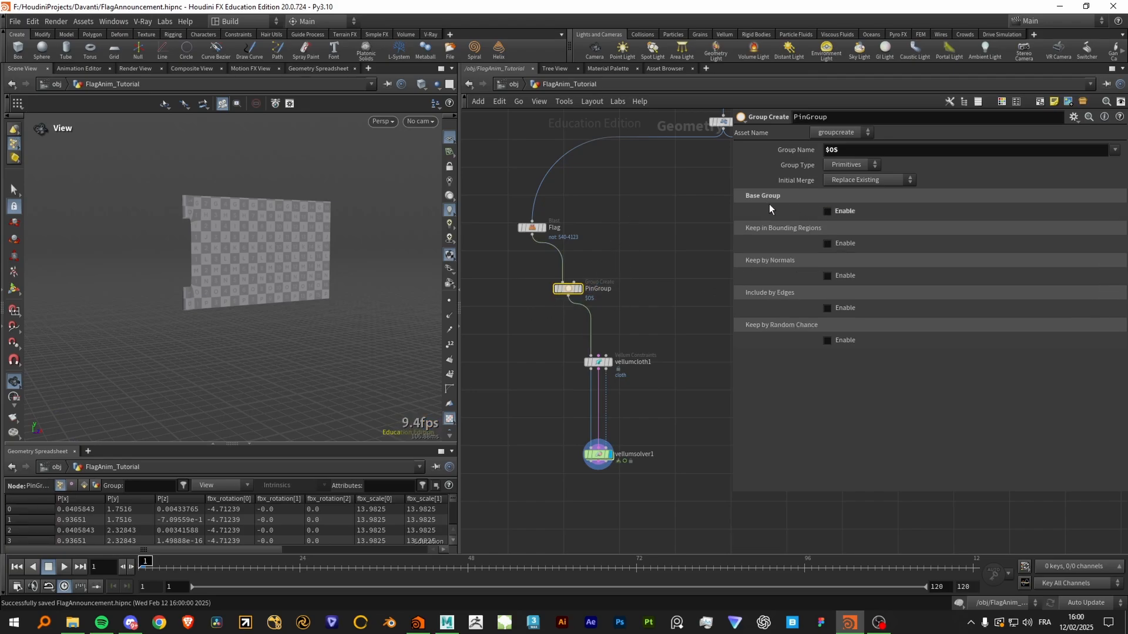
left_click(827, 243)
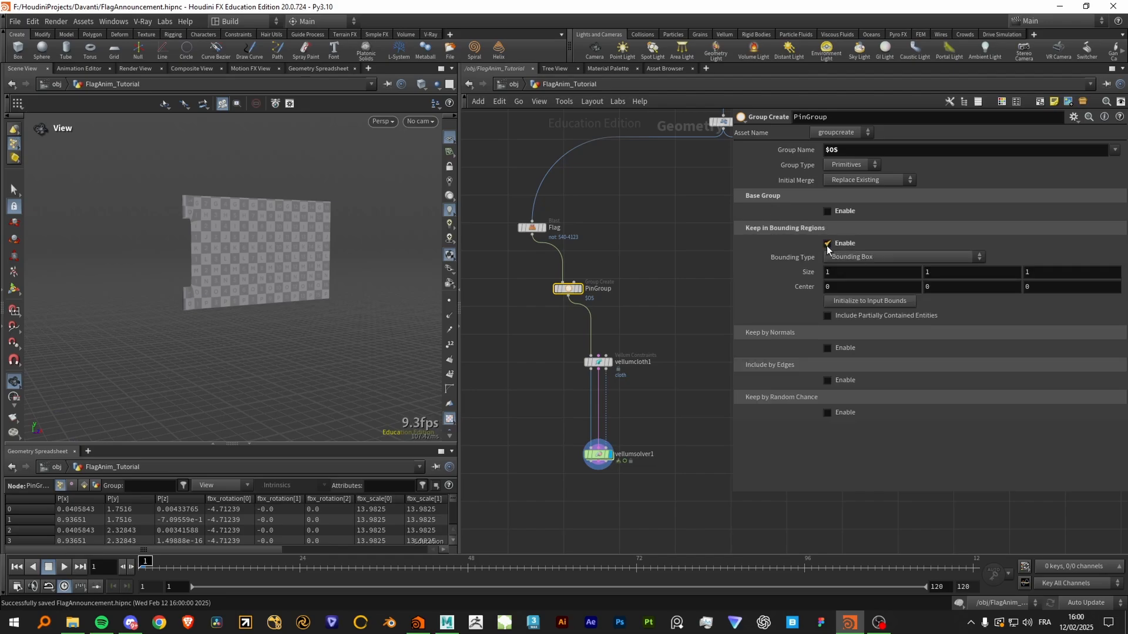
left_click(902, 257)
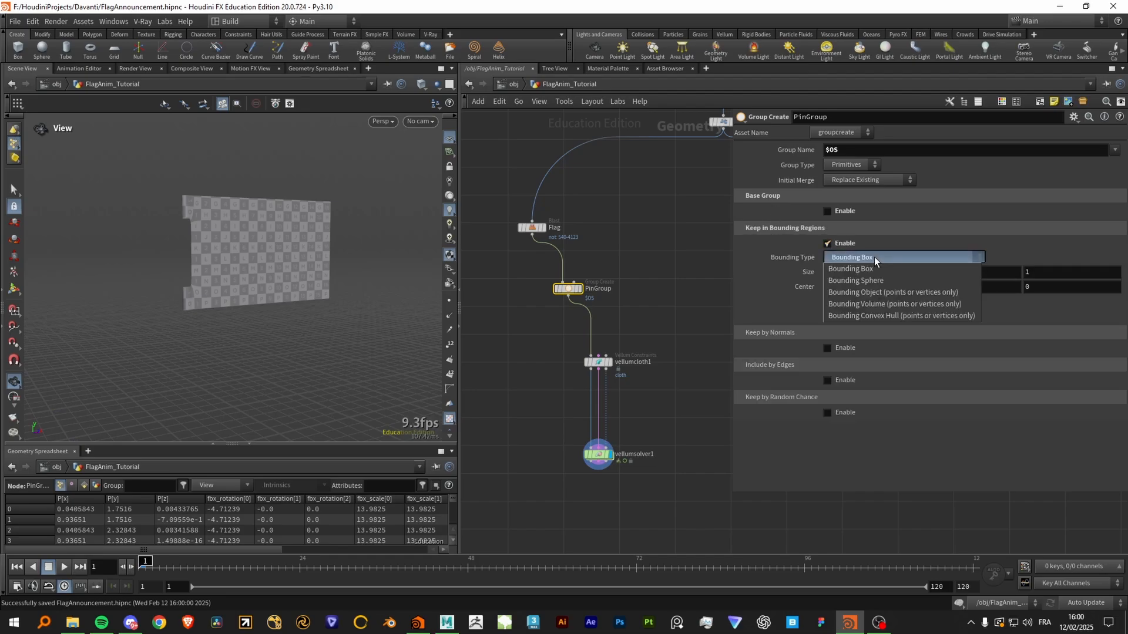
mouse_move(894, 292)
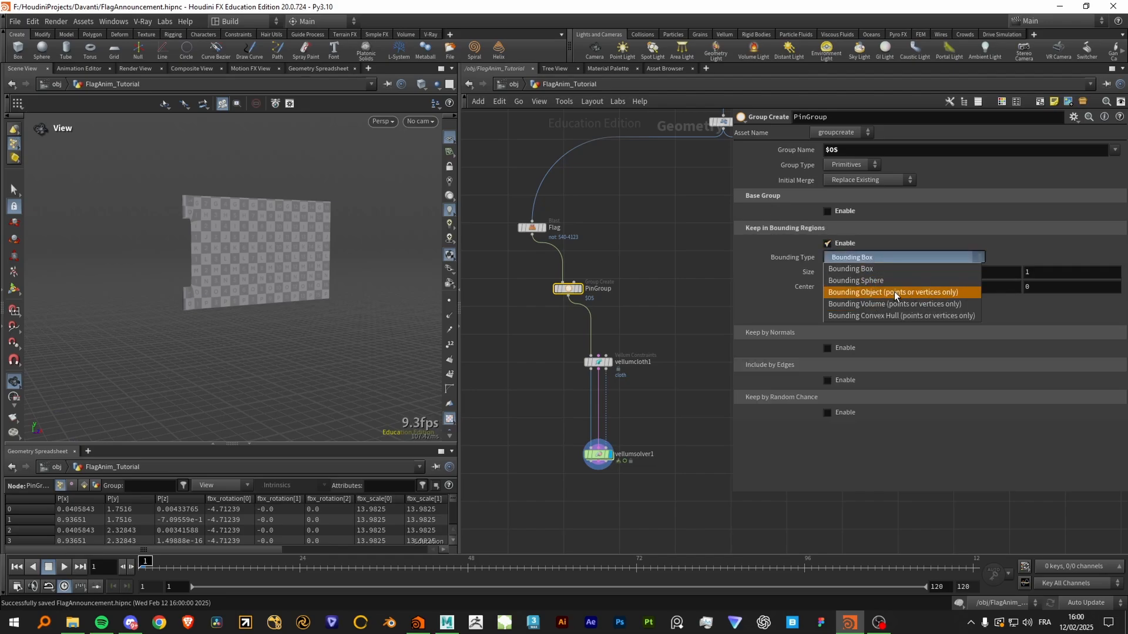
left_click(892, 292)
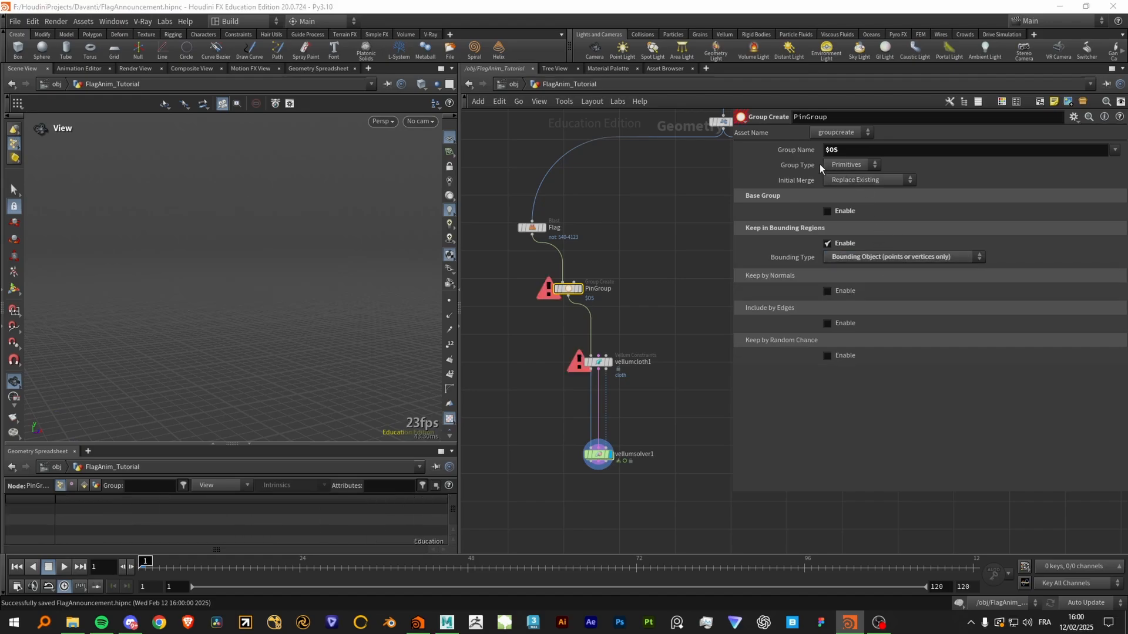
mouse_move(828, 167)
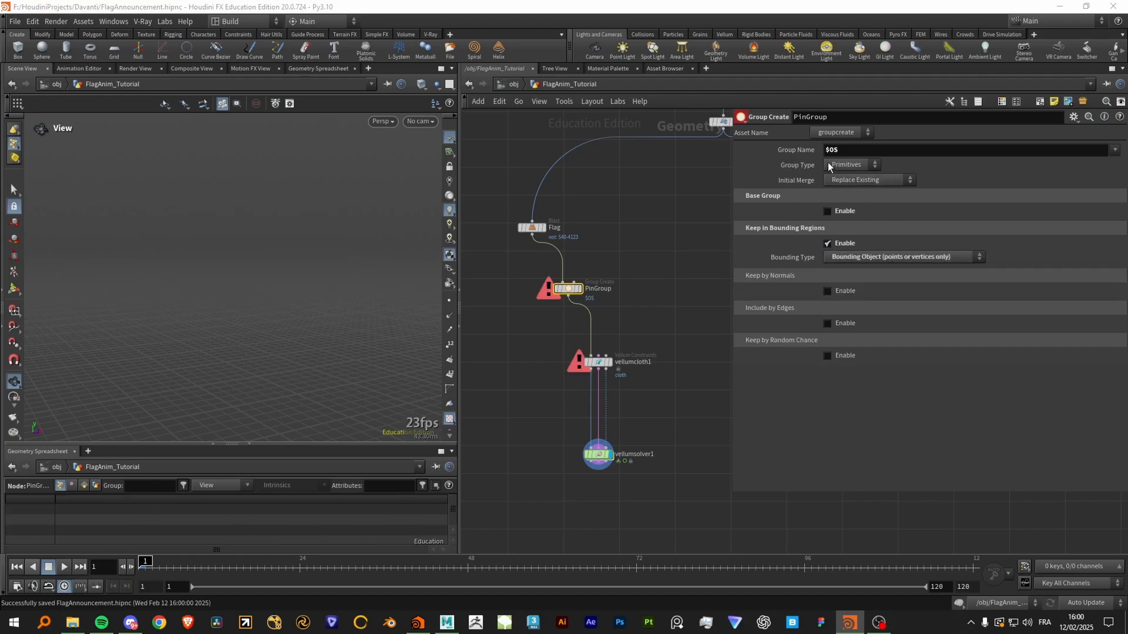
left_click(851, 164)
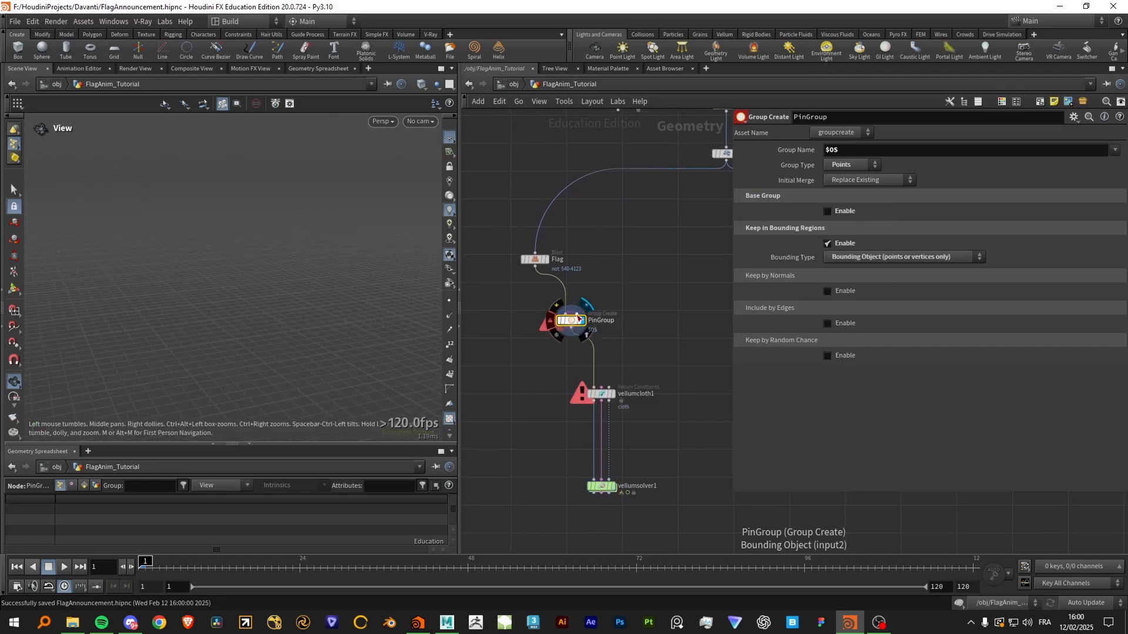
key("Tab")
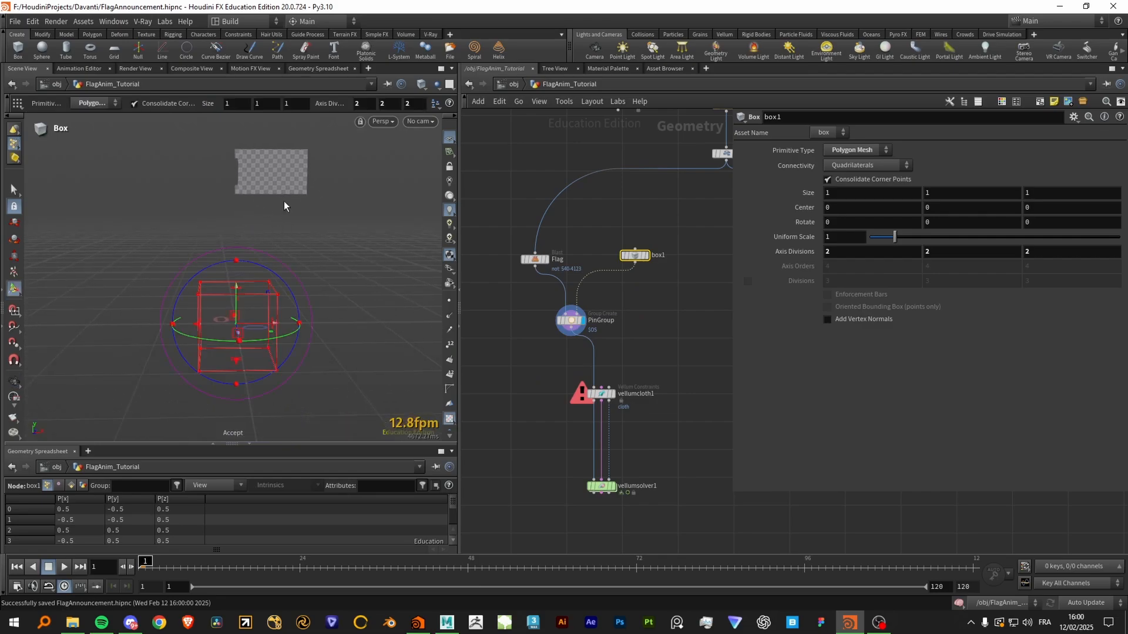
mouse_move(321, 206)
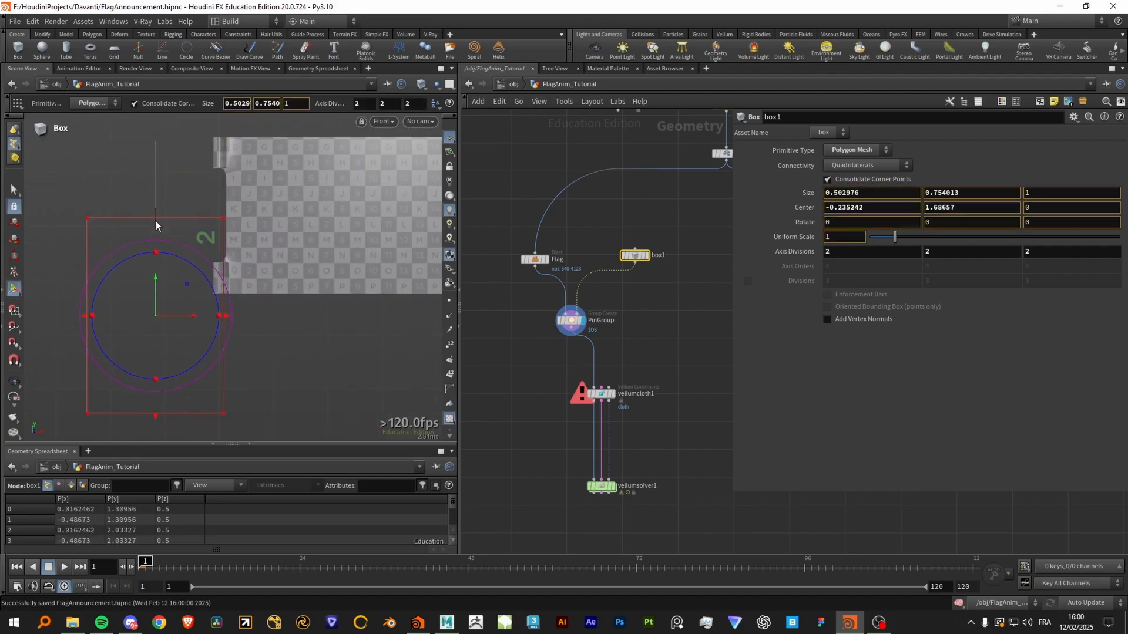
left_click_drag(154, 223, 215, 338)
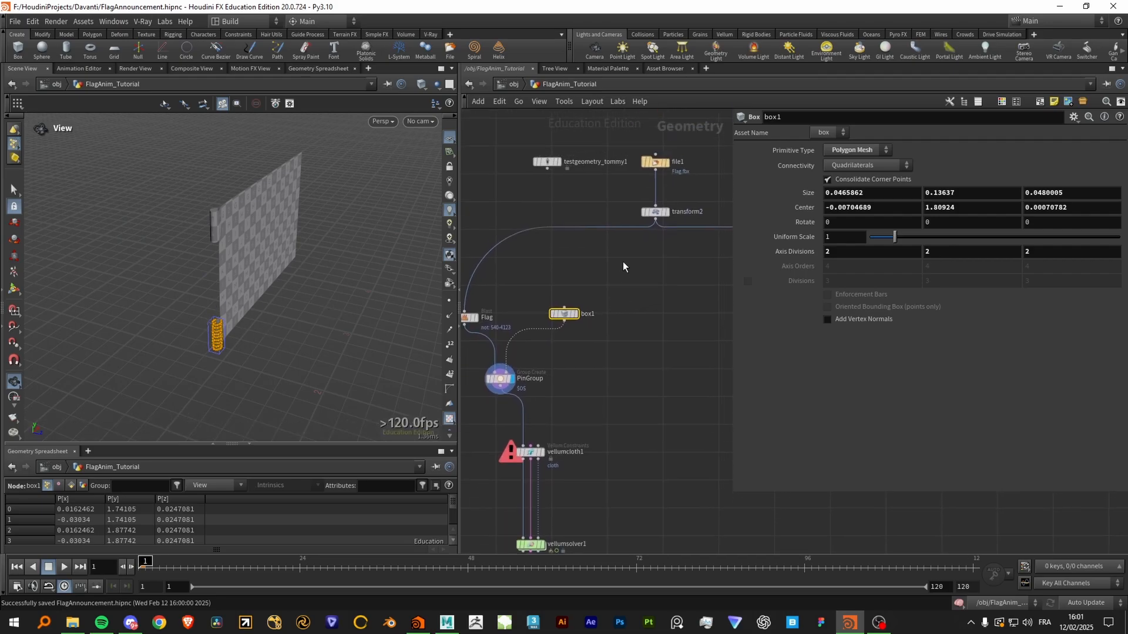
mouse_move(539, 360)
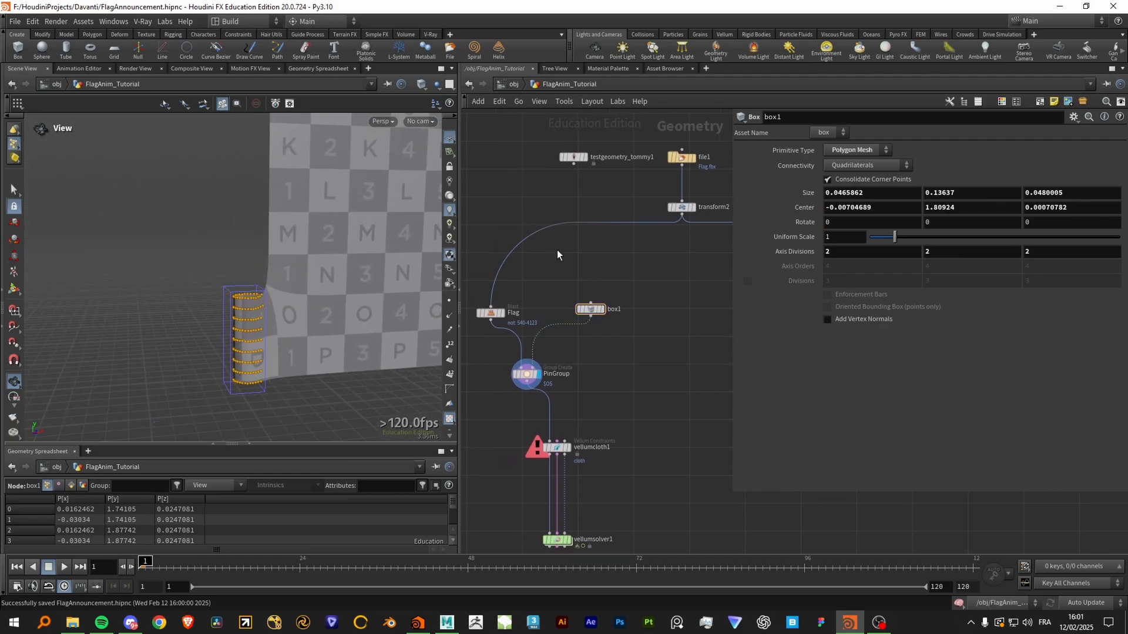
mouse_move(507, 337)
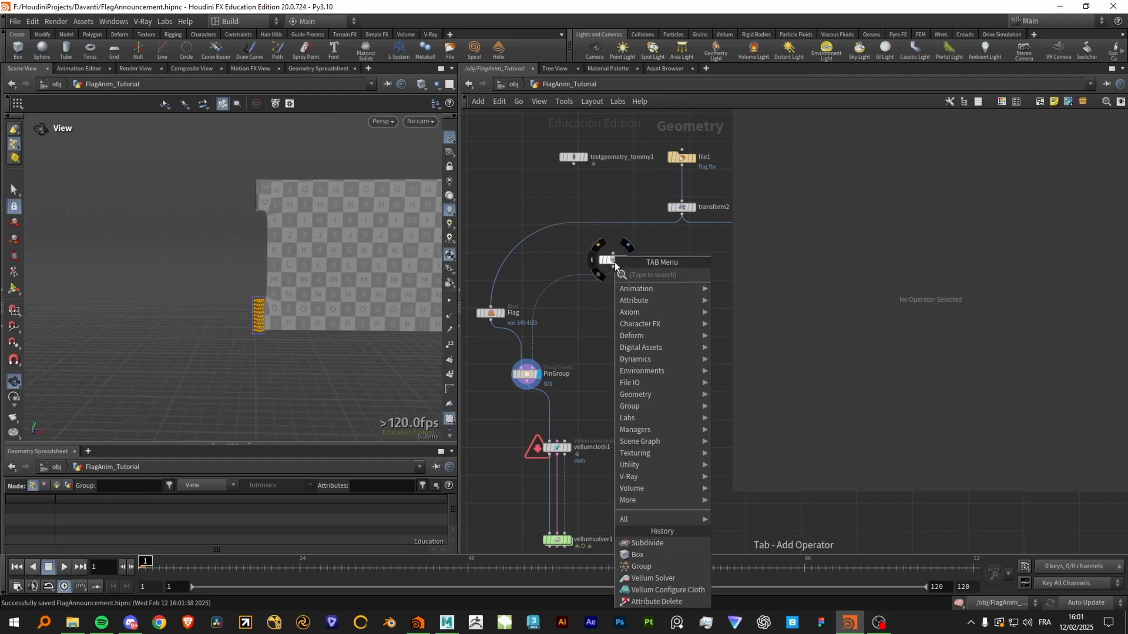
Copy box1 into 2 copies with Copy and Transform, Translate Y 0.463
left_click(637, 554)
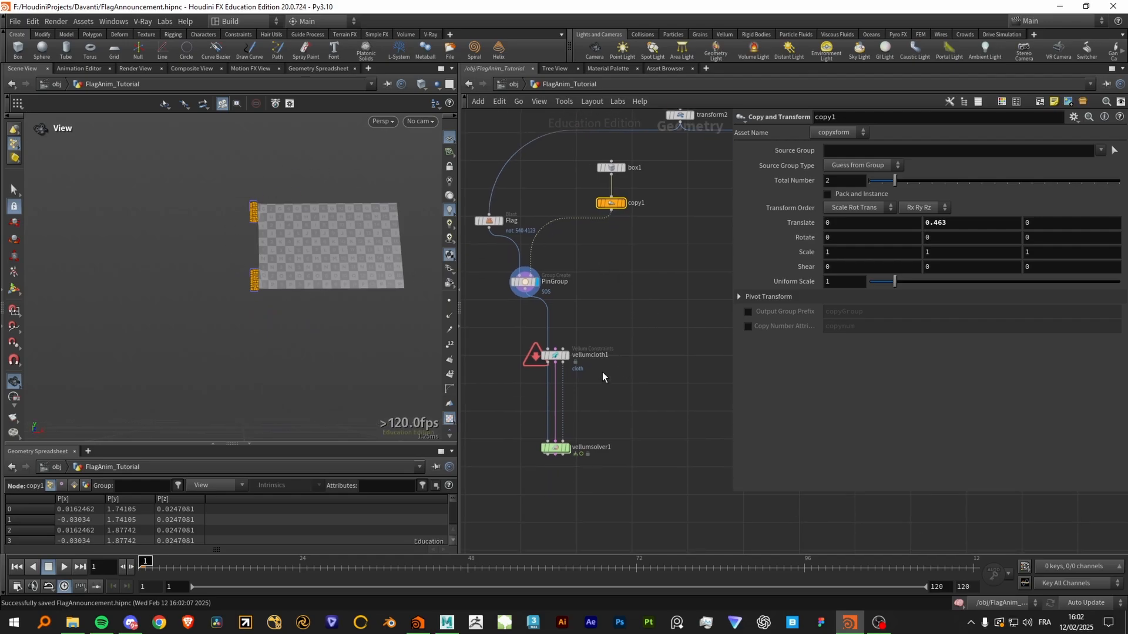
Insert a Vellum Attach to Geometry node between vellumcloth1 and vellumsolver1
type("vel")
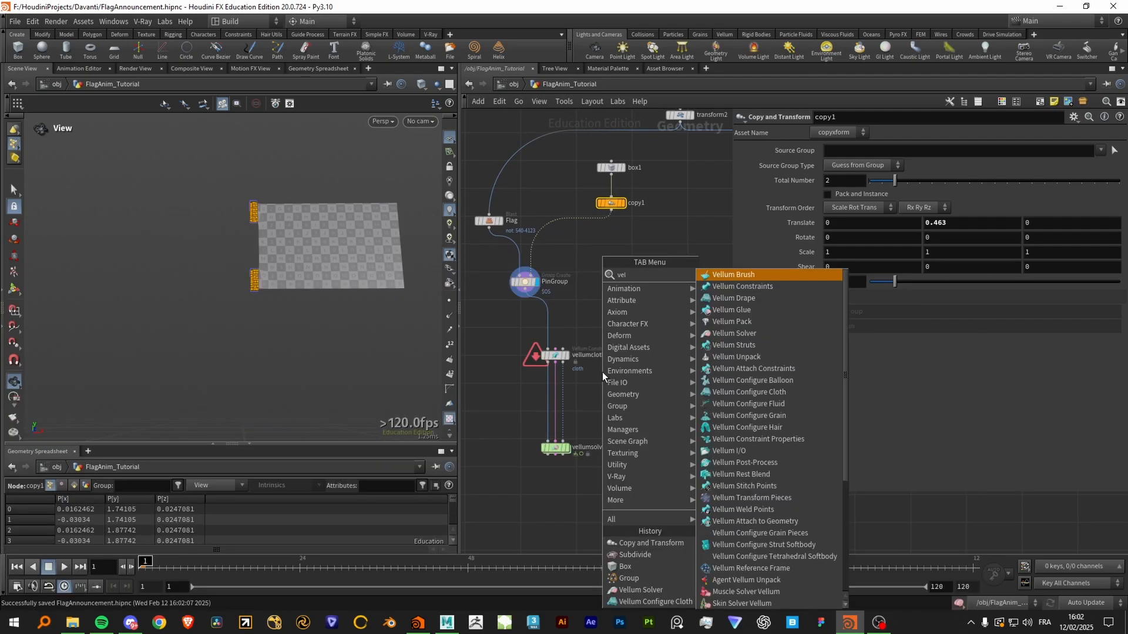
type("vellum attach")
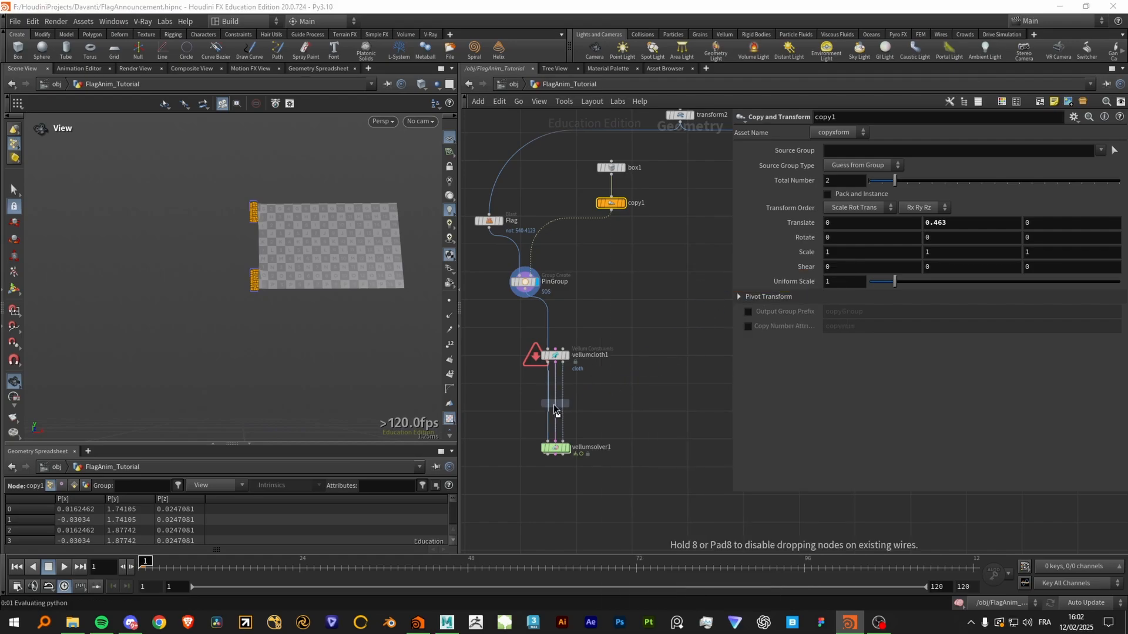
left_click(567, 383)
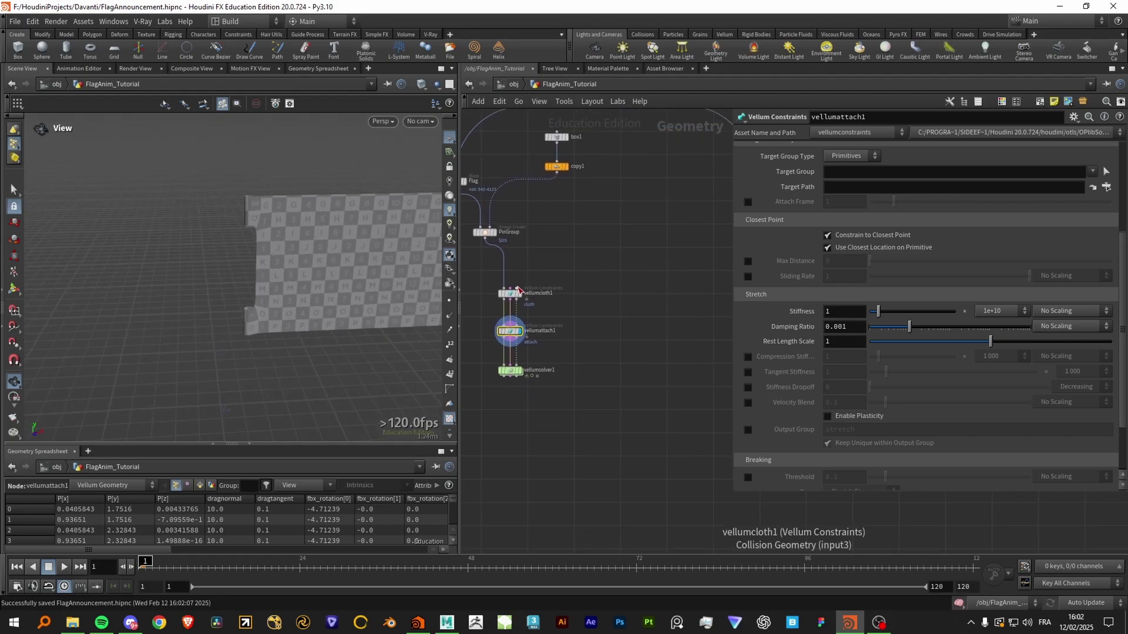
mouse_move(512, 292)
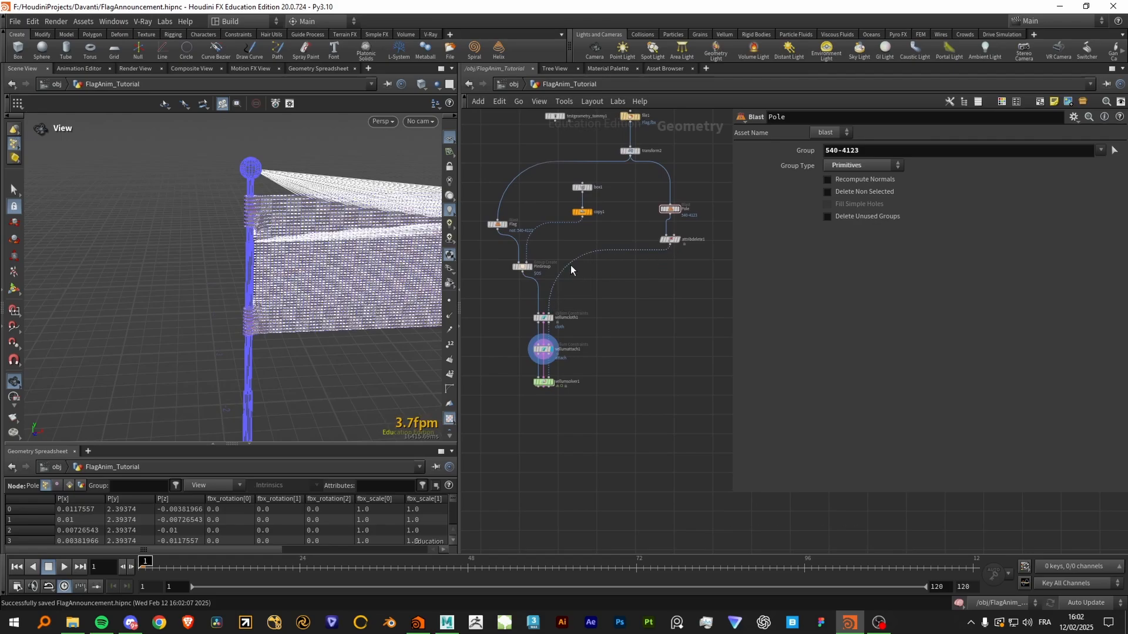
mouse_move(347, 271)
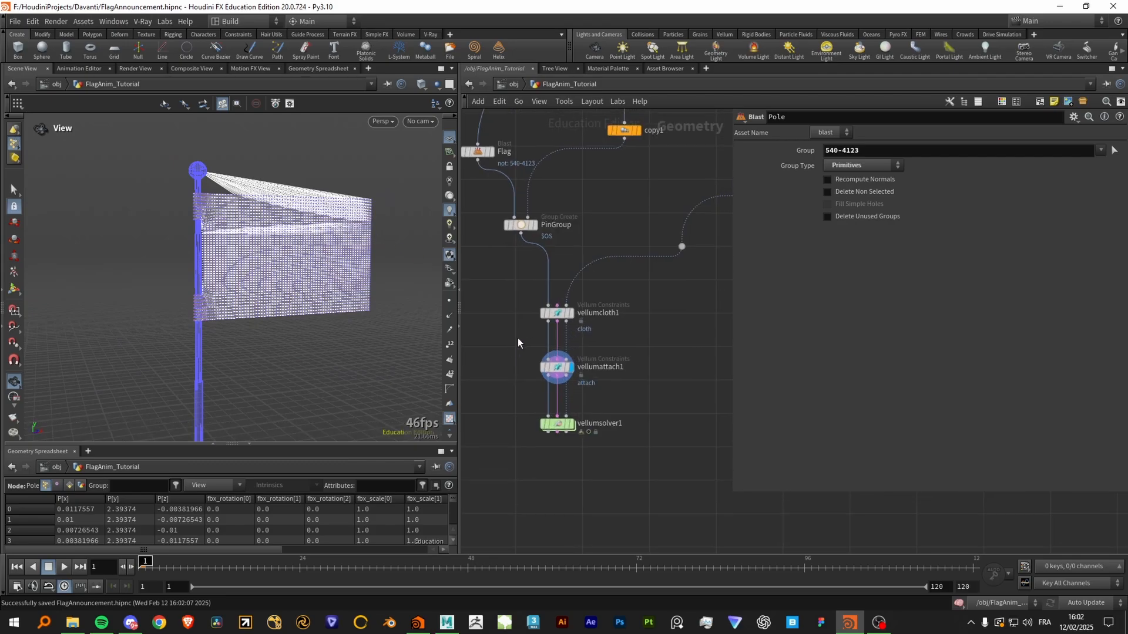
Play vellumsolver1's simulation to watch the flag wave on the pole, then return to frame 1
left_click(557, 367)
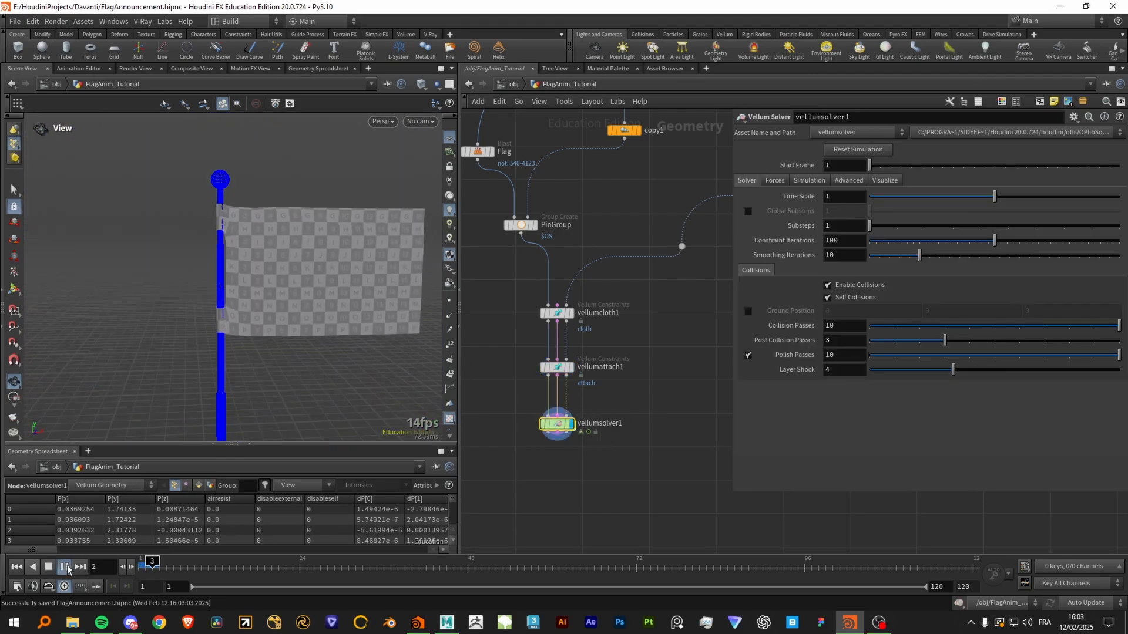
left_click(65, 567)
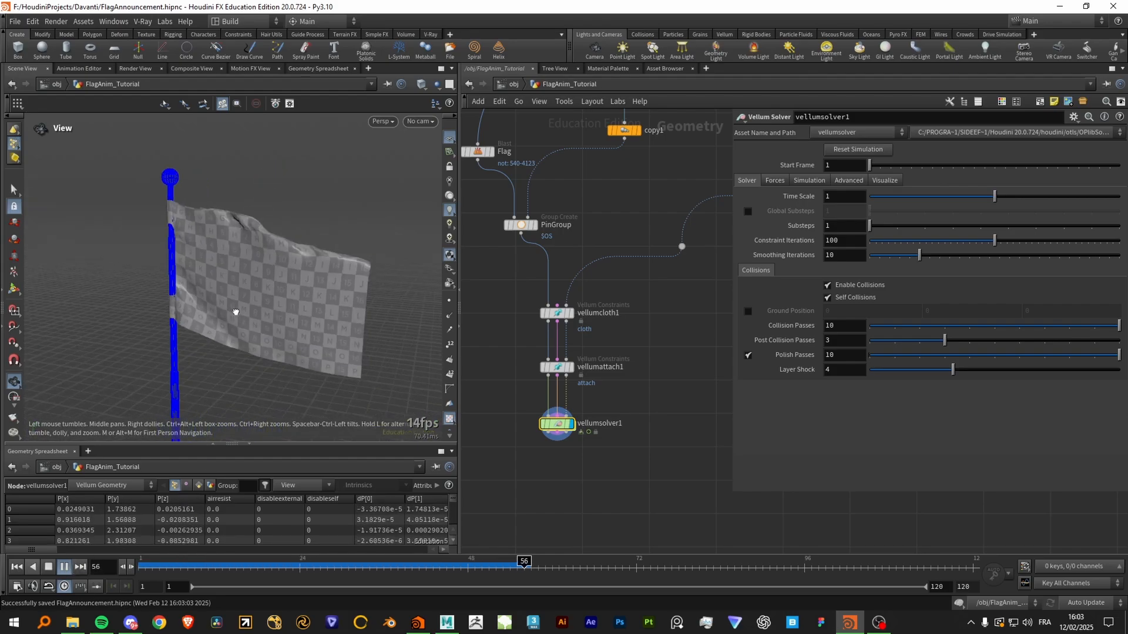
left_click(48, 567)
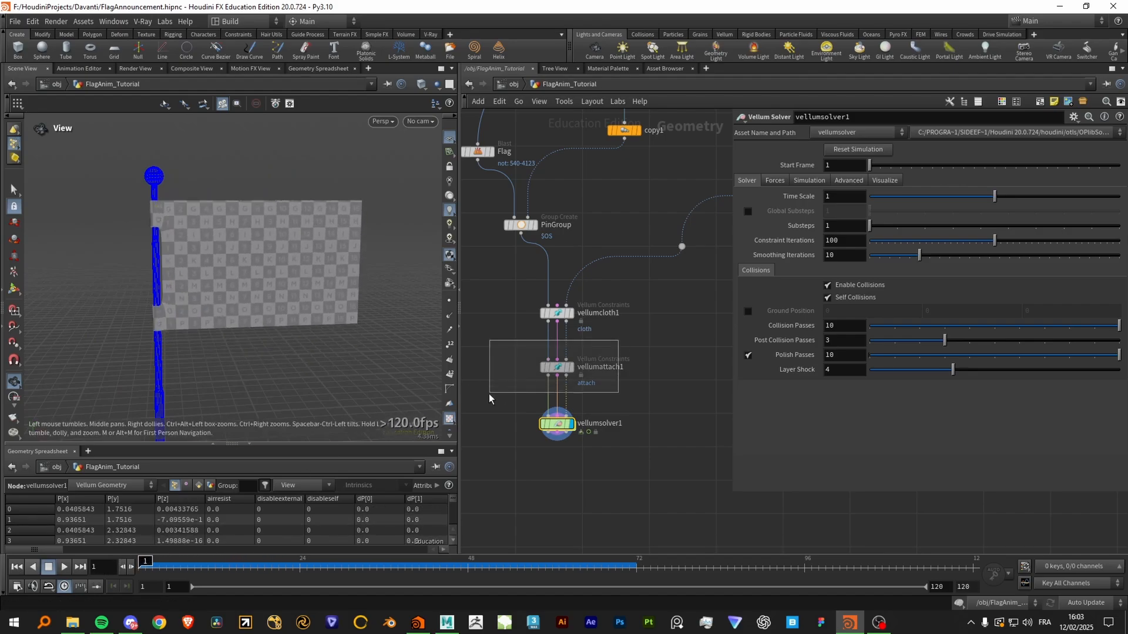
Make vellumattach1 attach PinGroup points, with Max Distance enabled at 0.009
left_click(554, 367)
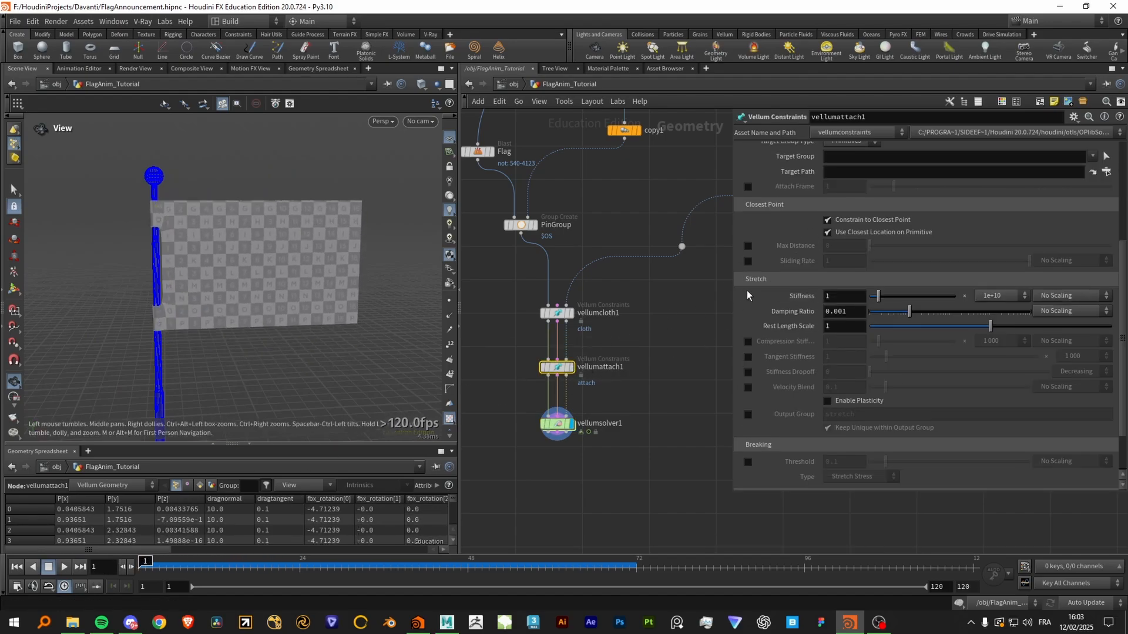
scroll("up", 3)
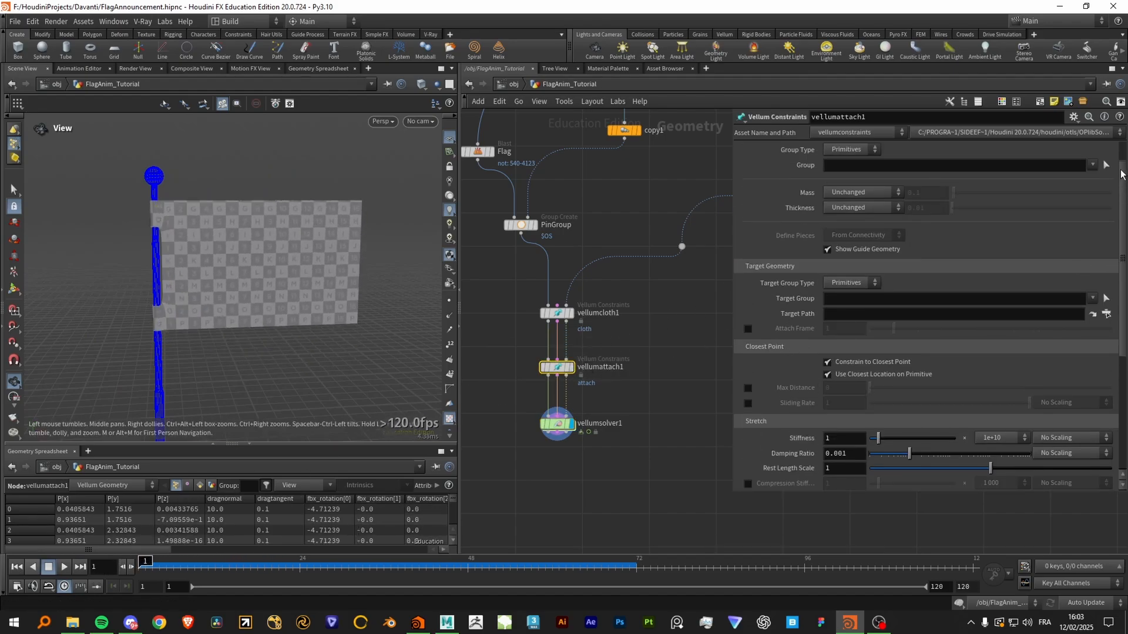
left_click(851, 182)
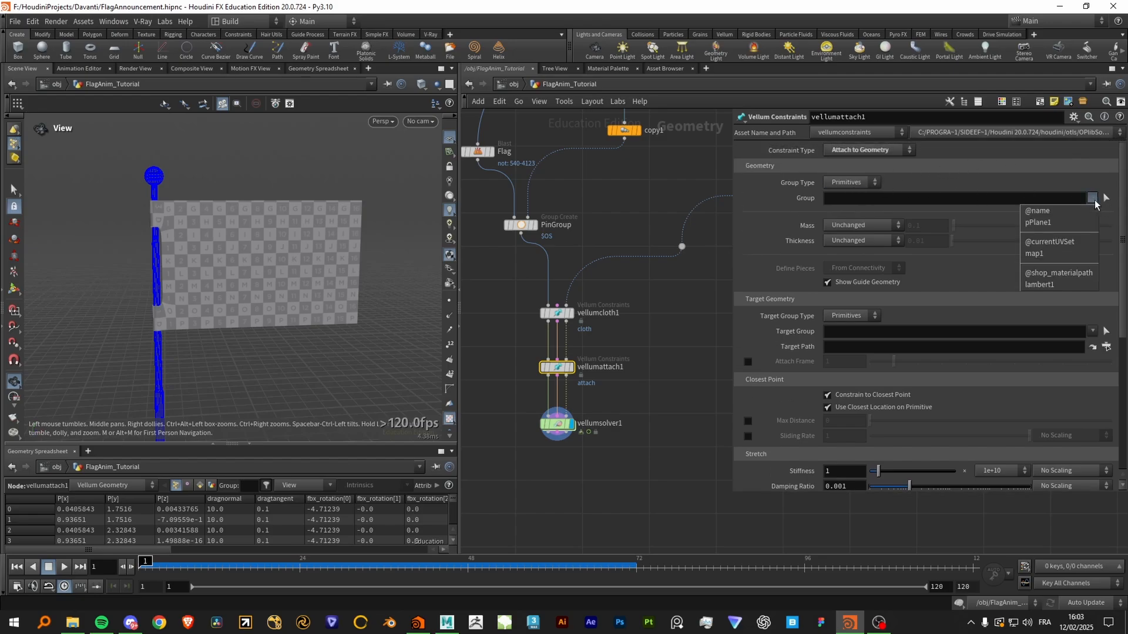
mouse_move(1051, 203)
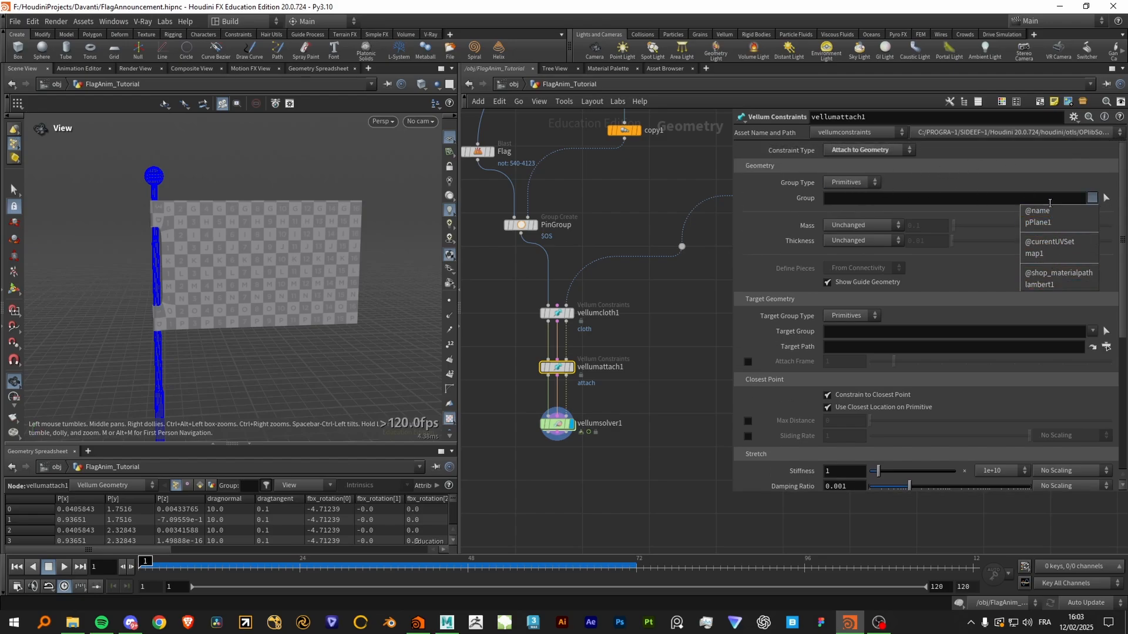
left_click(851, 182)
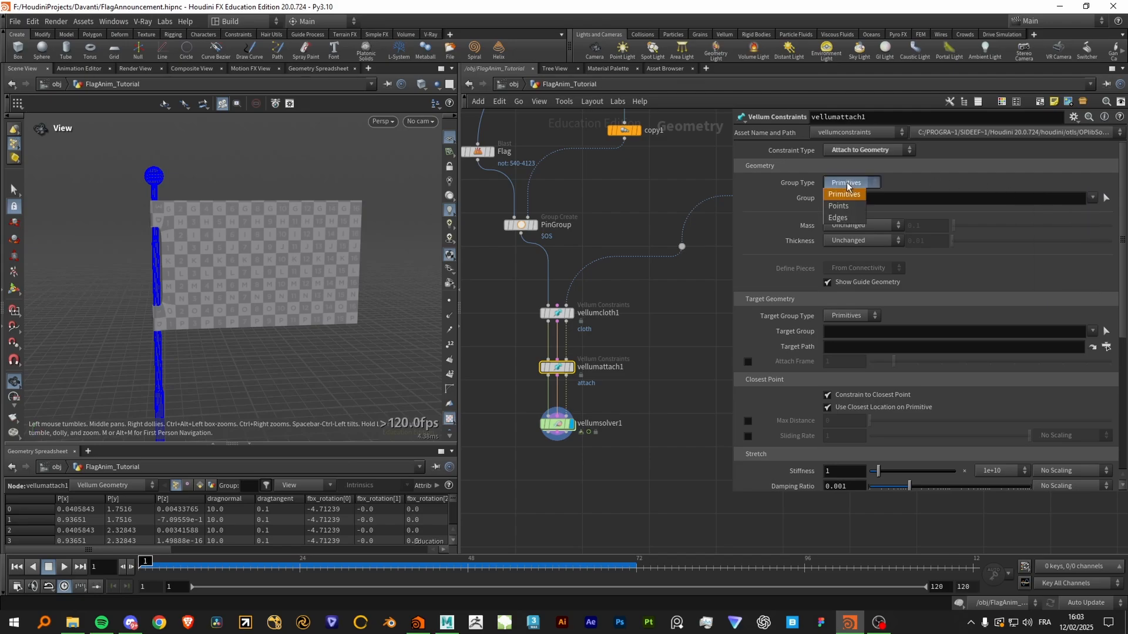
left_click(839, 205)
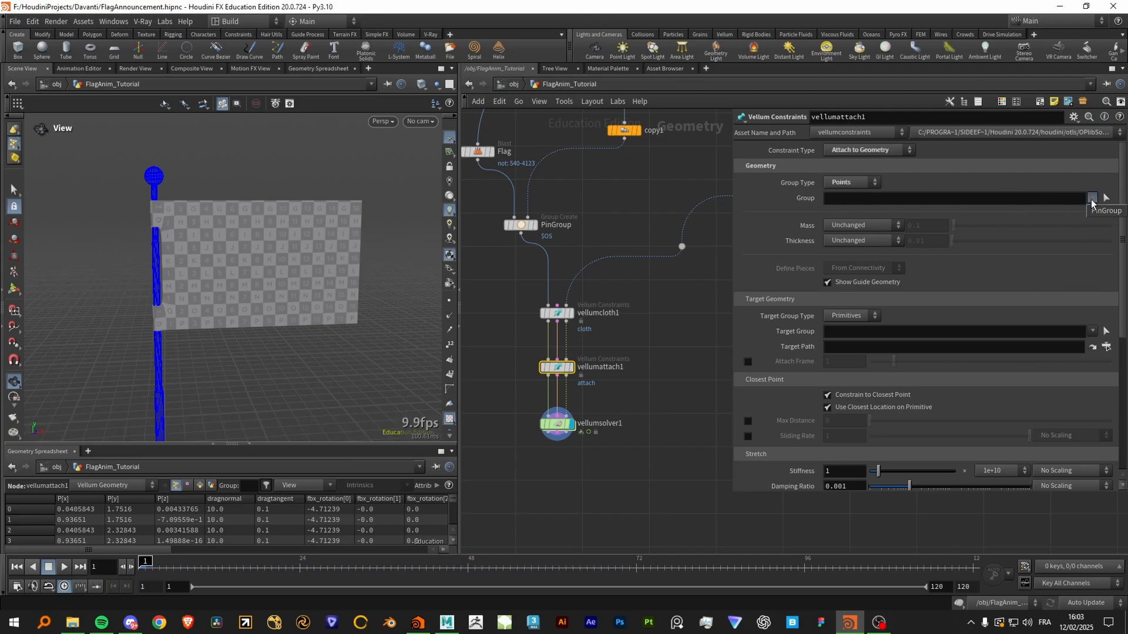
left_click(1108, 198)
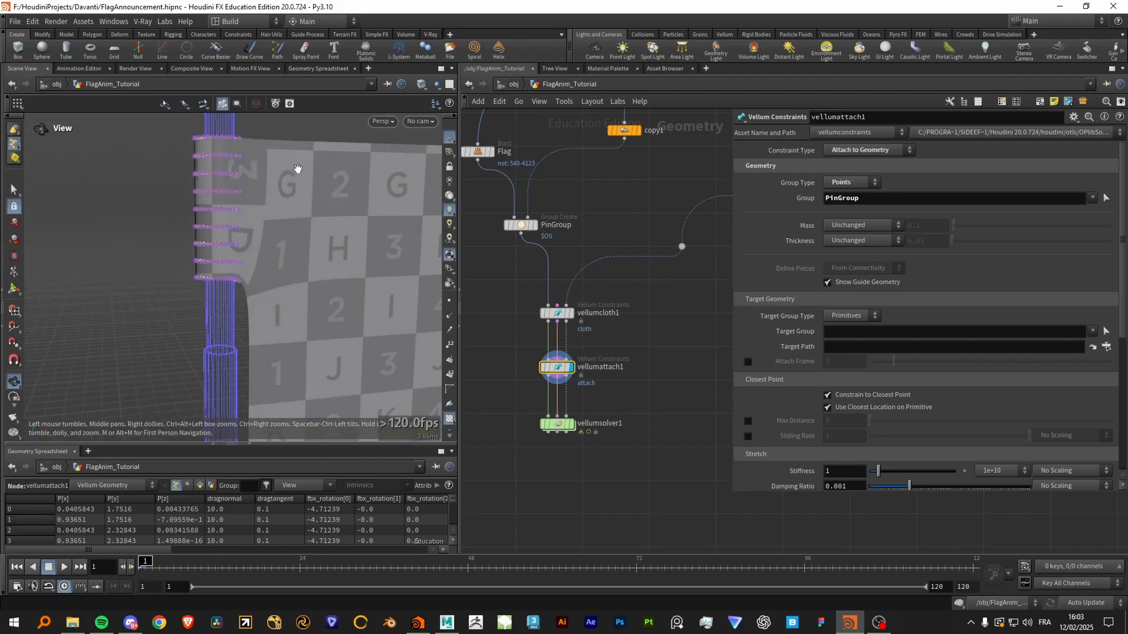
scroll("down", 3)
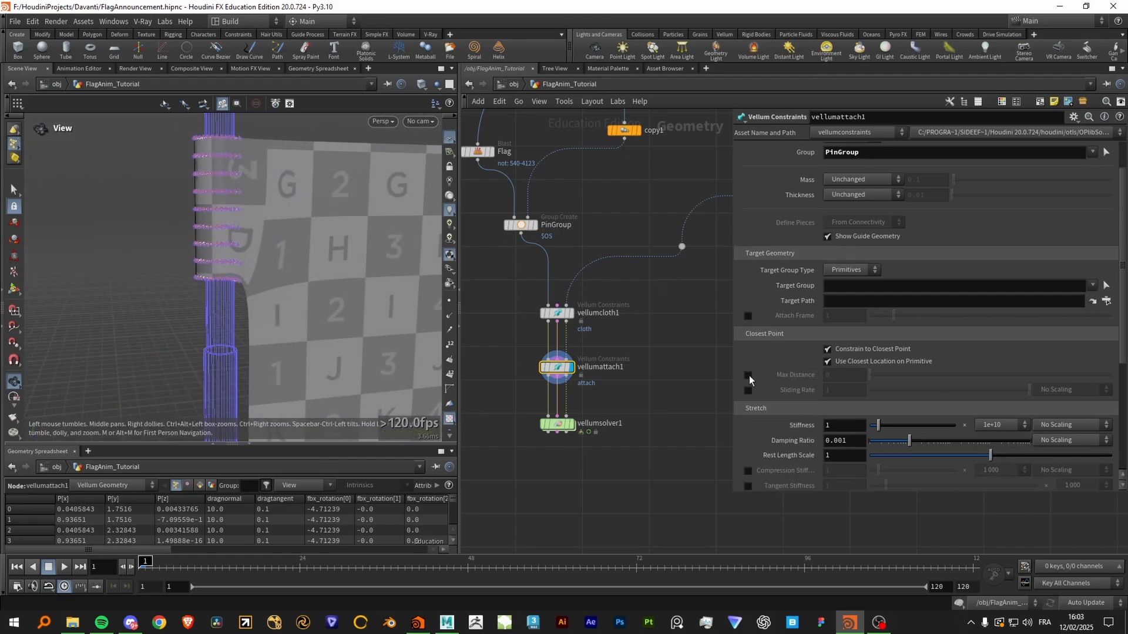
left_click(748, 375)
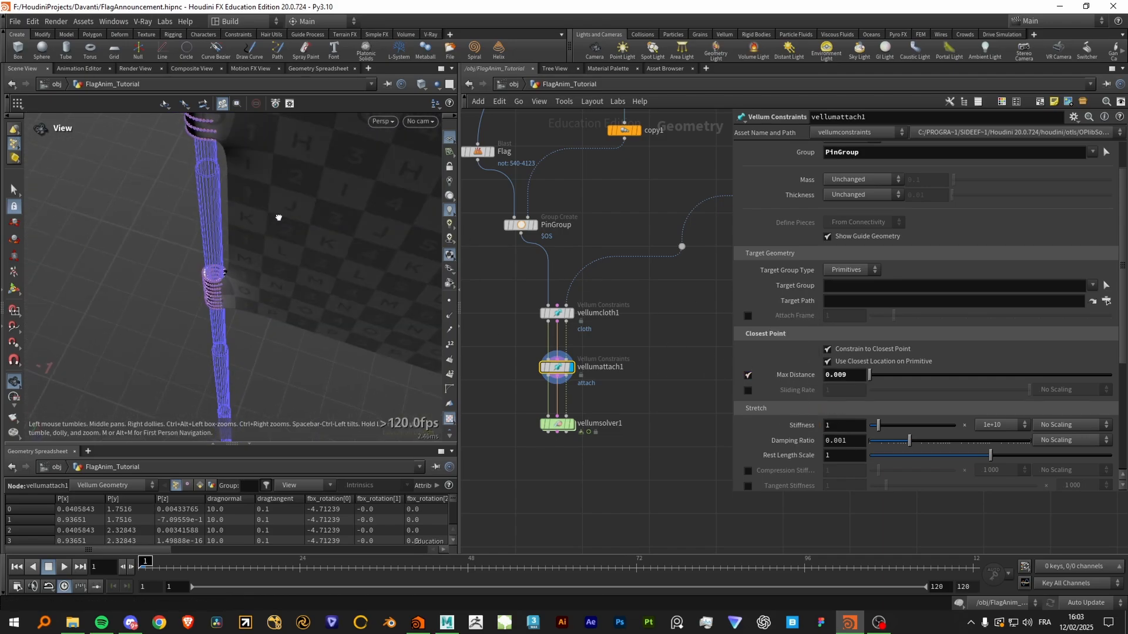
left_click_drag(278, 216, 310, 215)
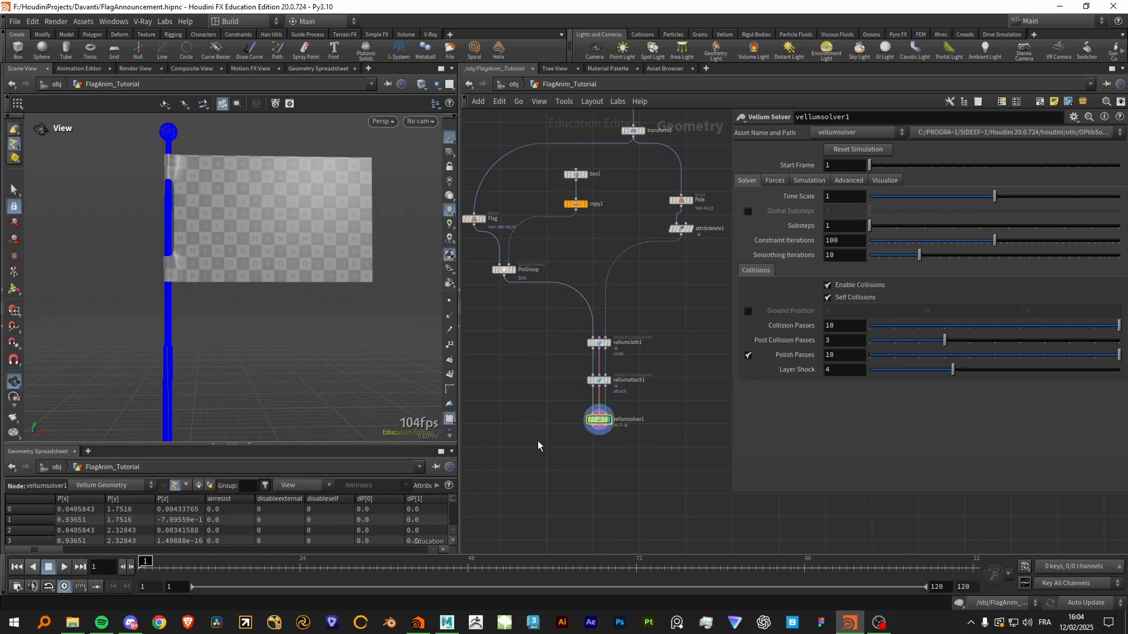
Play the flag simulation, then stop and return to frame 1
left_click(63, 567)
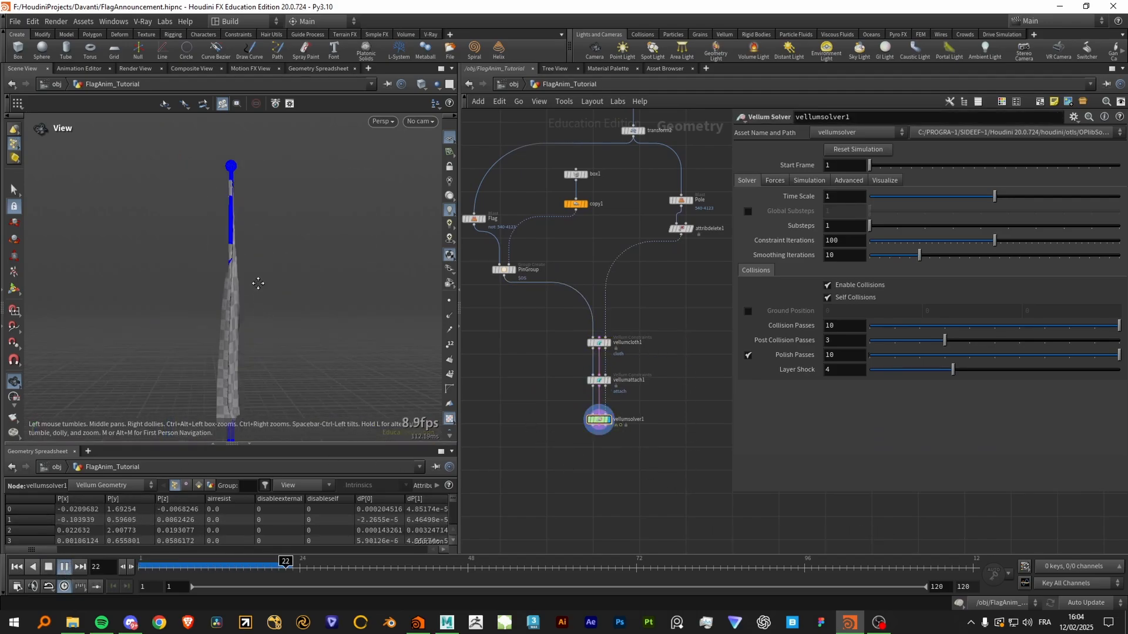
left_click(64, 567)
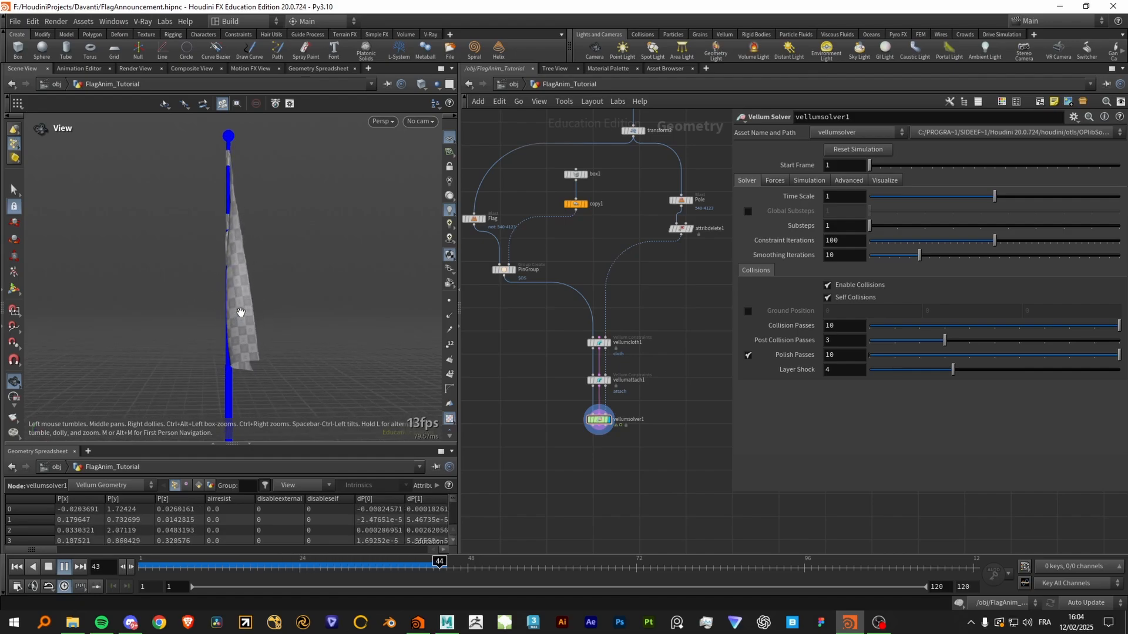
left_click(63, 567)
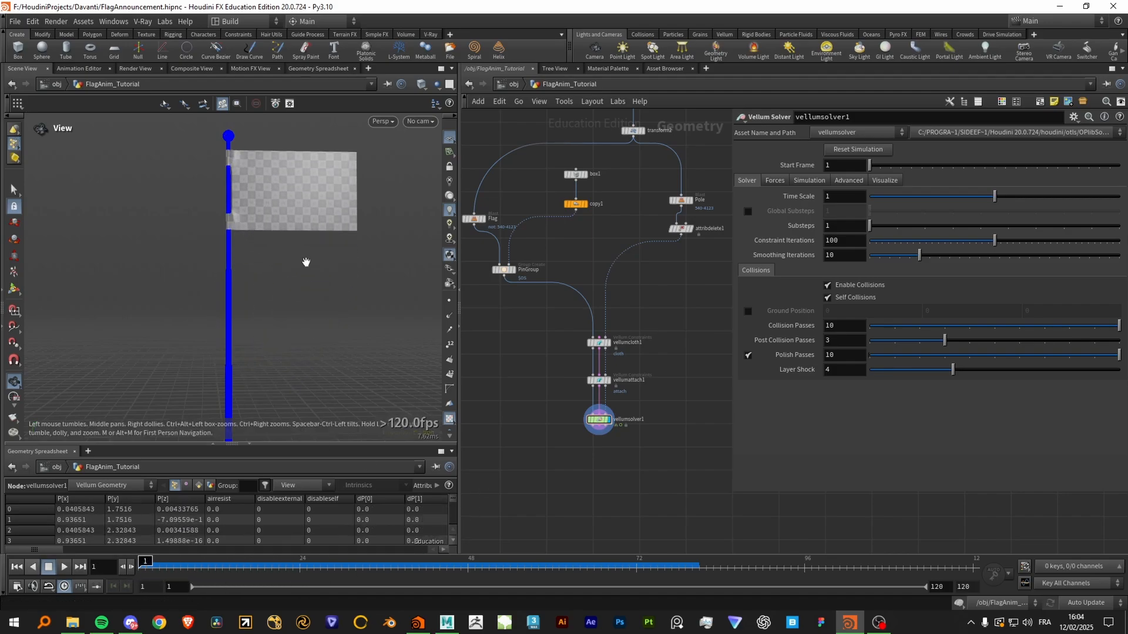
mouse_move(874, 225)
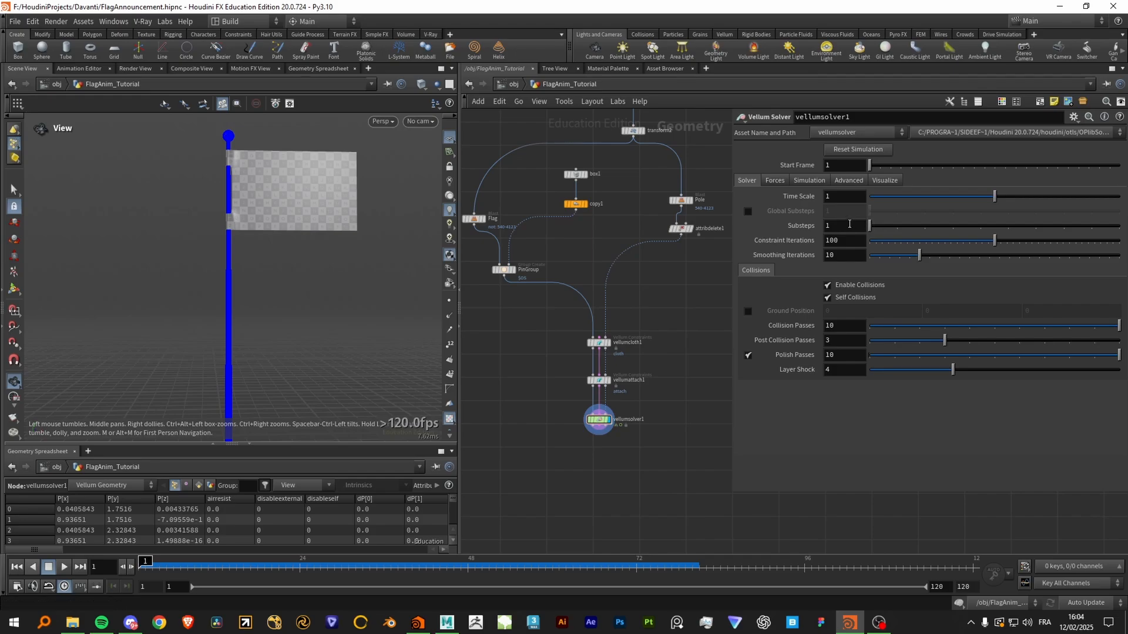
mouse_move(752, 254)
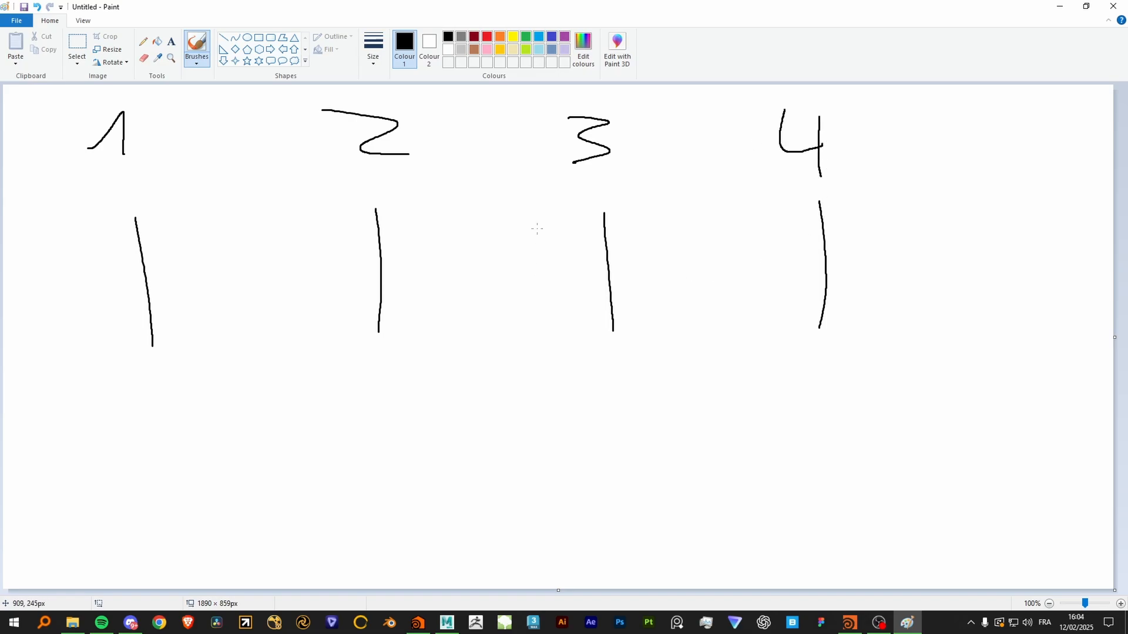
mouse_move(142, 359)
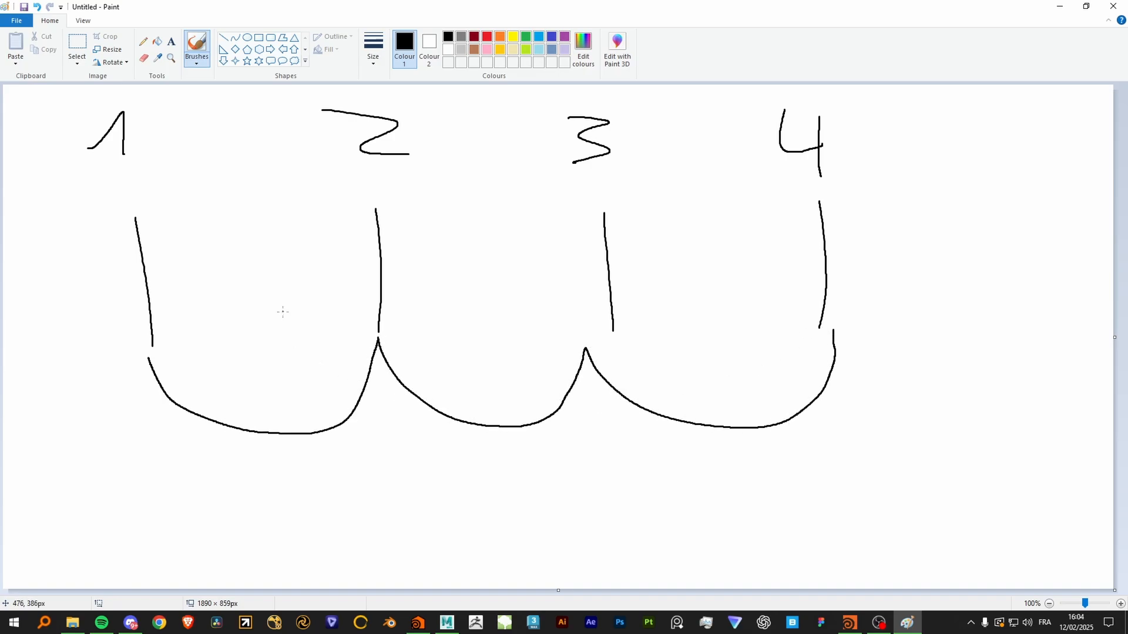
mouse_move(302, 328)
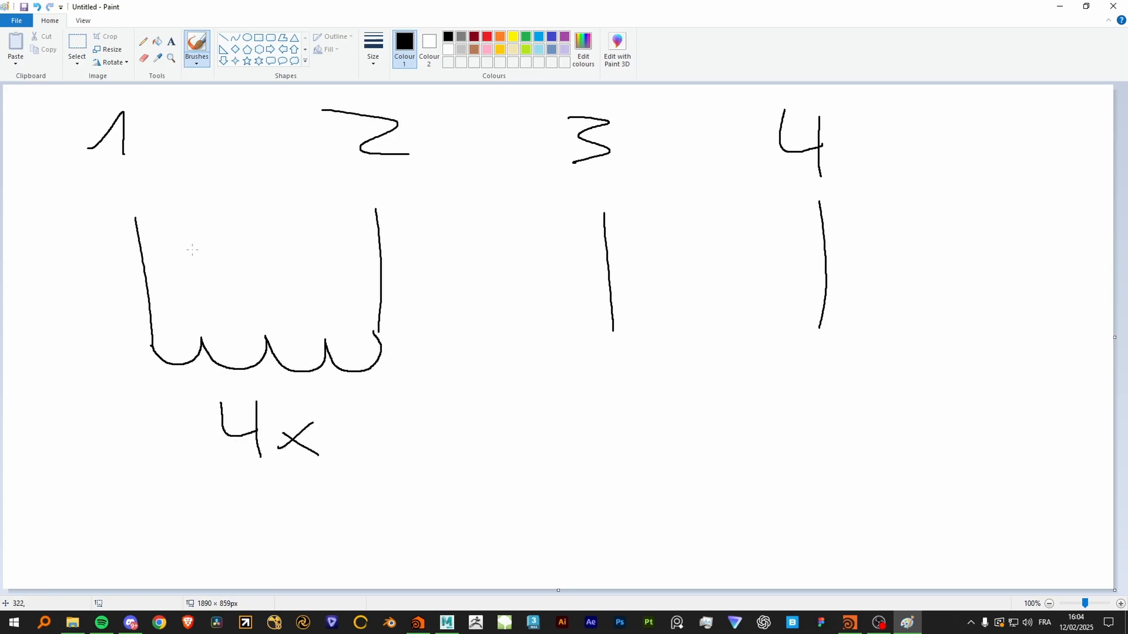
Circle the 4x note on the substeps sketch and close Paint without saving
left_click_drag(125, 135, 359, 137)
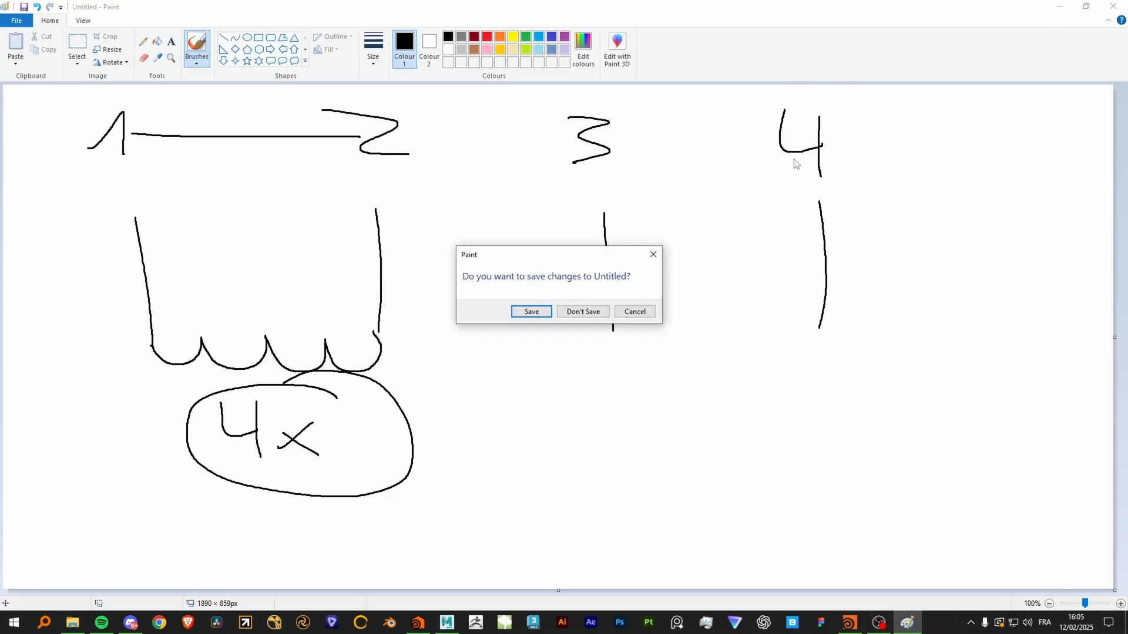
left_click(582, 311)
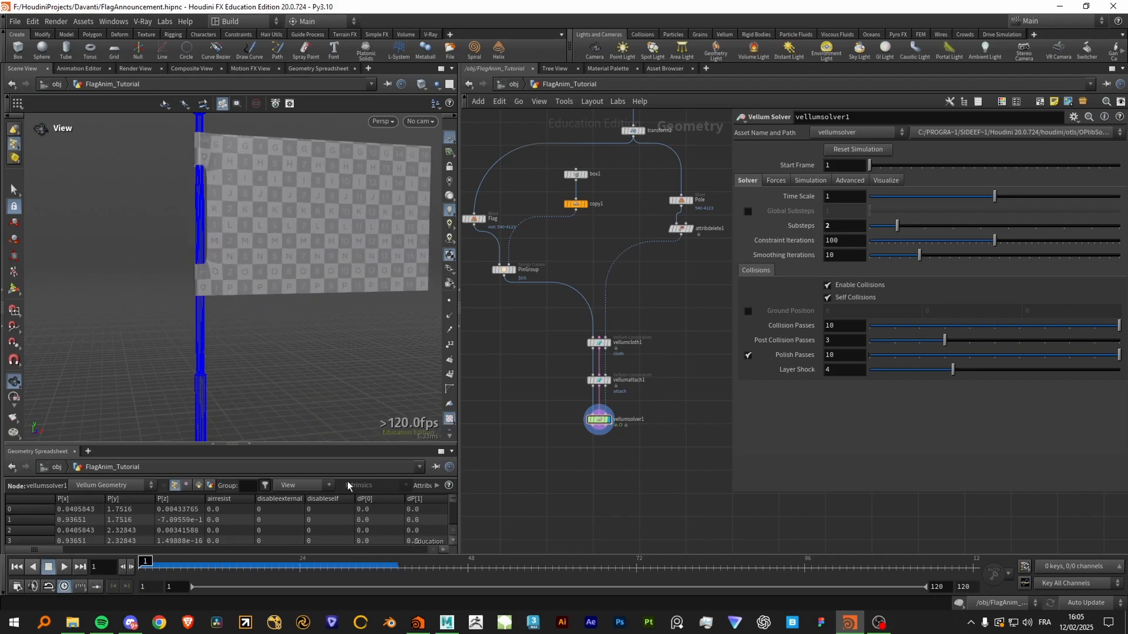
mouse_move(686, 243)
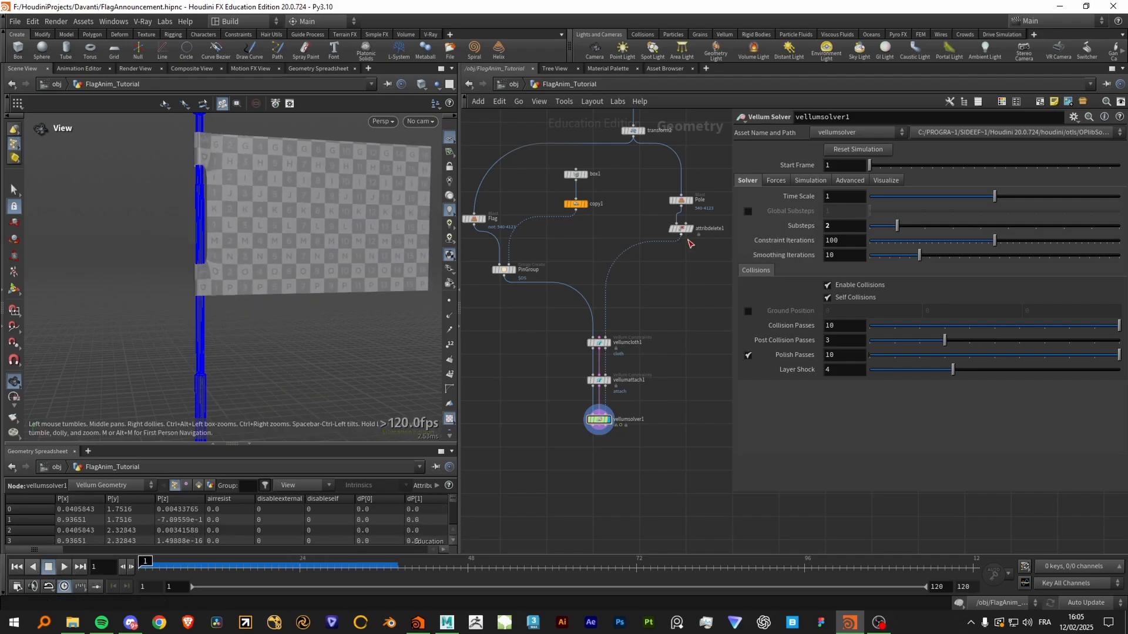
mouse_move(682, 238)
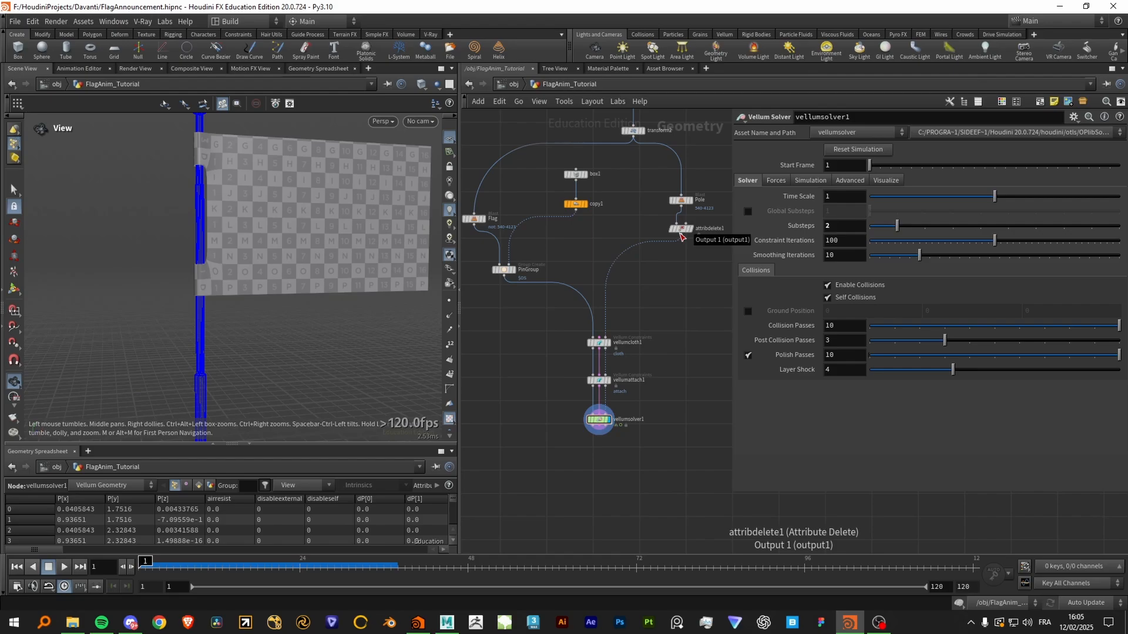
mouse_move(231, 239)
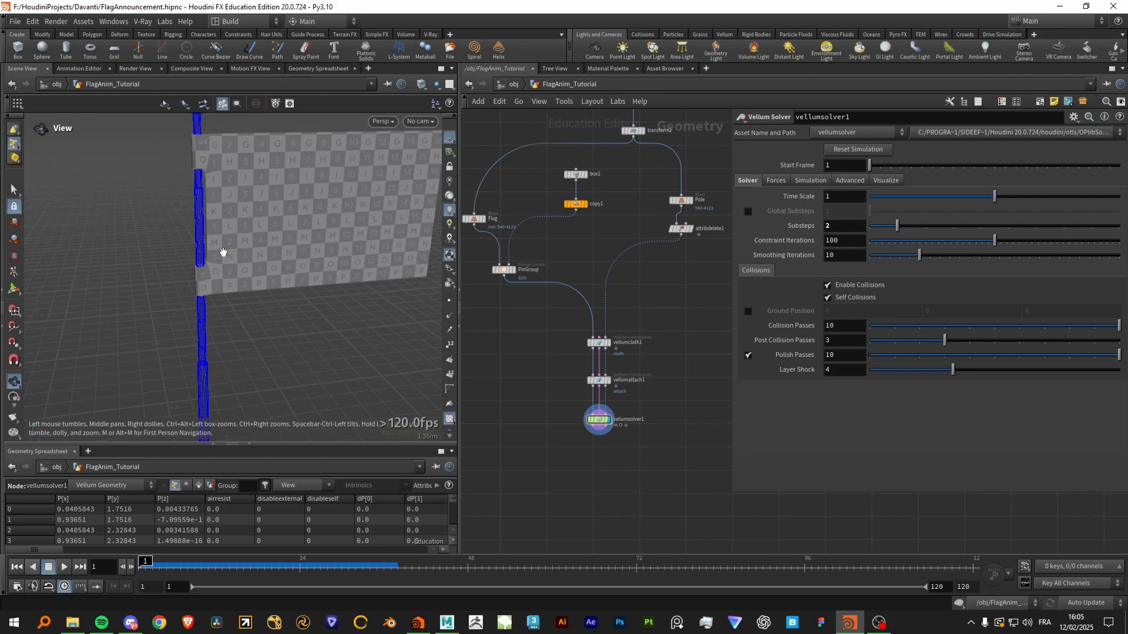
mouse_move(614, 253)
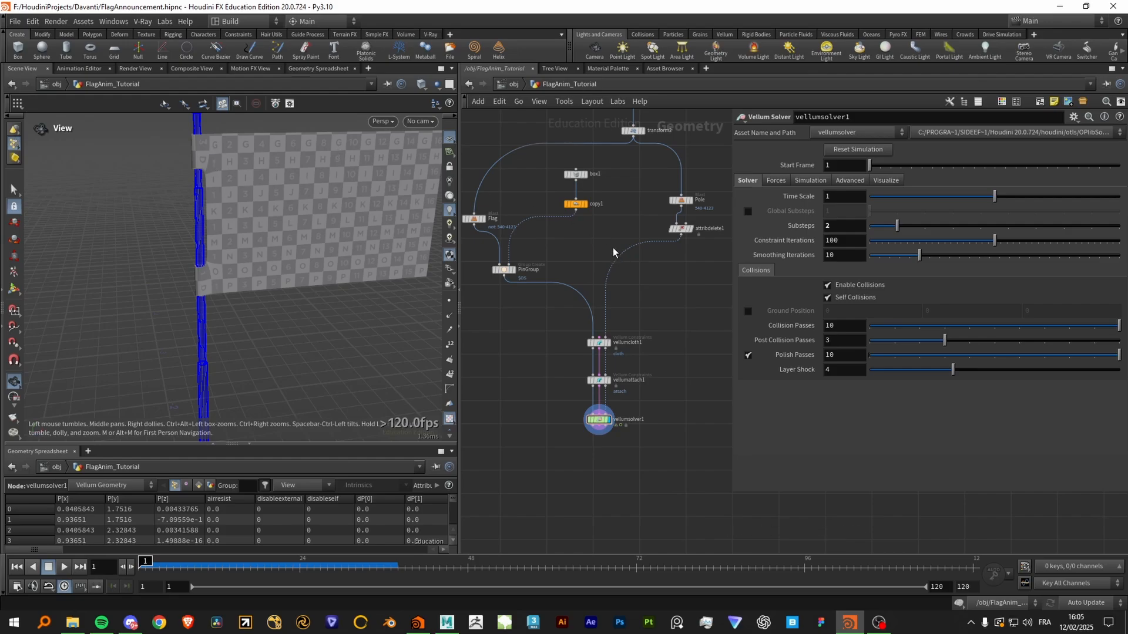
mouse_move(622, 217)
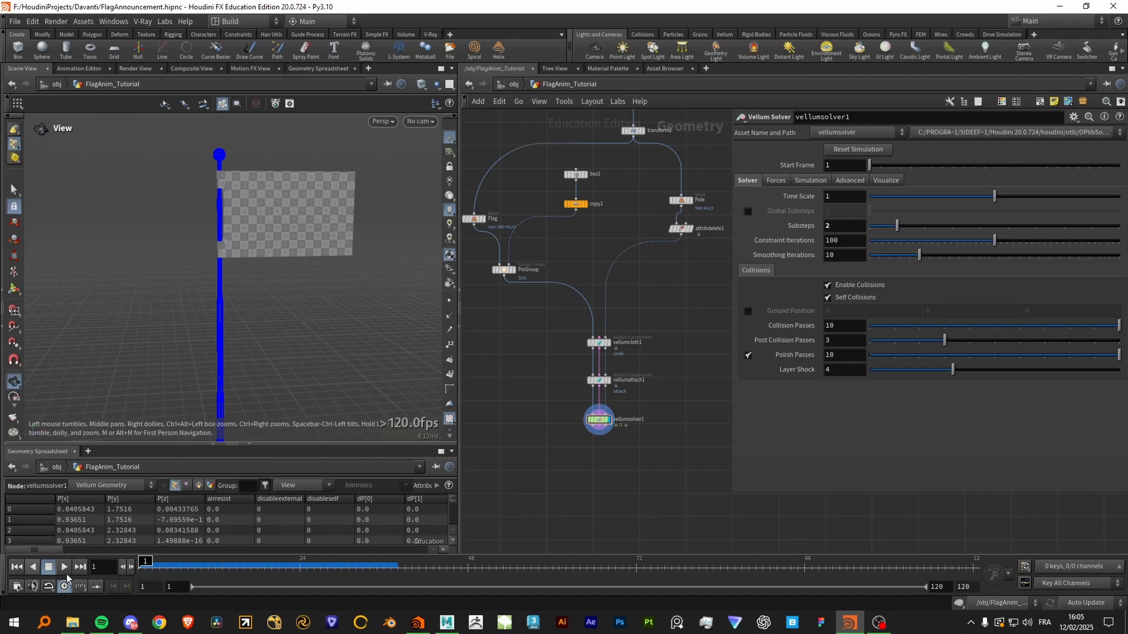
Play the flag simulation again with solver substeps at 2
left_click(63, 567)
type("p")
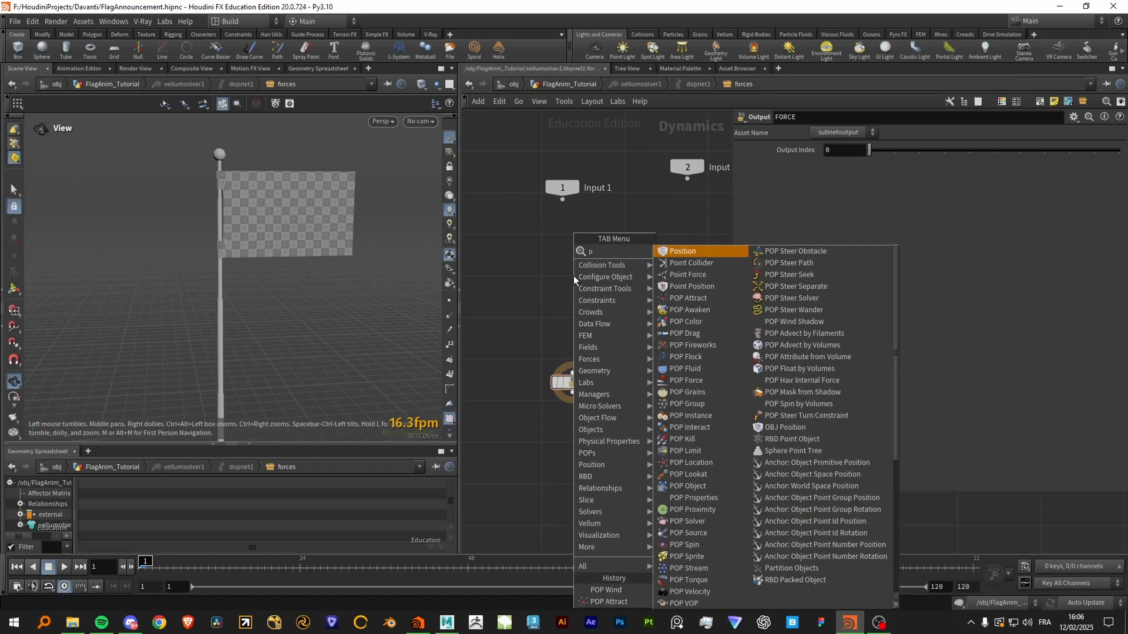
Disable vellumsolver1's built-in wind and dive into its forces network
left_click(606, 590)
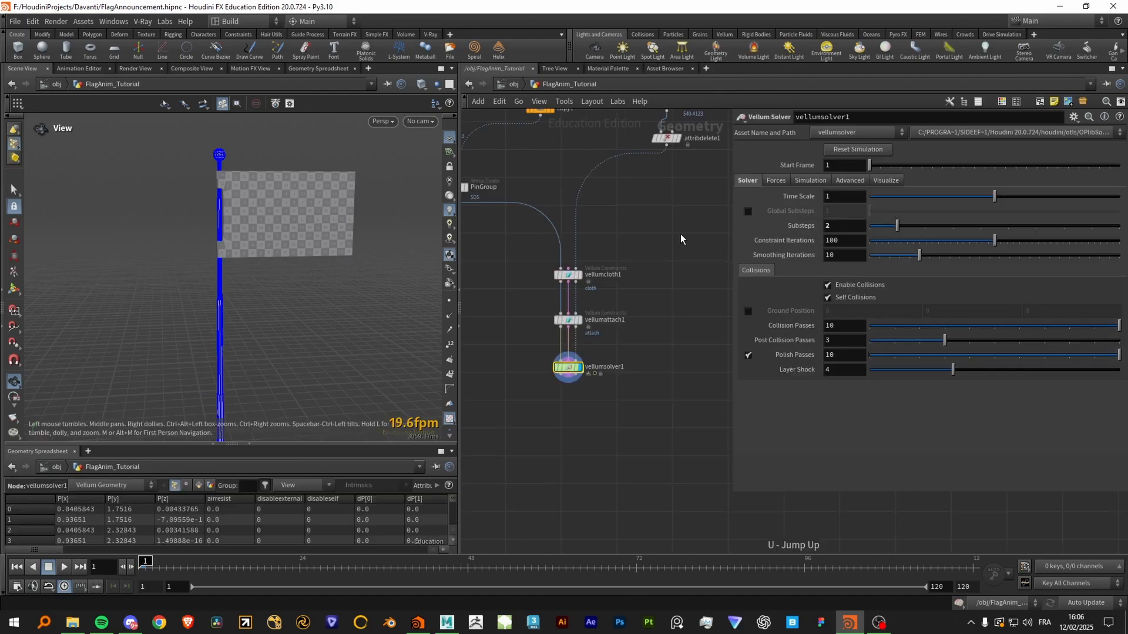
left_click(809, 180)
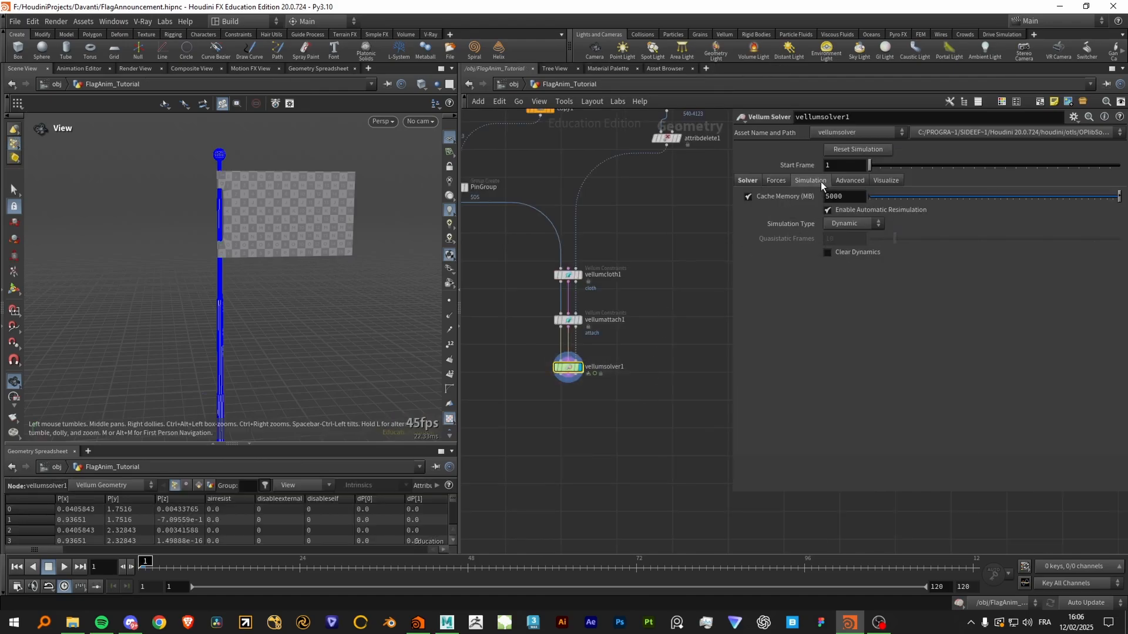
left_click(746, 180)
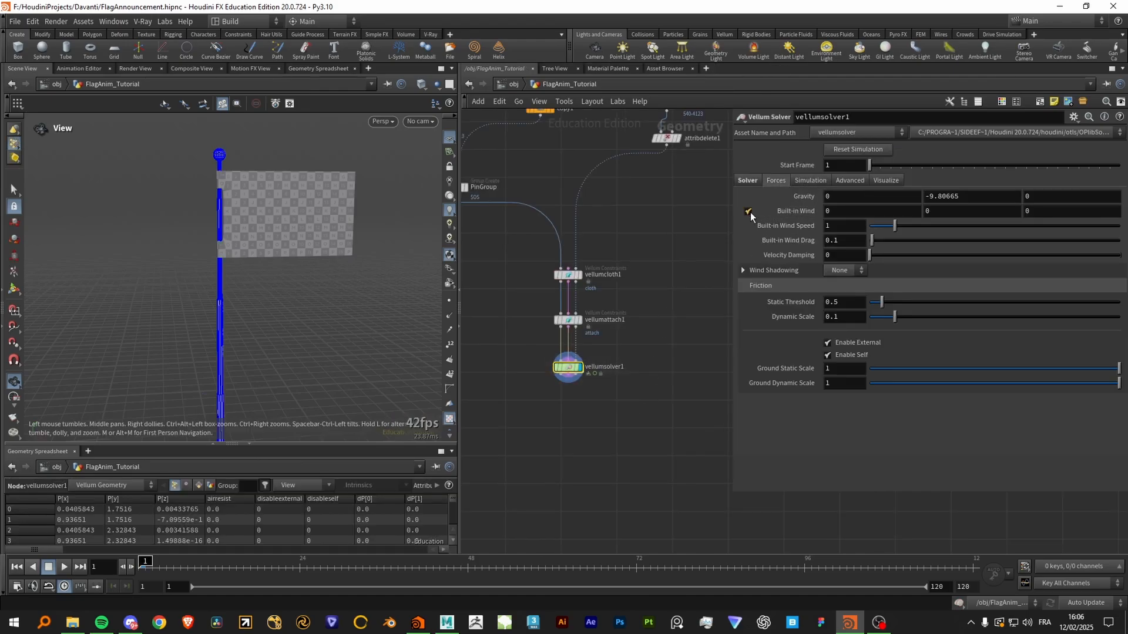
left_click(747, 211)
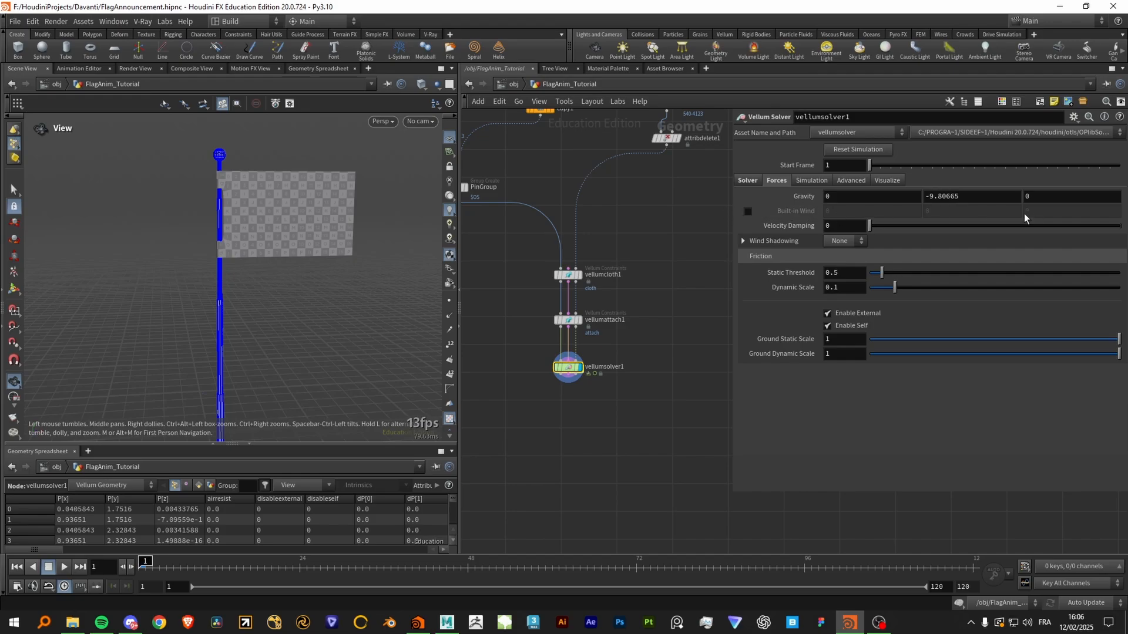
mouse_move(994, 225)
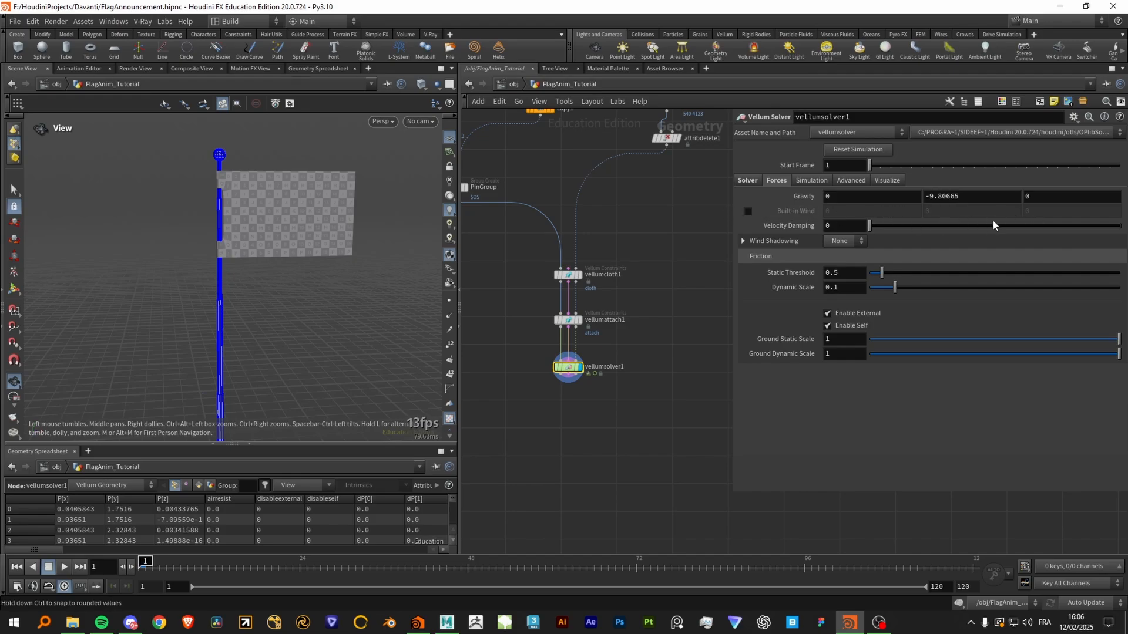
mouse_move(1032, 219)
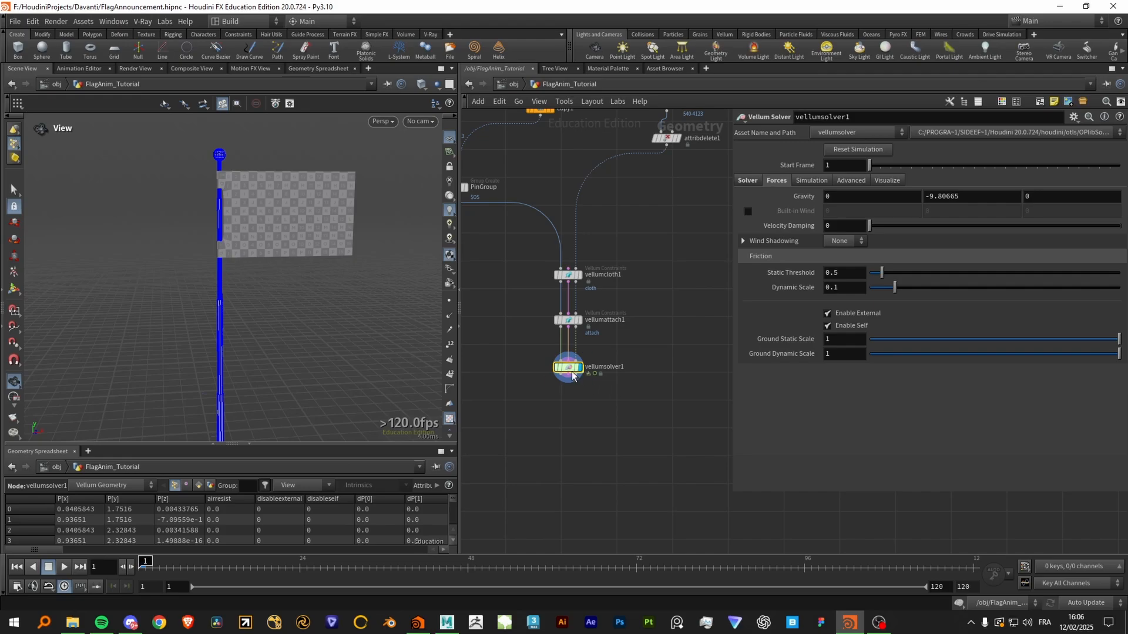
double_click(566, 367)
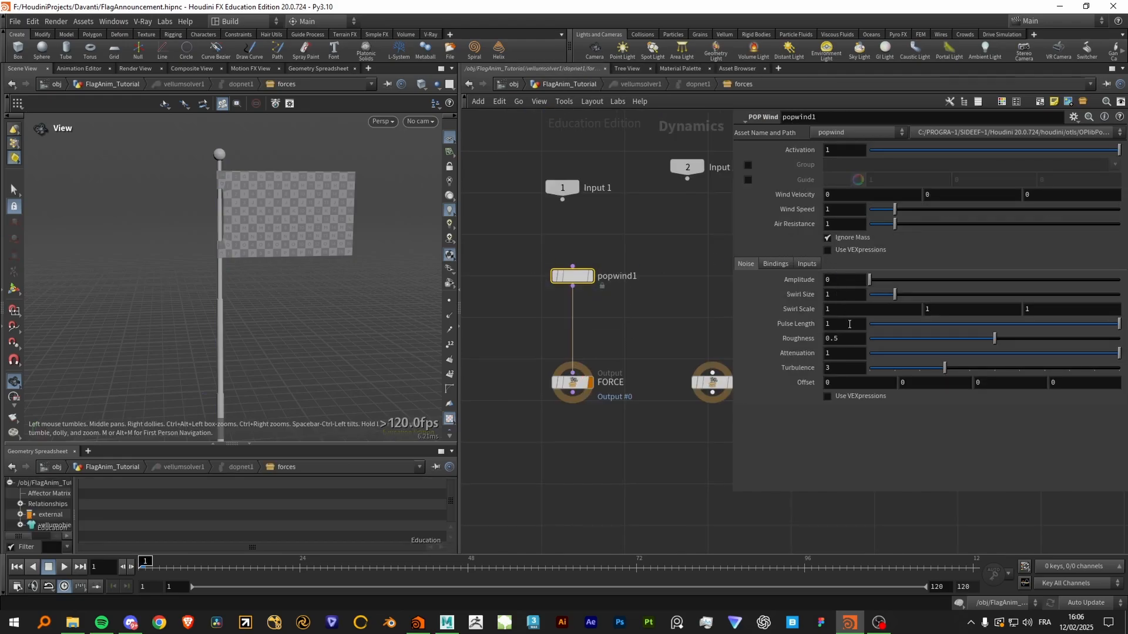
mouse_move(693, 279)
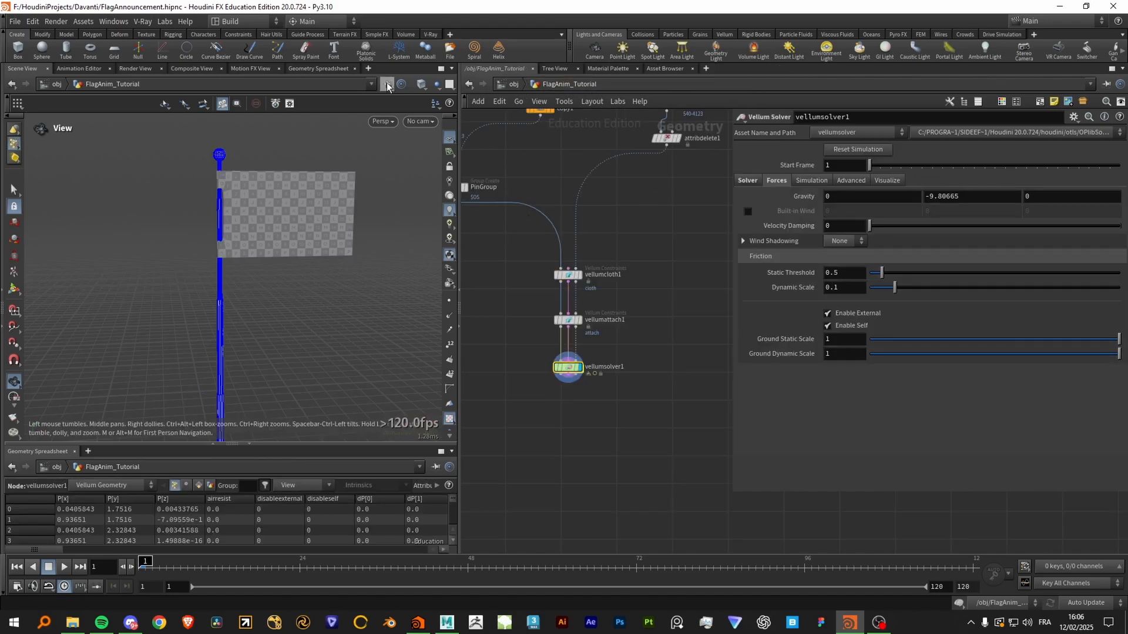
mouse_move(395, 108)
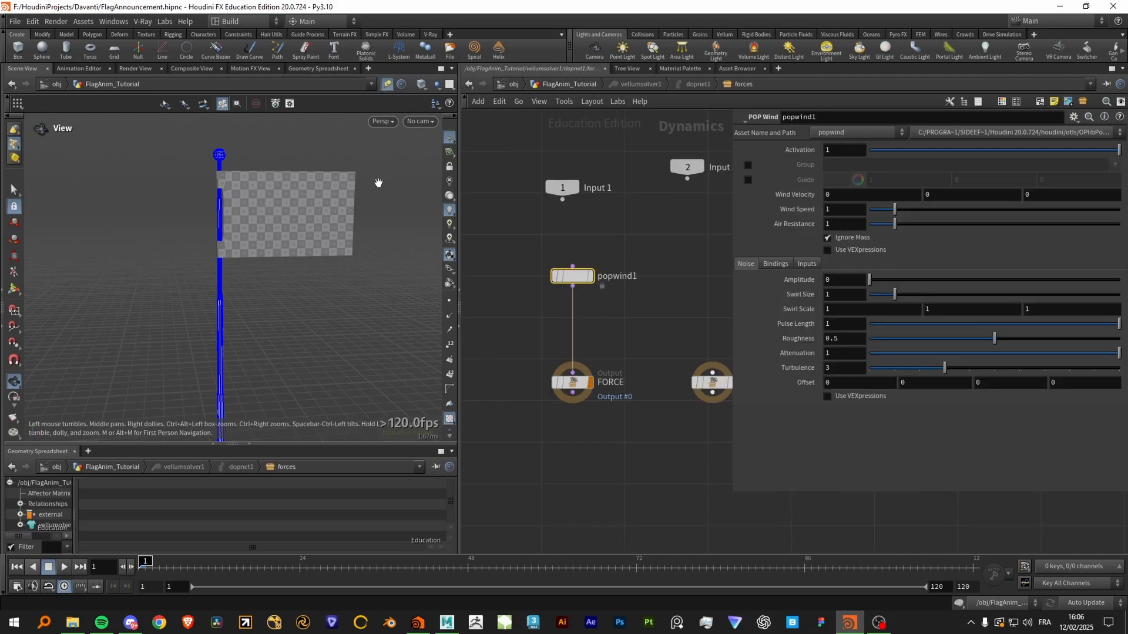
Give popwind1 guides, velocity 1.5, air resistance 3, noise 0.4, and test-play the flag
left_click(748, 179)
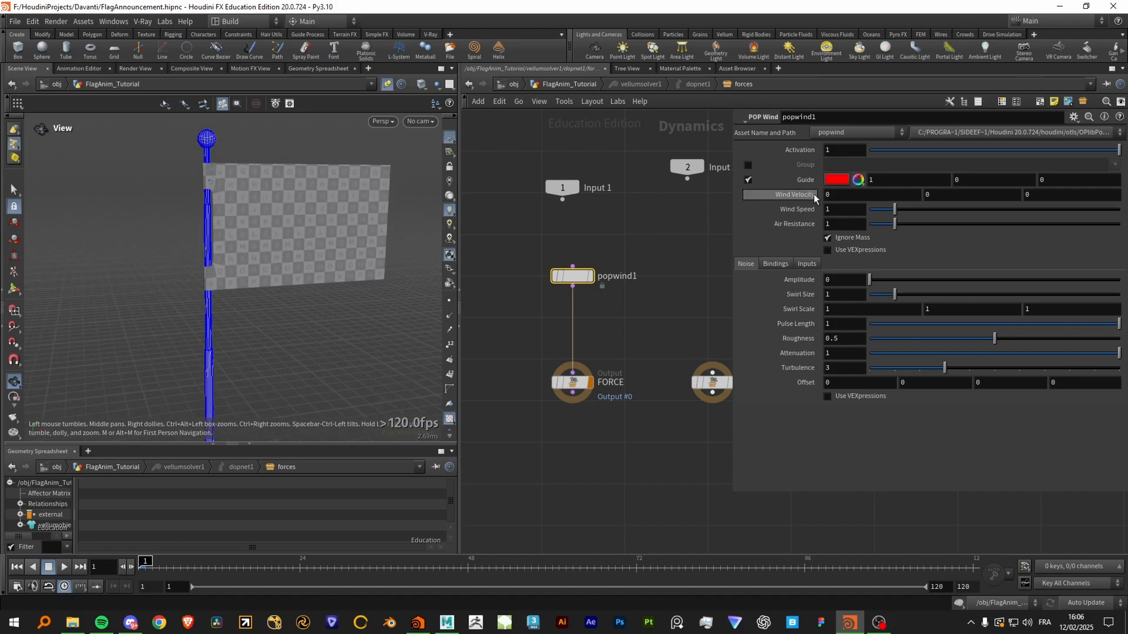
mouse_move(453, 320)
type(".4")
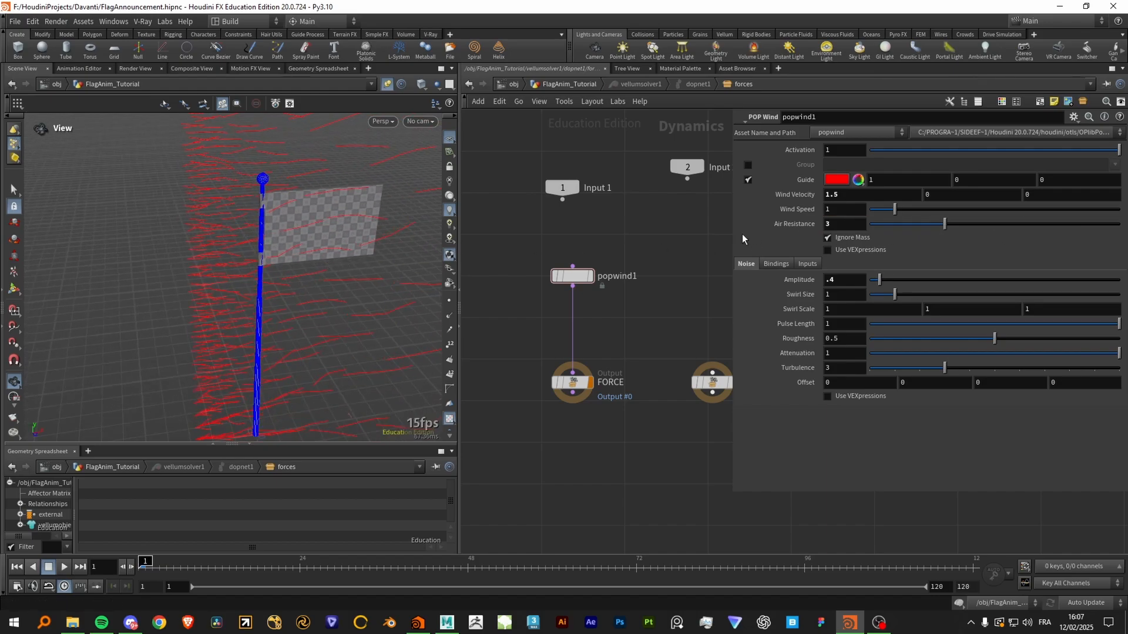
left_click(64, 567)
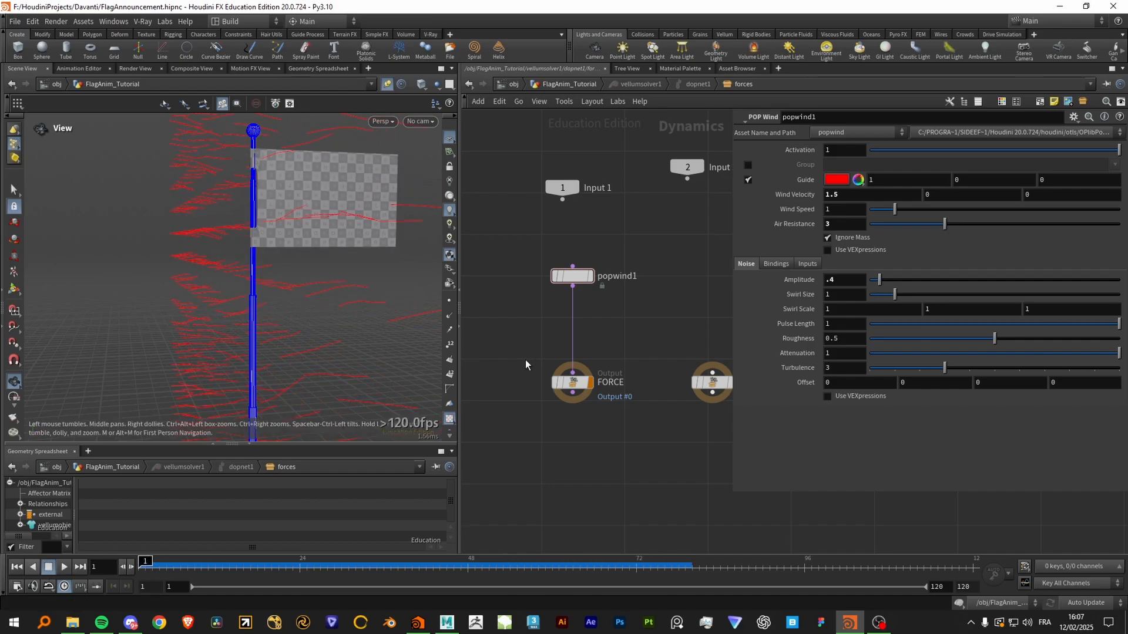
left_click(48, 566)
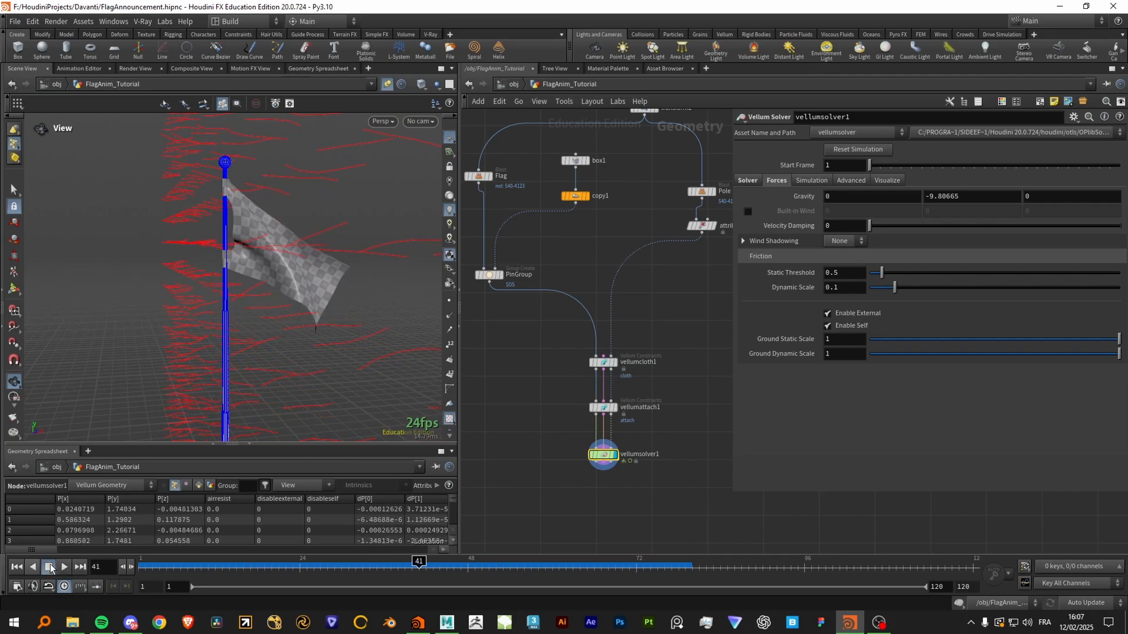
left_click(64, 567)
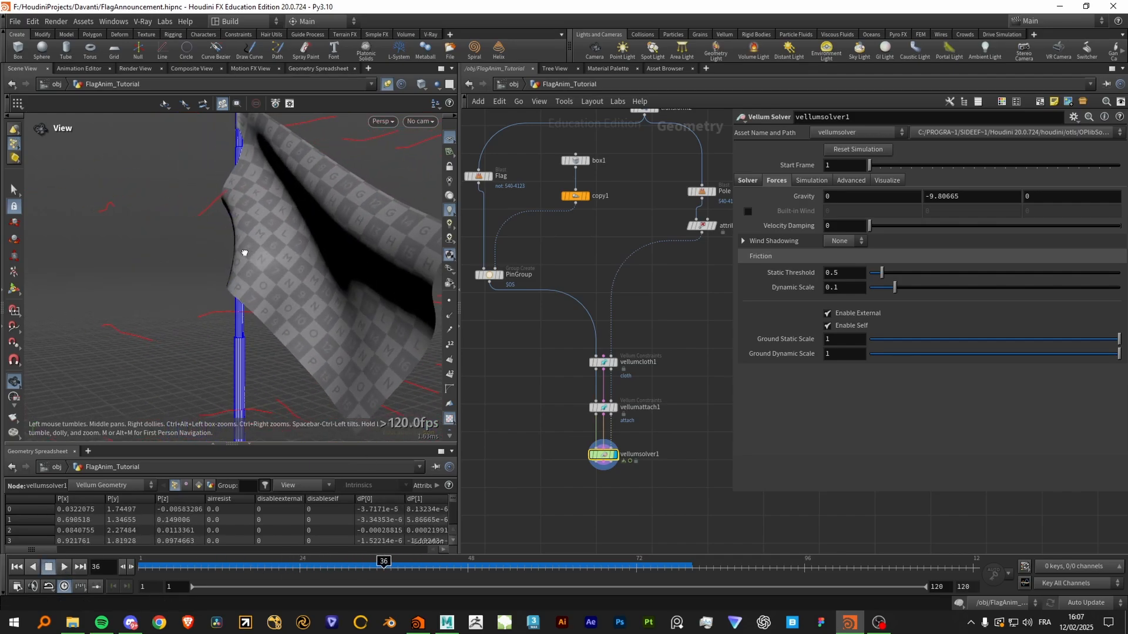
left_click_drag(245, 252, 307, 259)
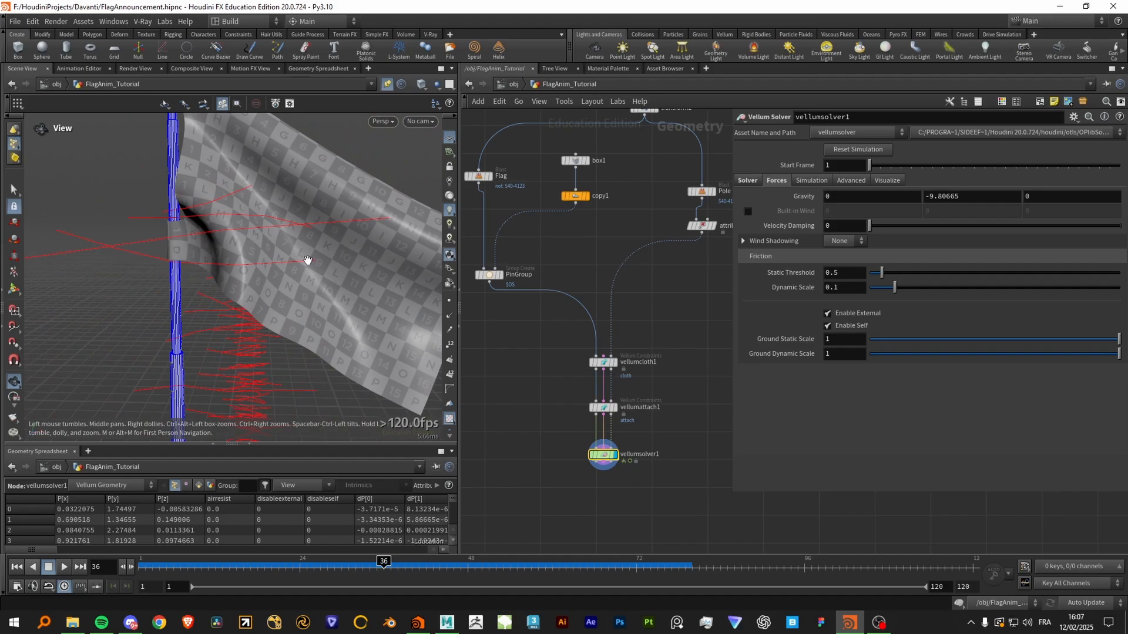
mouse_move(544, 331)
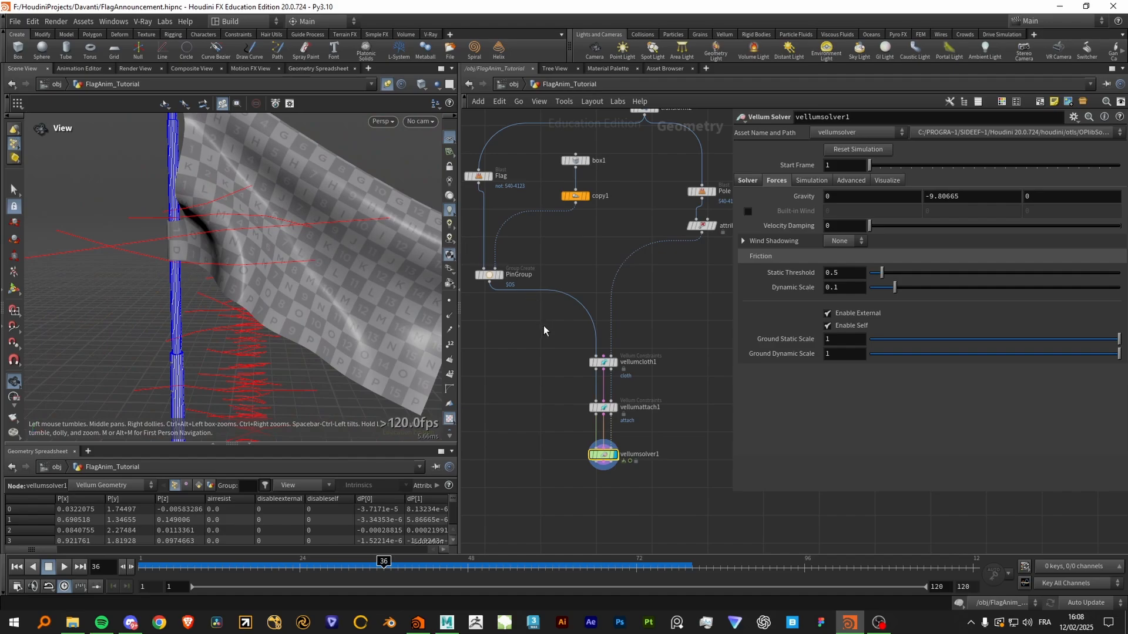
On vellumcloth1, review stretch stiffness and pick a much smaller bend stiffness multiplier
left_click(601, 362)
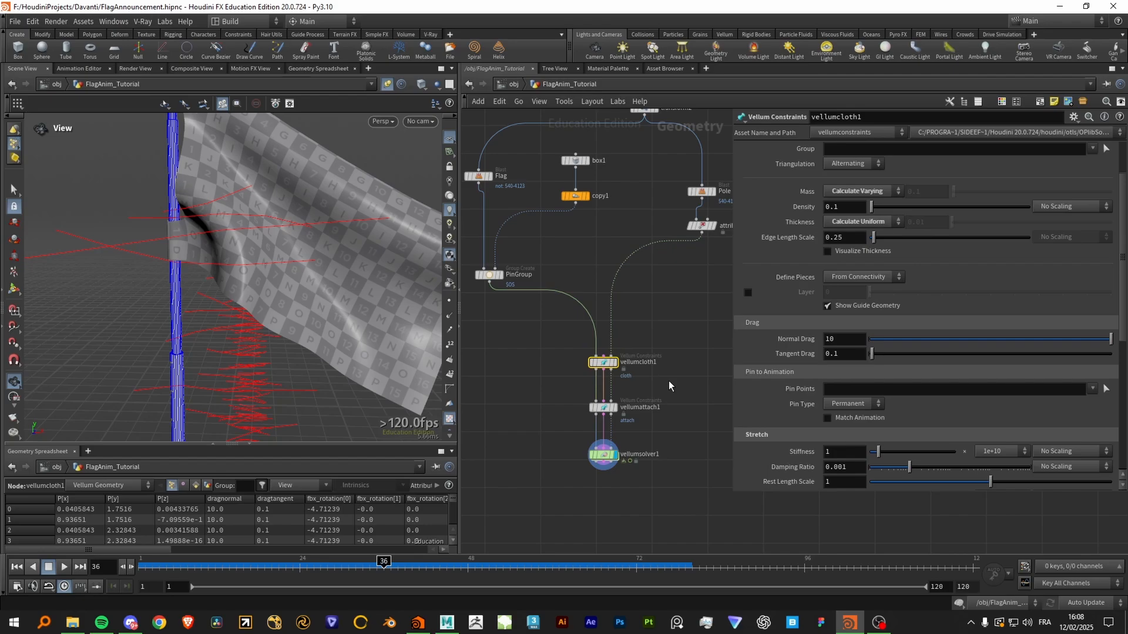
scroll("down", 3)
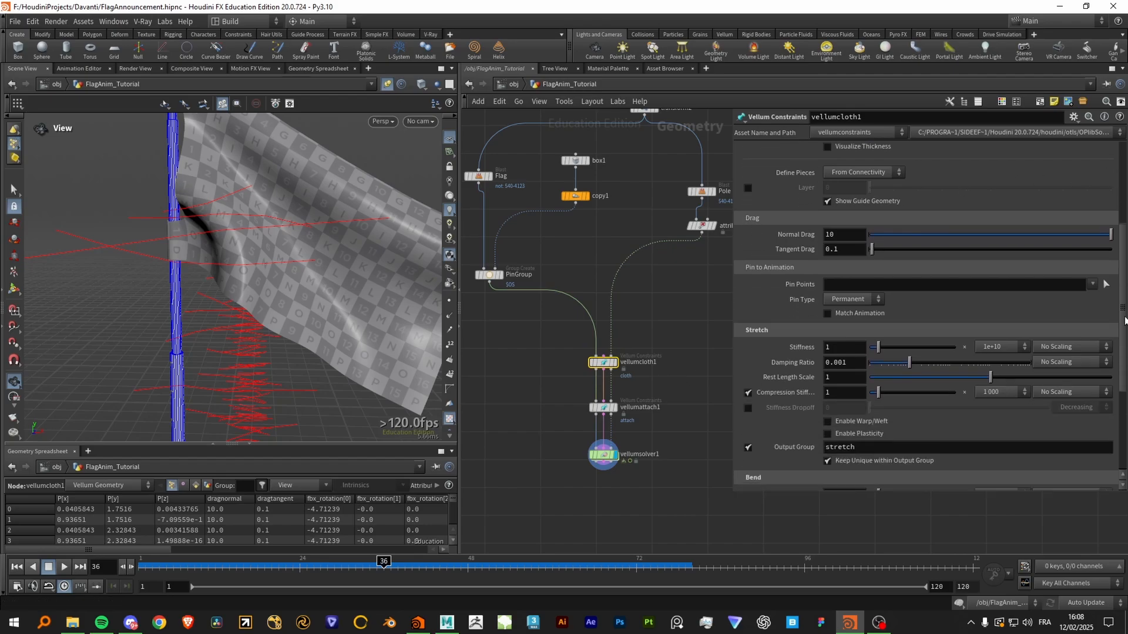
scroll("down", 3)
type("0")
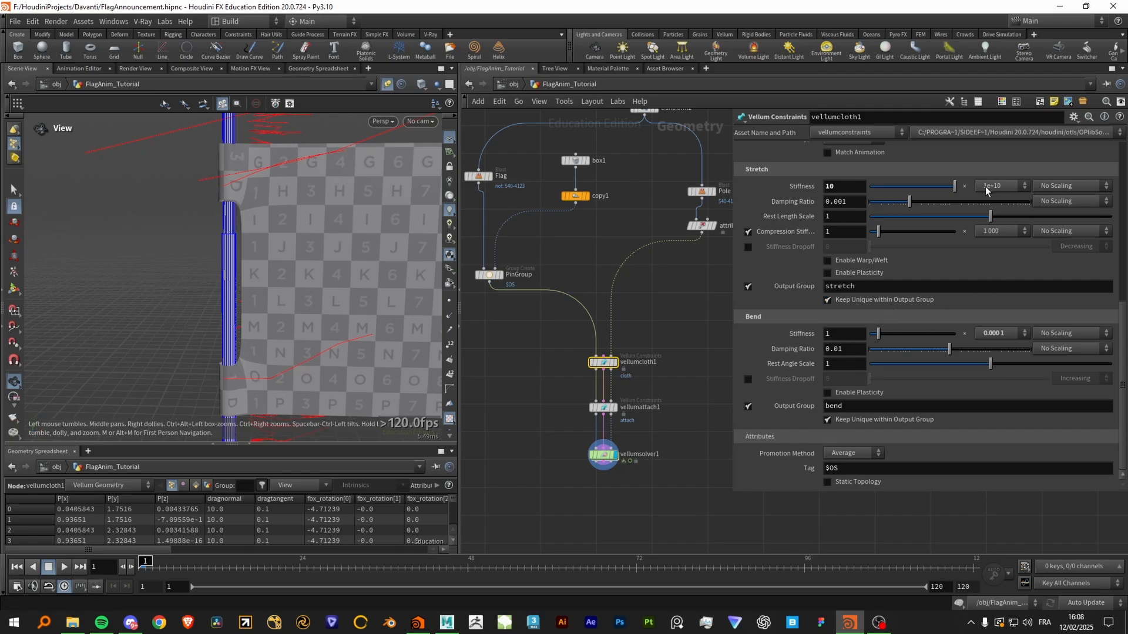
left_click(999, 186)
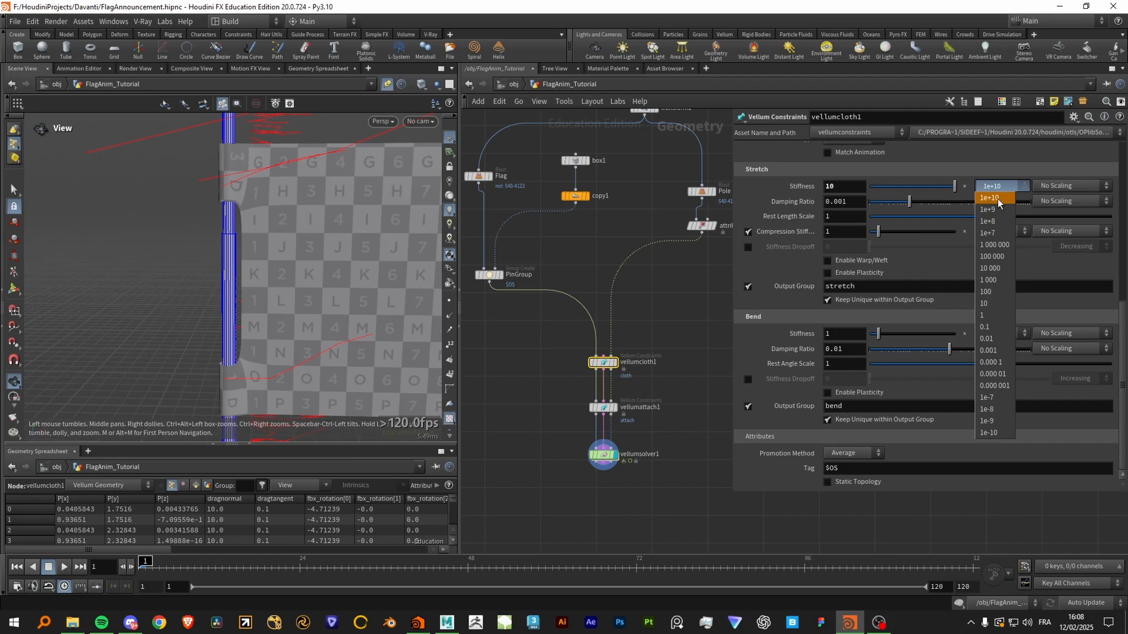
mouse_move(996, 256)
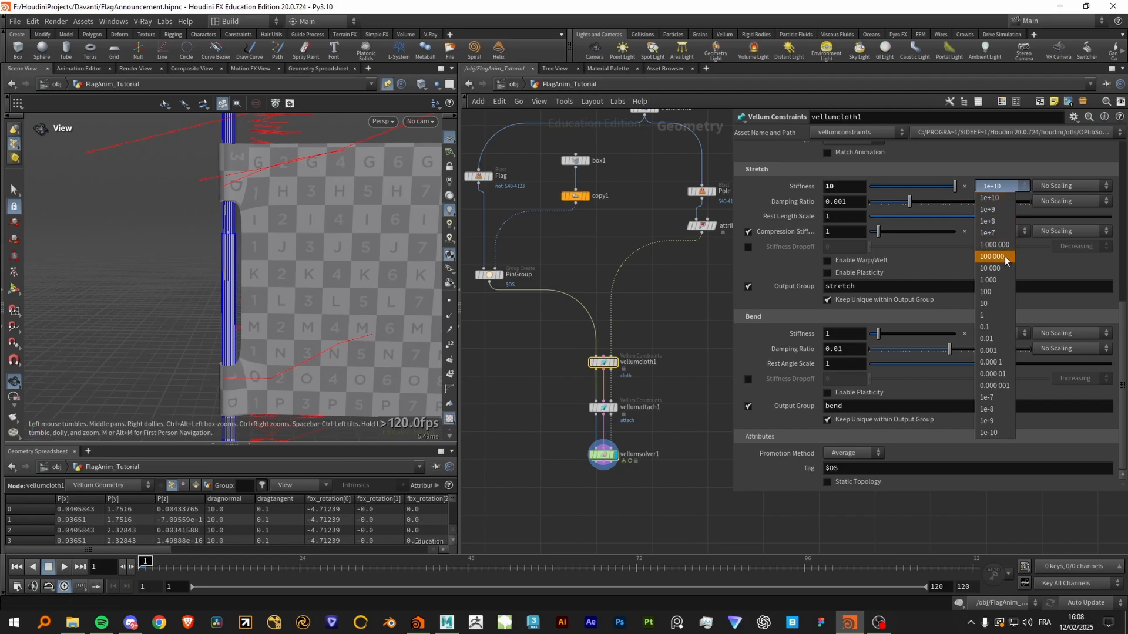
left_click(993, 362)
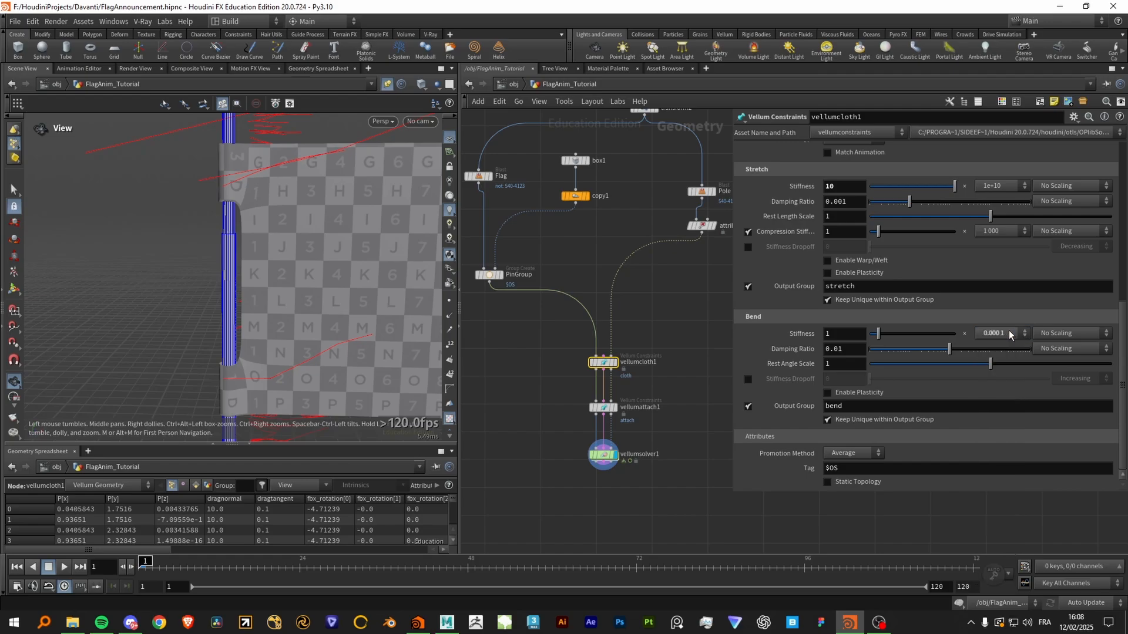
left_click(841, 186)
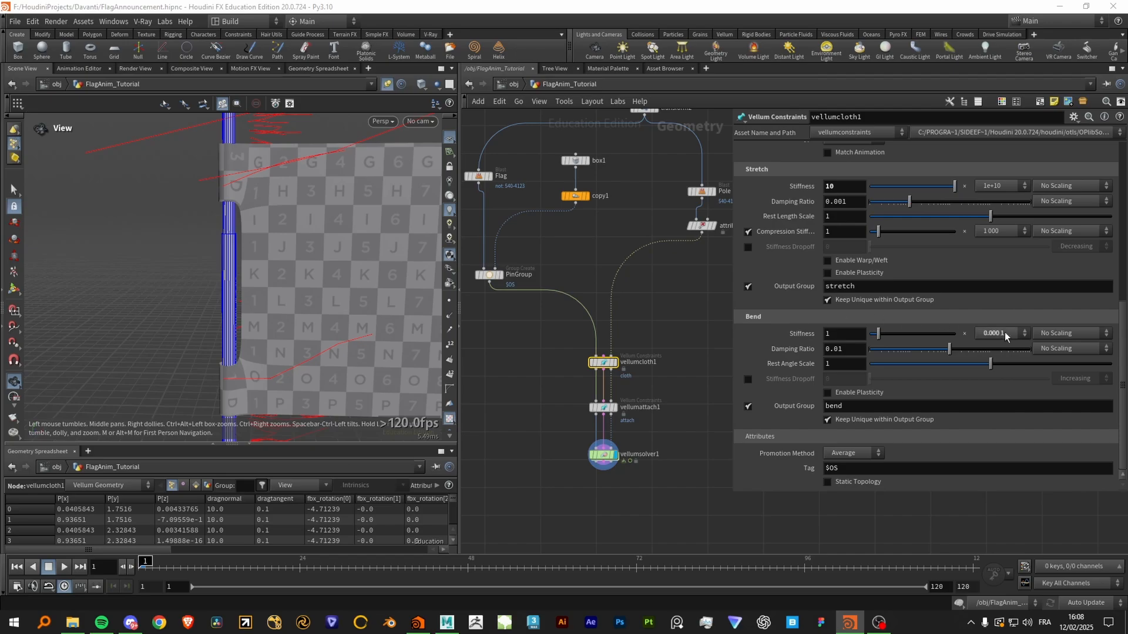
left_click(1025, 333)
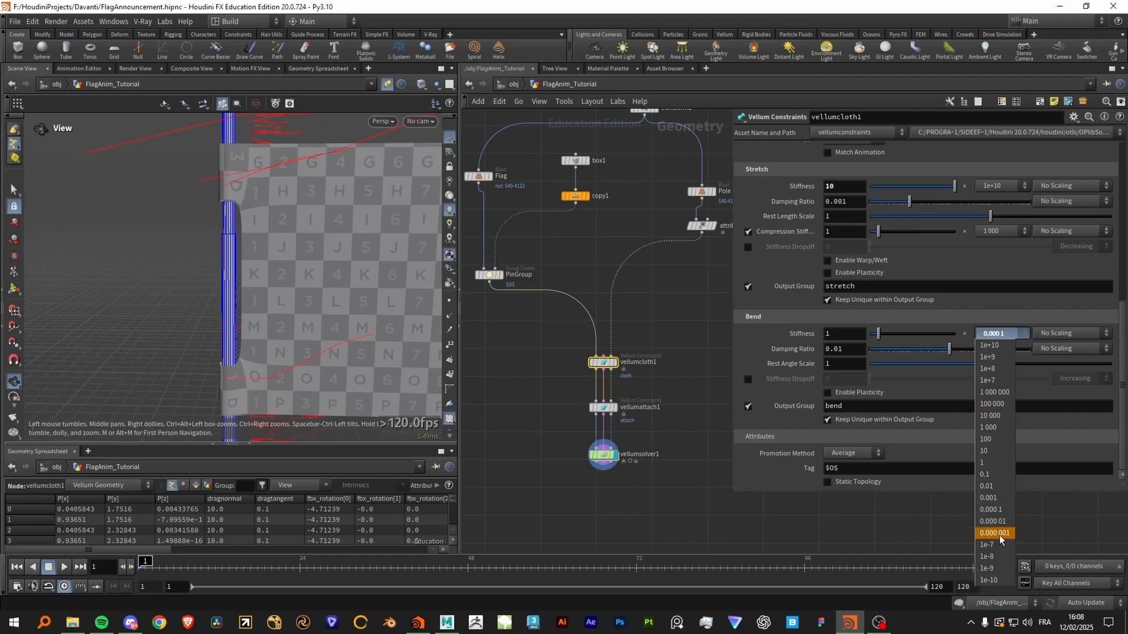
mouse_move(1007, 538)
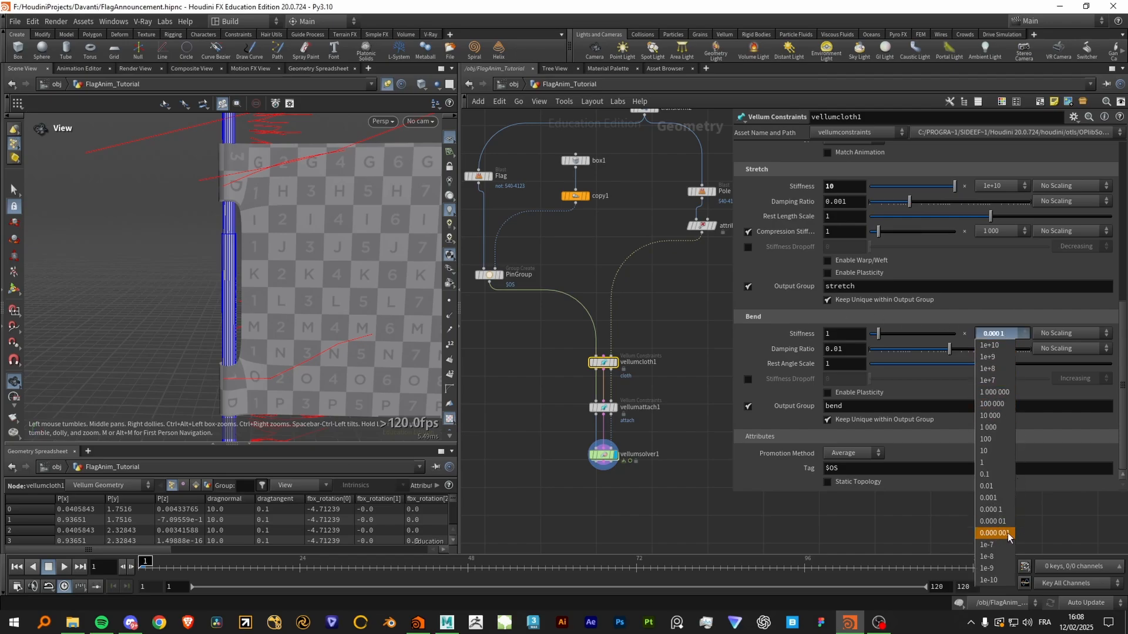
left_click(993, 533)
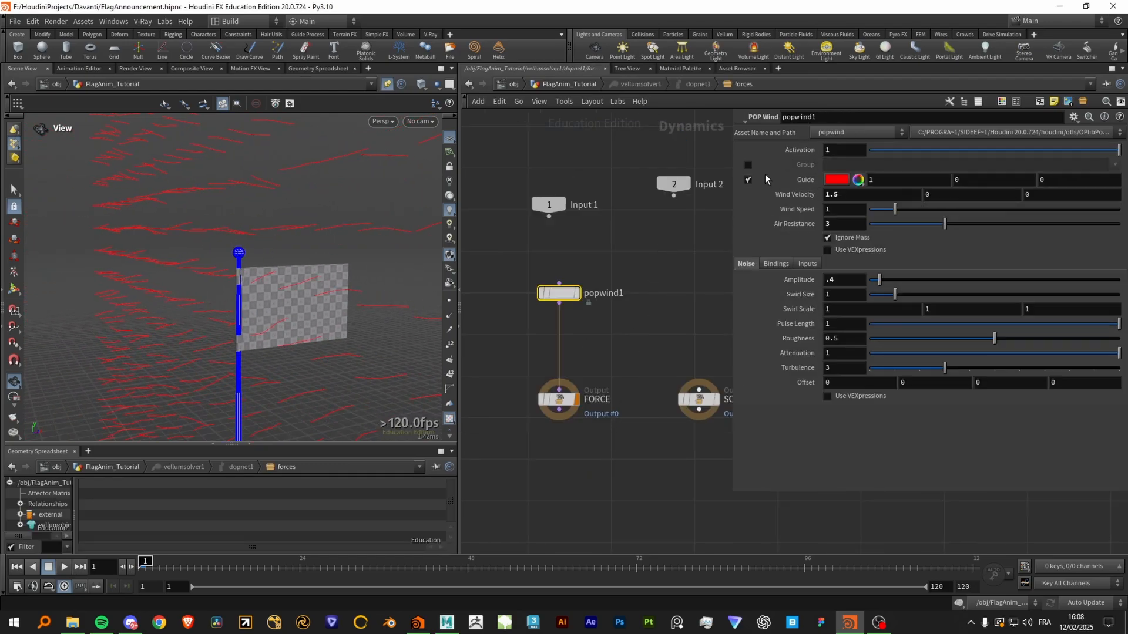
Play the flag simulation from /obj and watch the cloth billow from the pole
left_click(602, 453)
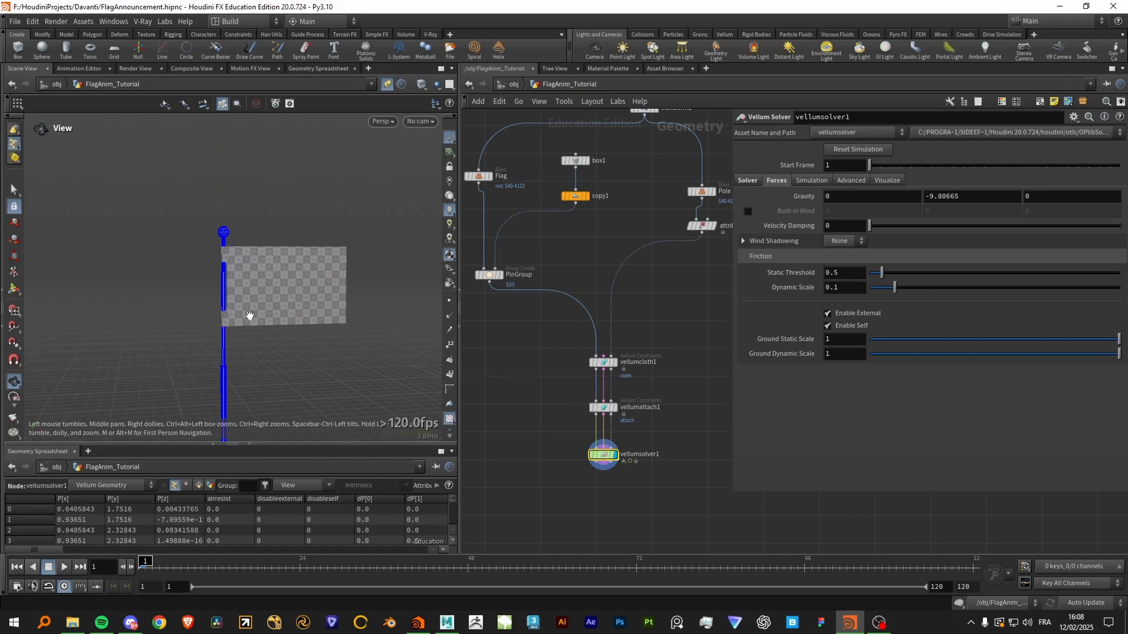
left_click(63, 567)
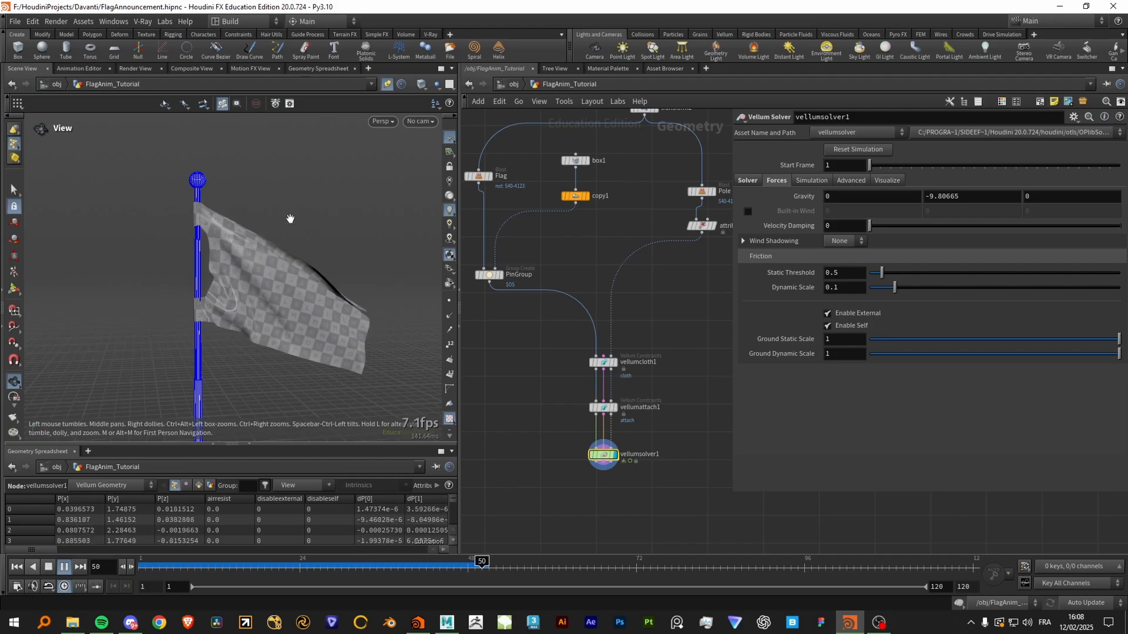
left_click(81, 567)
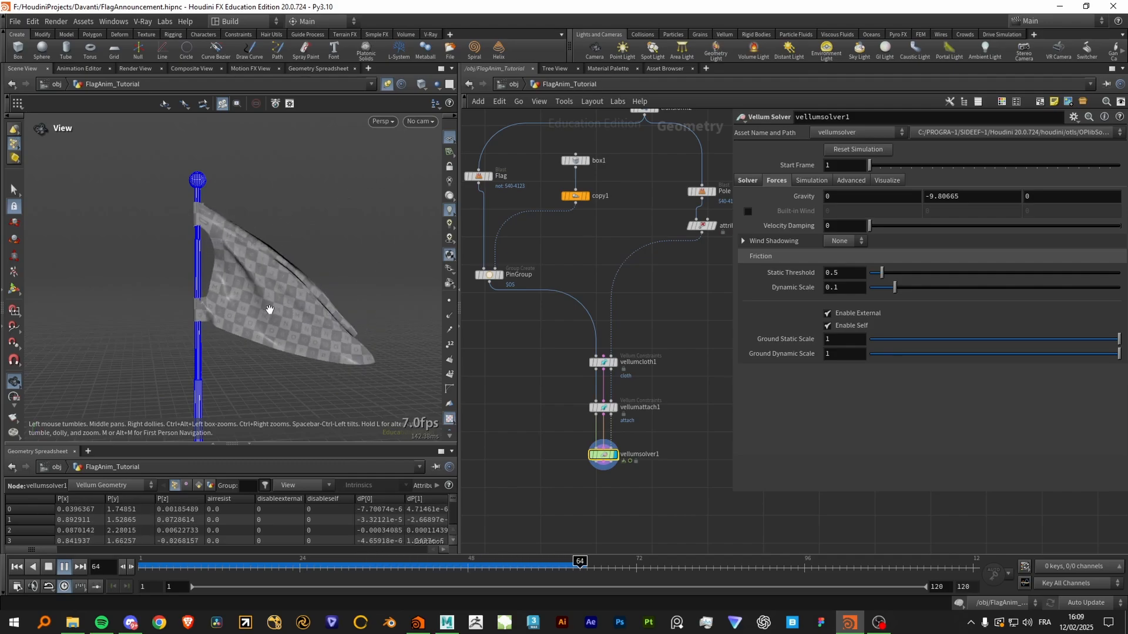
left_click(63, 566)
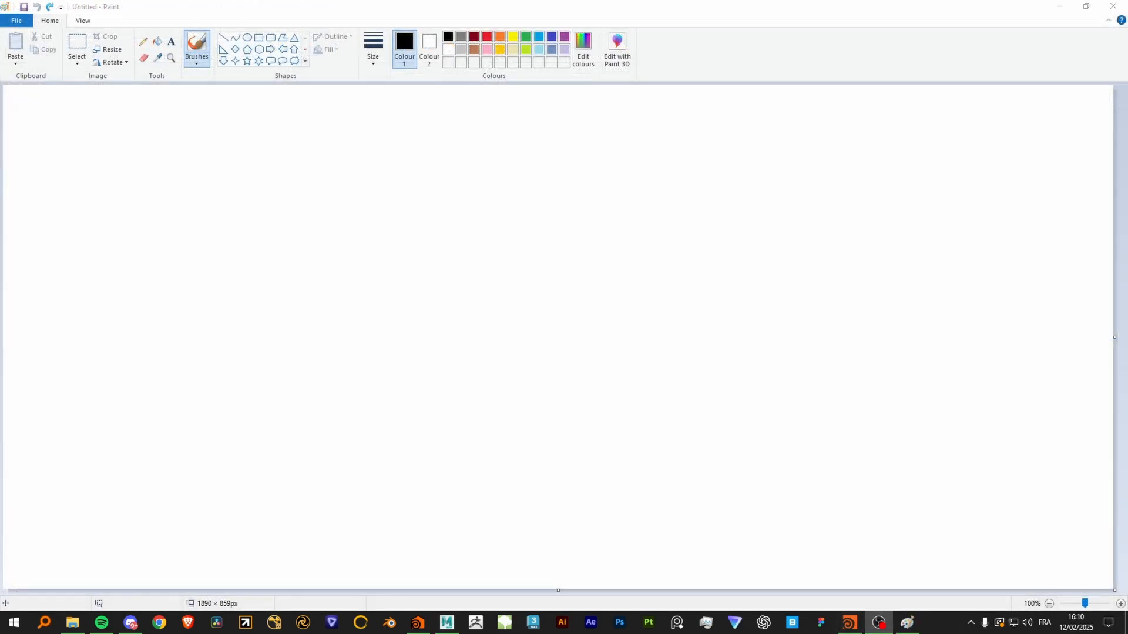
mouse_move(228, 228)
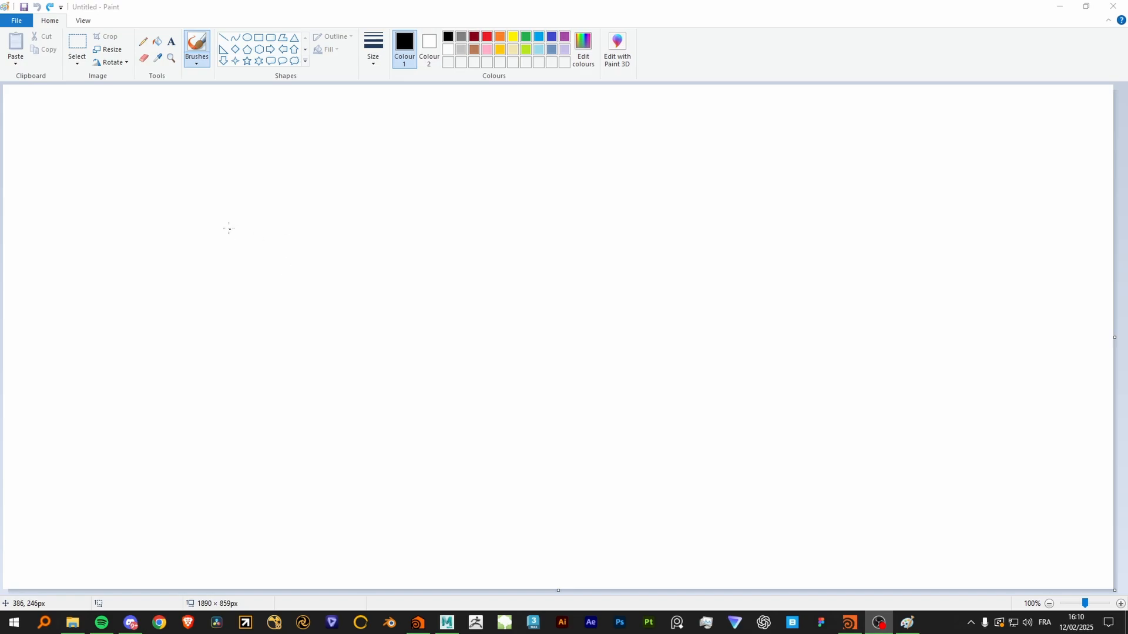
Sketch a circle linked to the 160 mark in the frame-range diagram
left_click_drag(167, 151, 128, 214)
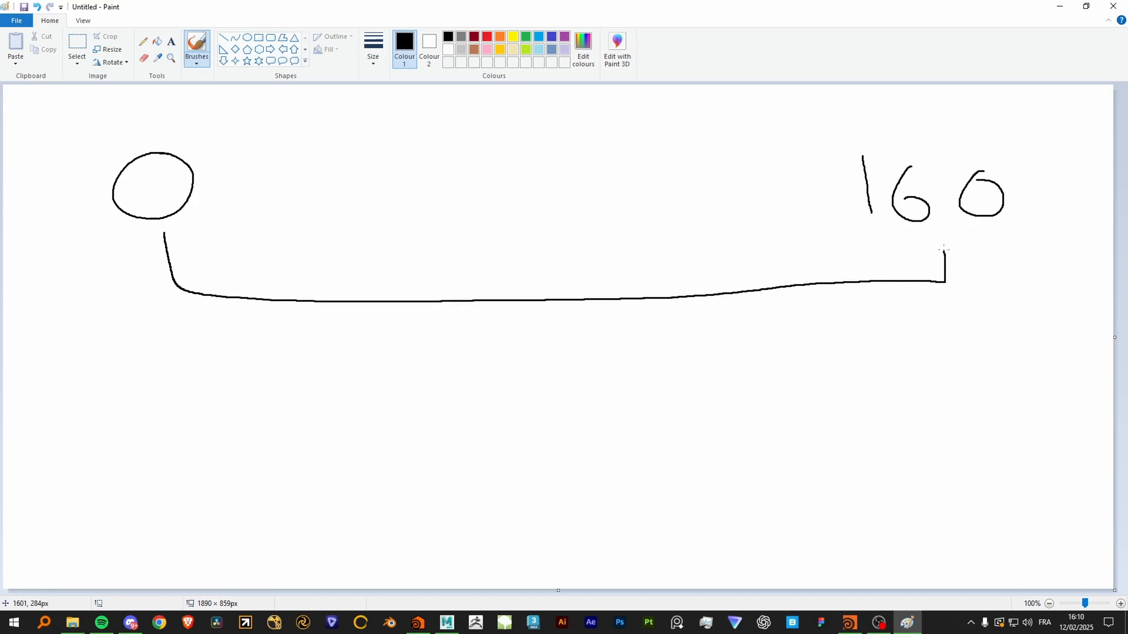
mouse_move(429, 227)
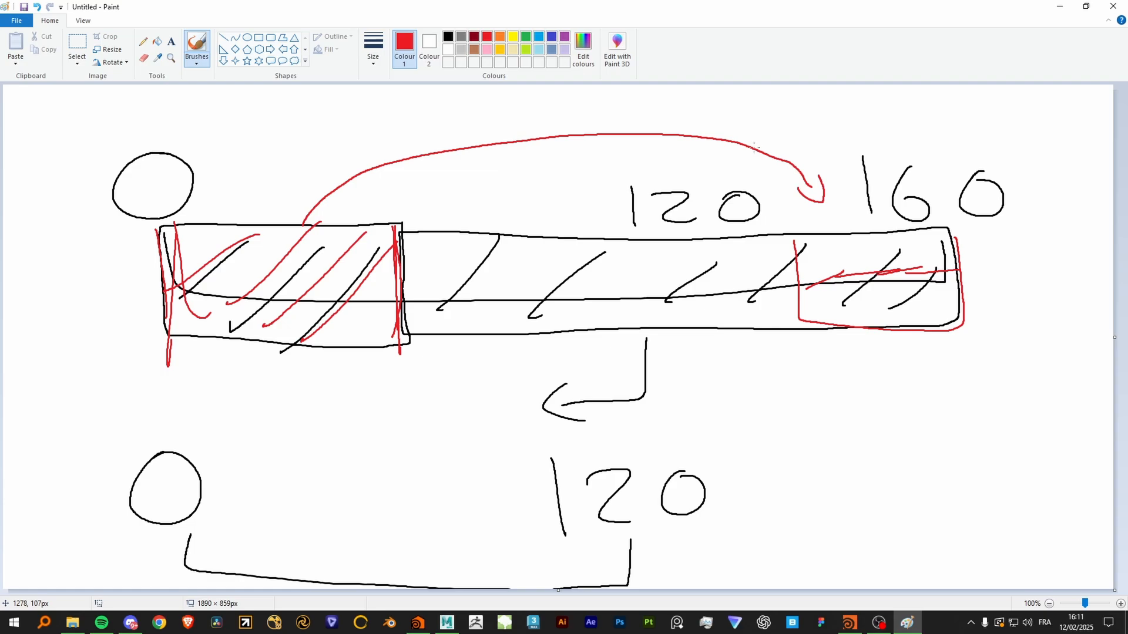
mouse_move(590, 185)
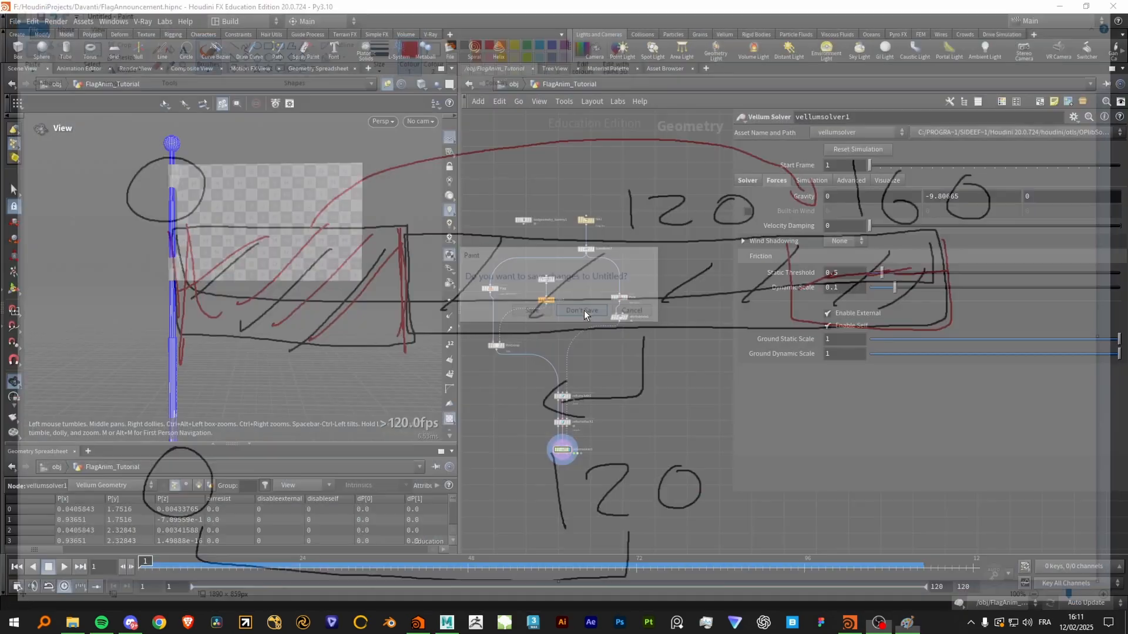
Close the Paint sketch unsaved and save frames 1–160 to disk with filecache1
left_click(580, 310)
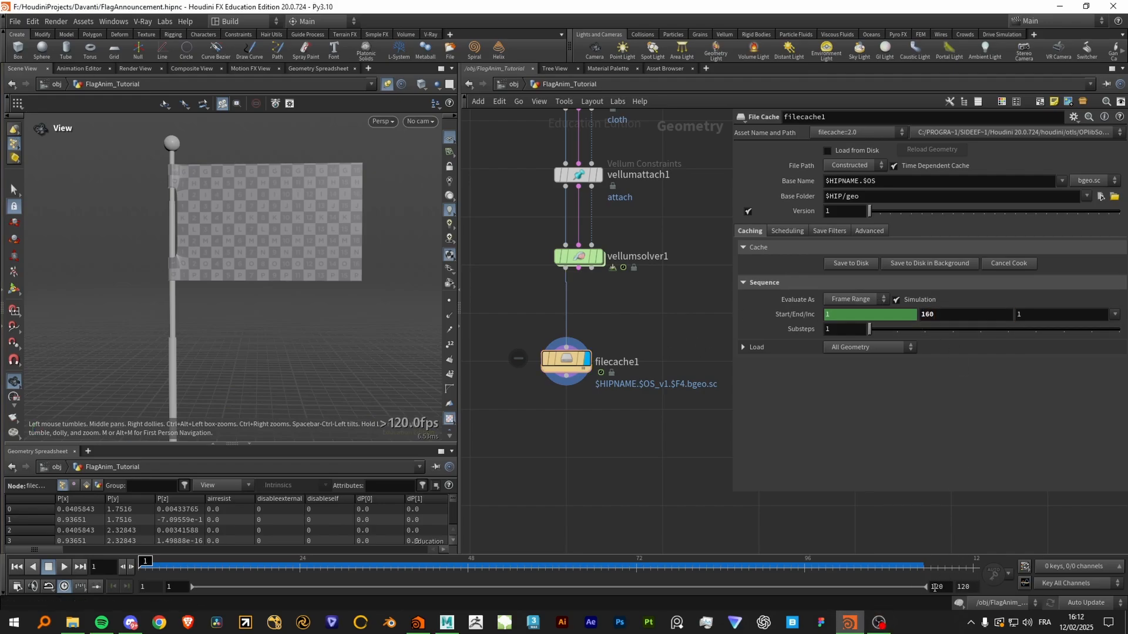
mouse_move(969, 305)
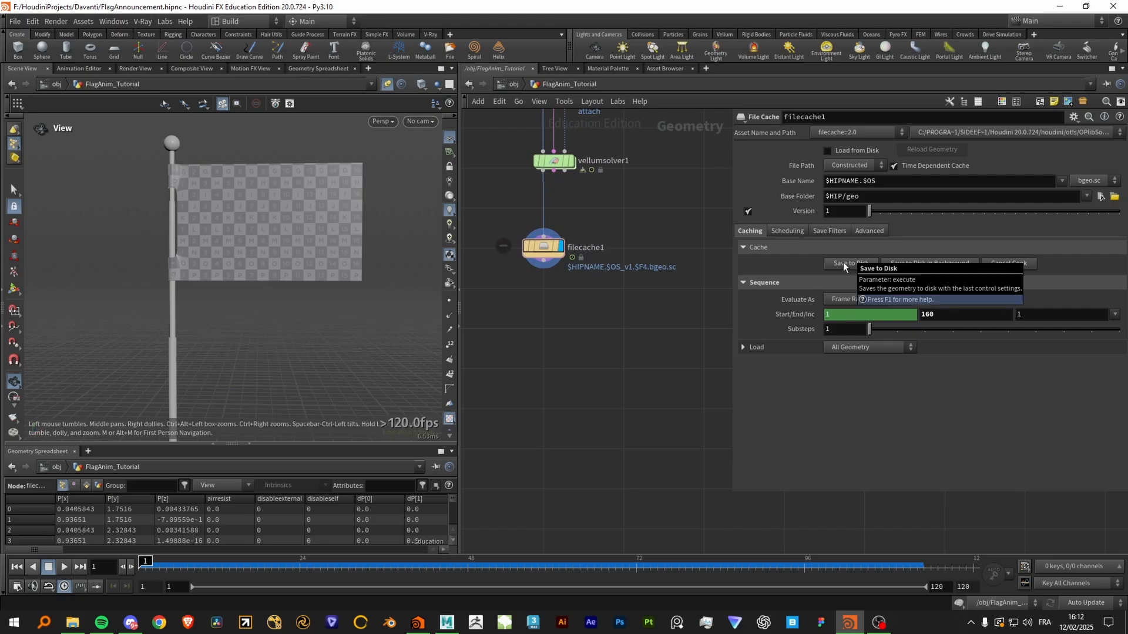
left_click(849, 263)
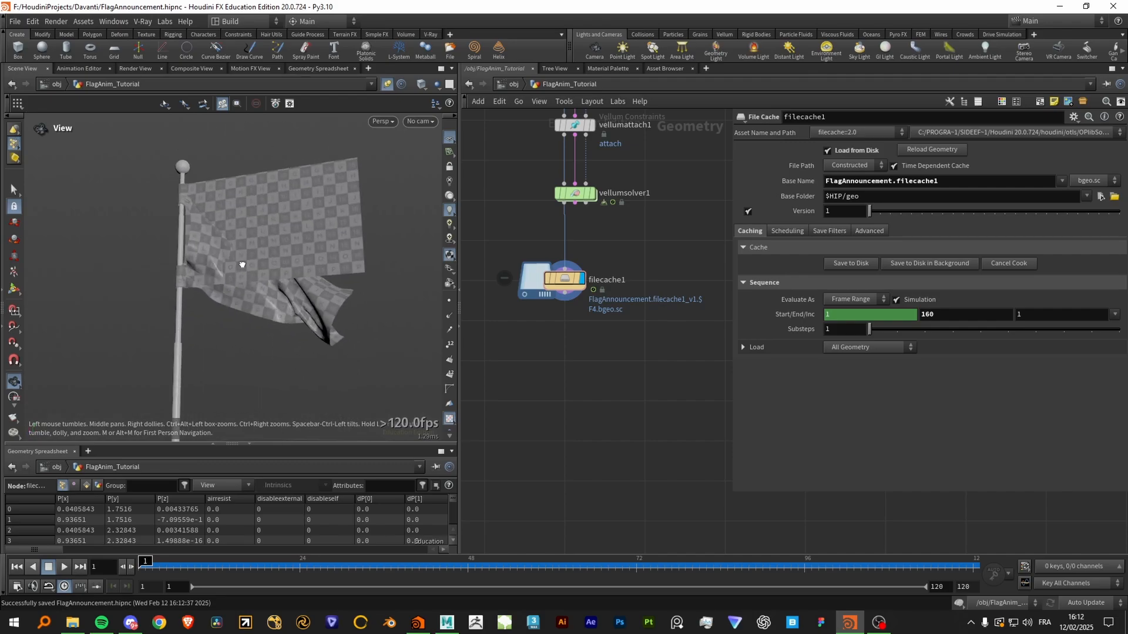
left_click(164, 21)
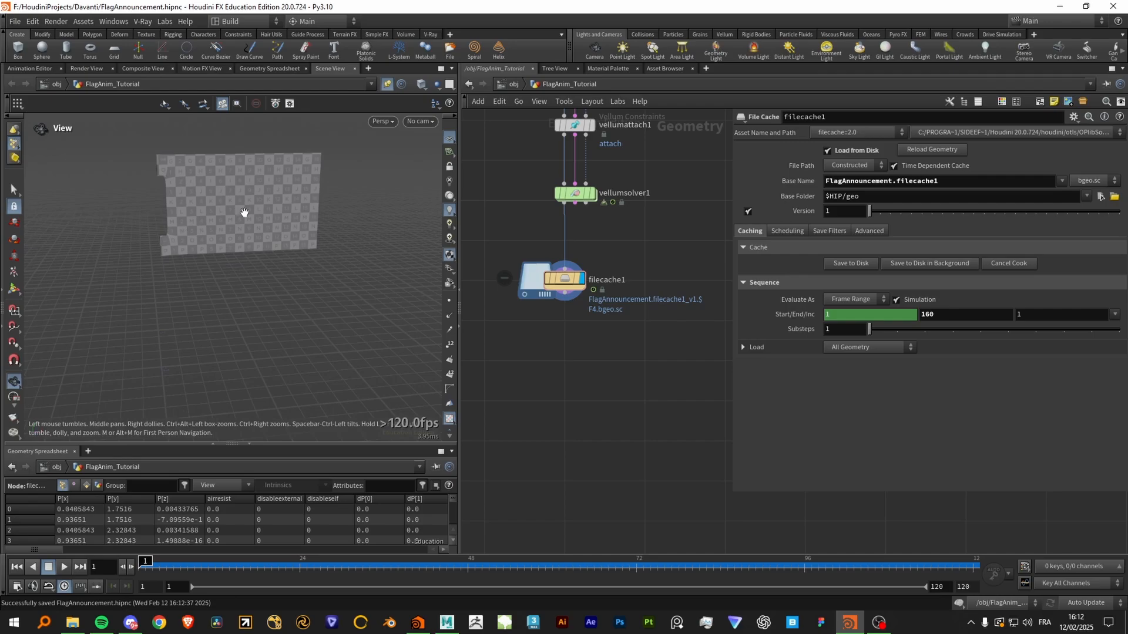
left_click(366, 68)
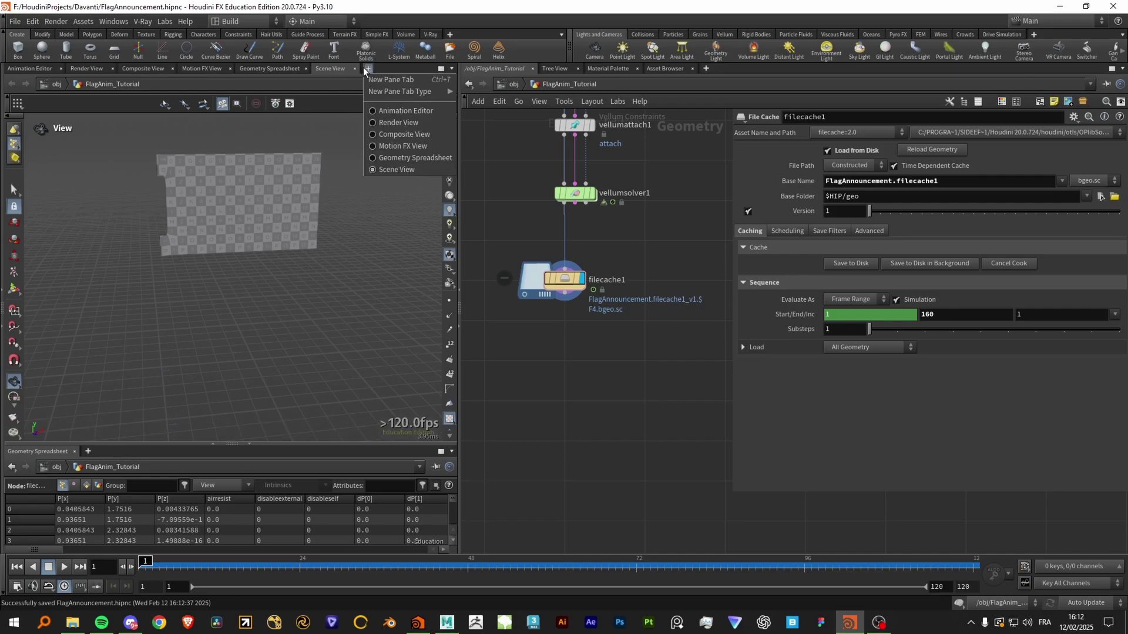
mouse_move(404, 135)
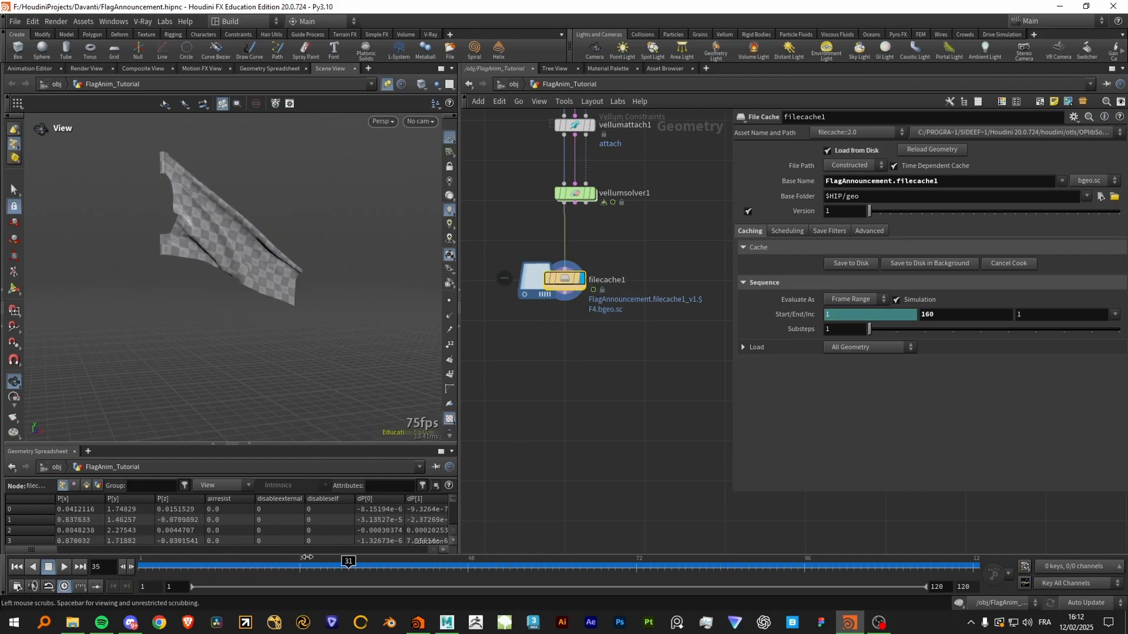
left_click(574, 192)
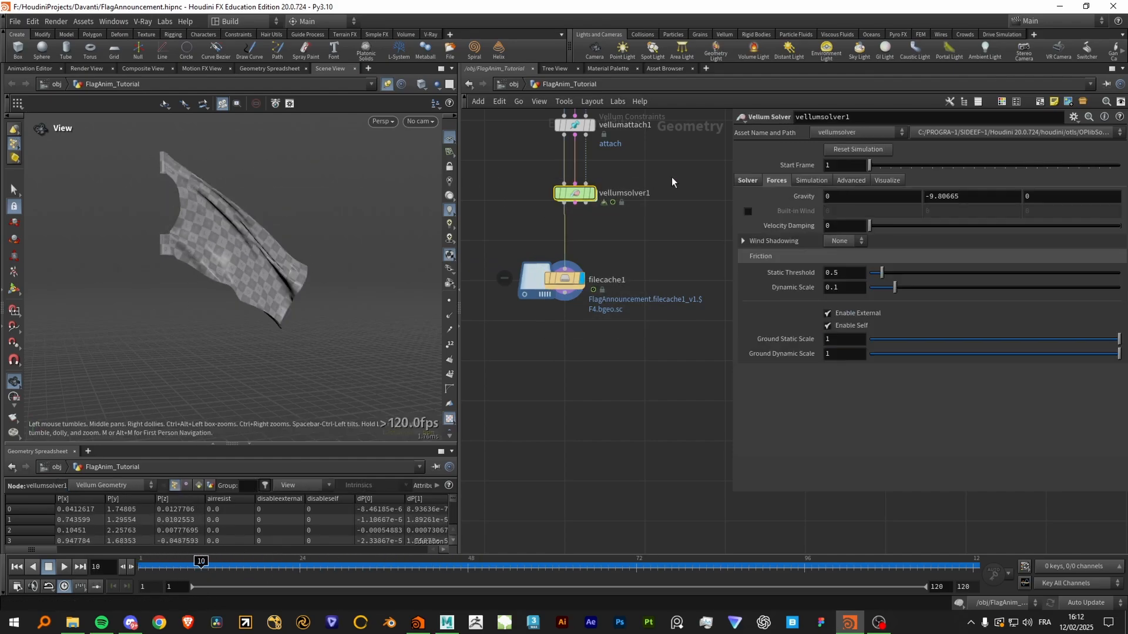
left_click(748, 182)
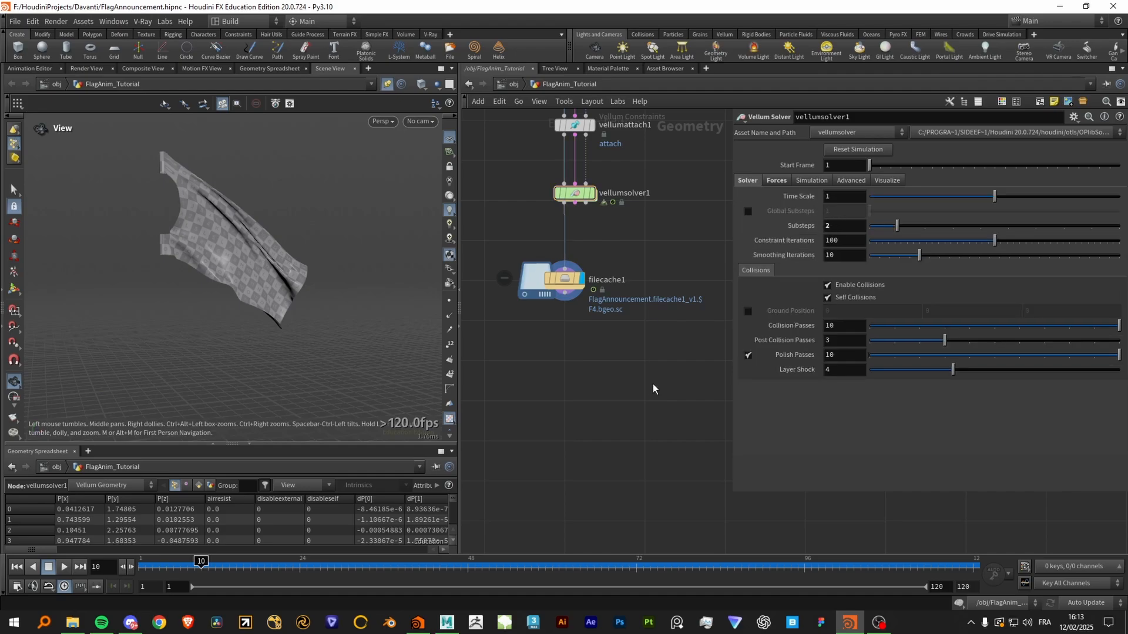
left_click(550, 279)
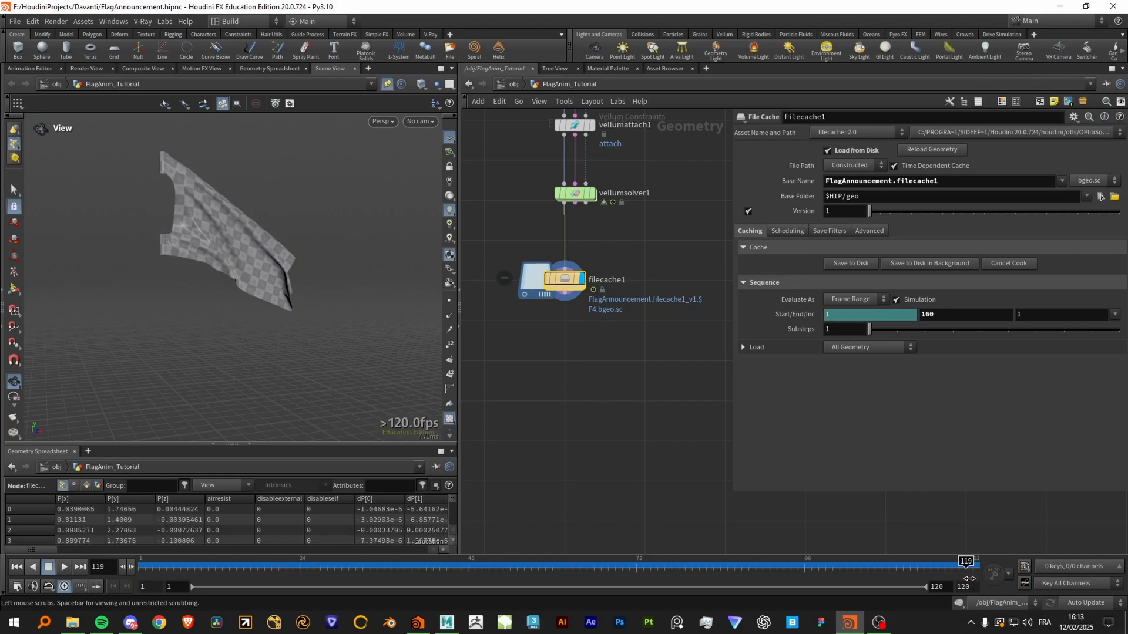
left_click(971, 566)
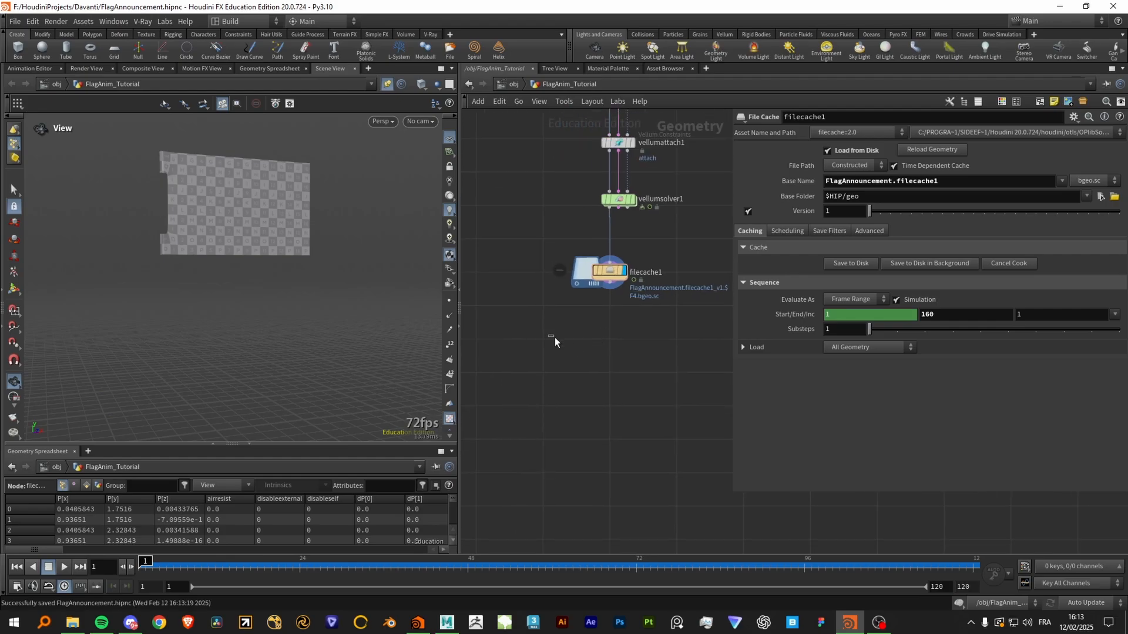
mouse_move(570, 347)
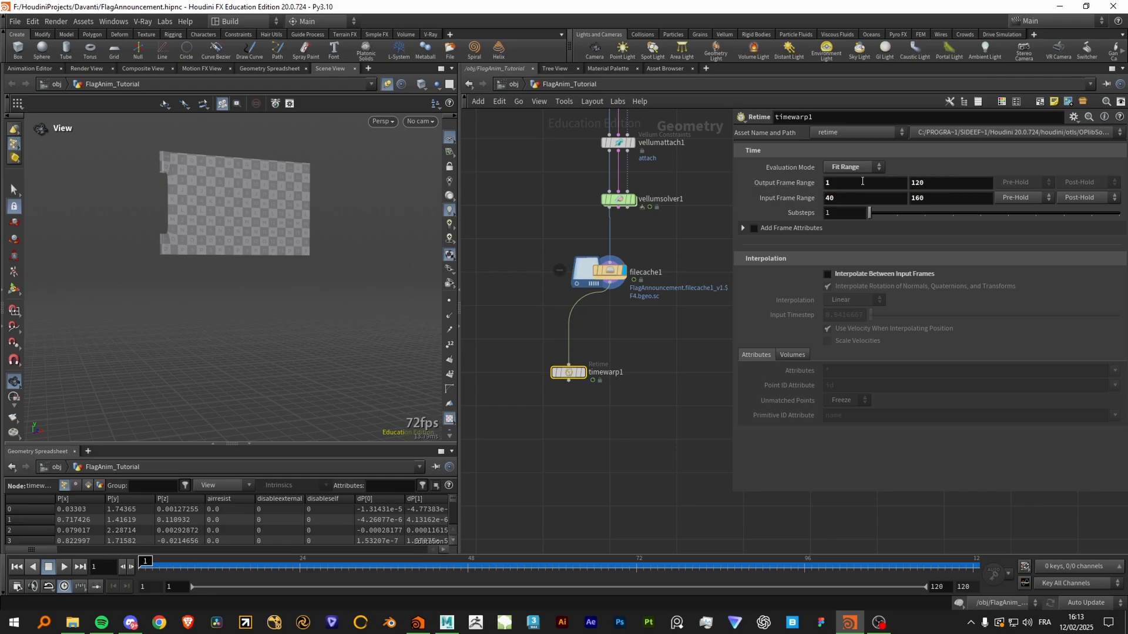
Play the original filecache and the retimed flag alternately, comparing them at frame 40
left_click(600, 272)
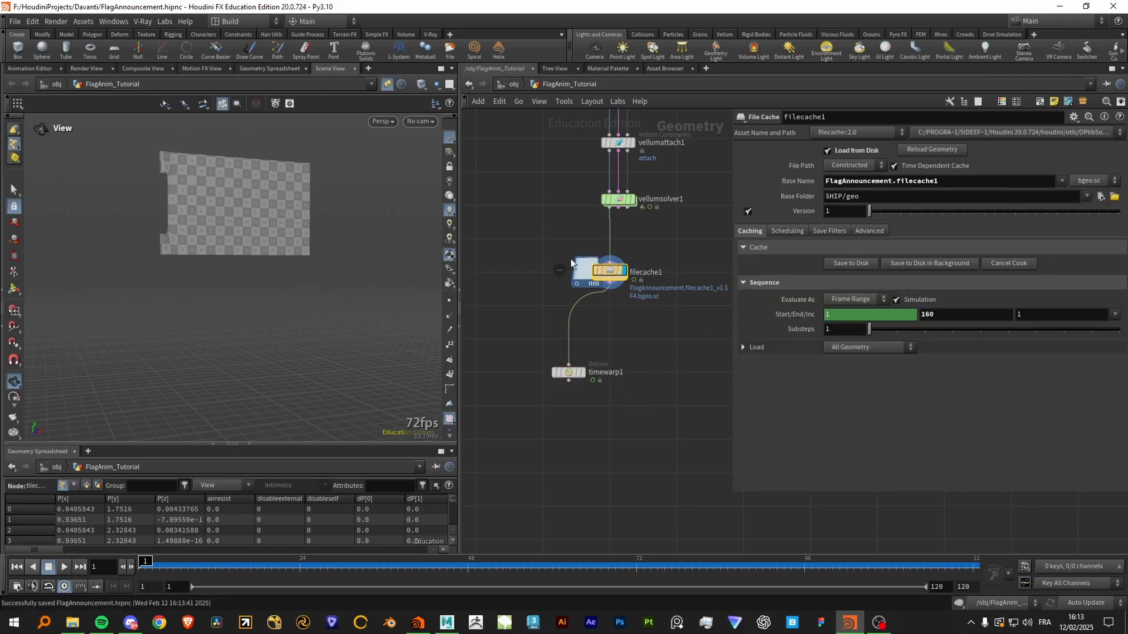
mouse_move(302, 264)
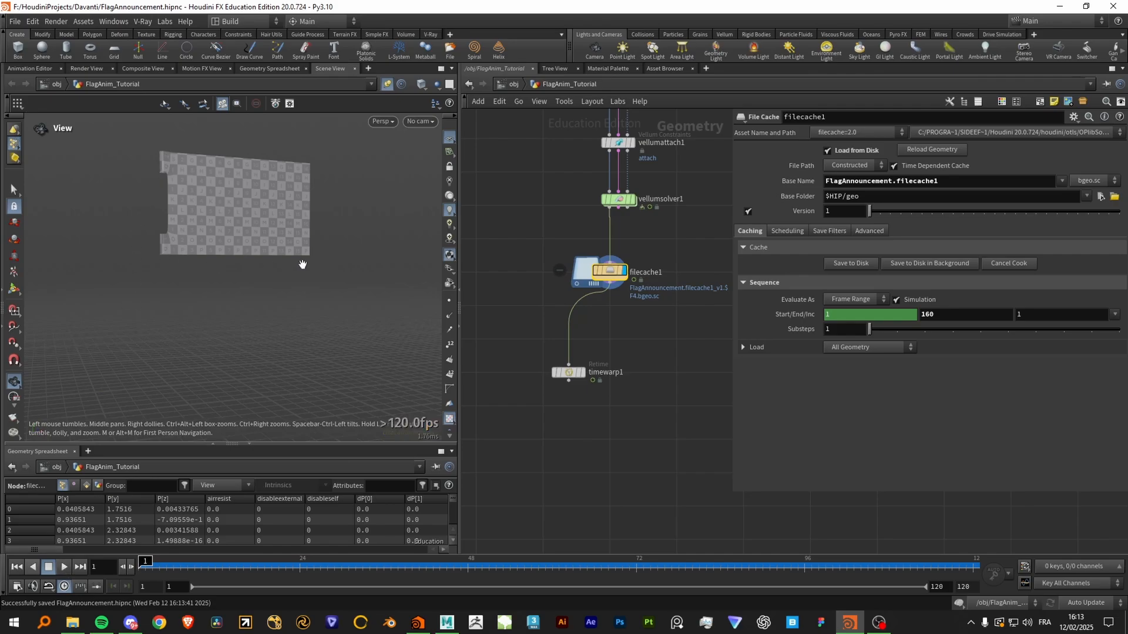
left_click(63, 567)
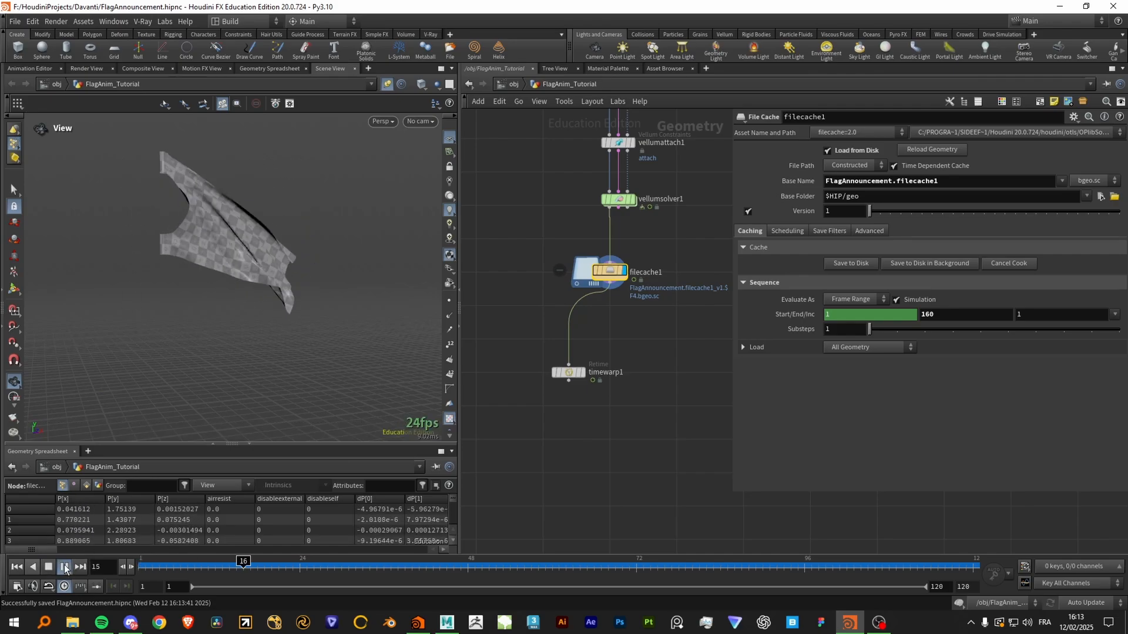
left_click(568, 372)
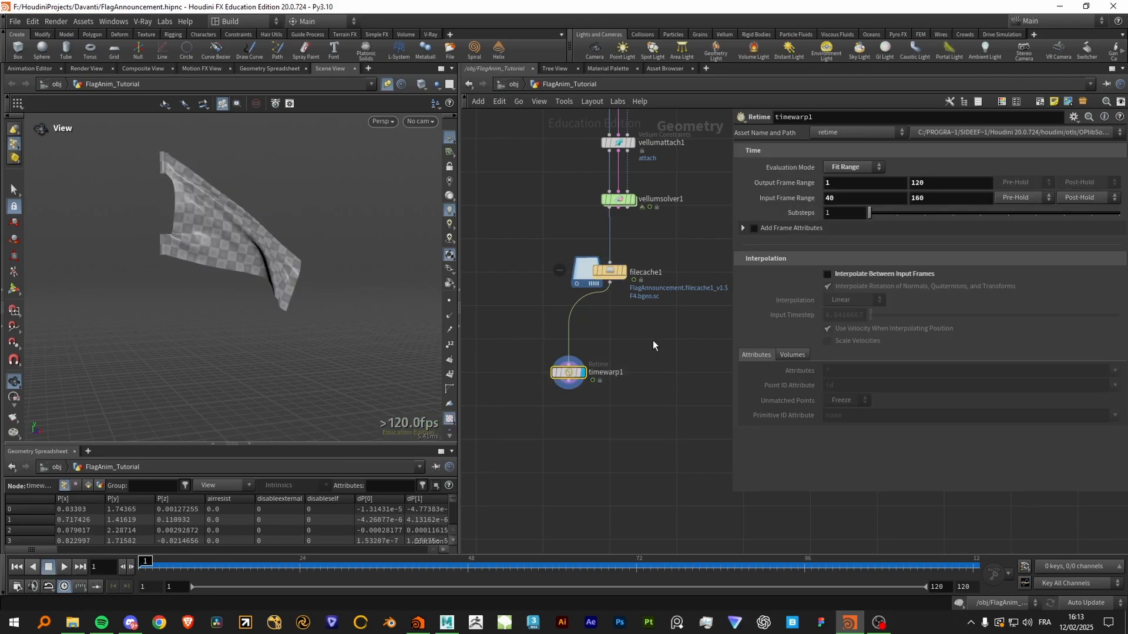
left_click(63, 567)
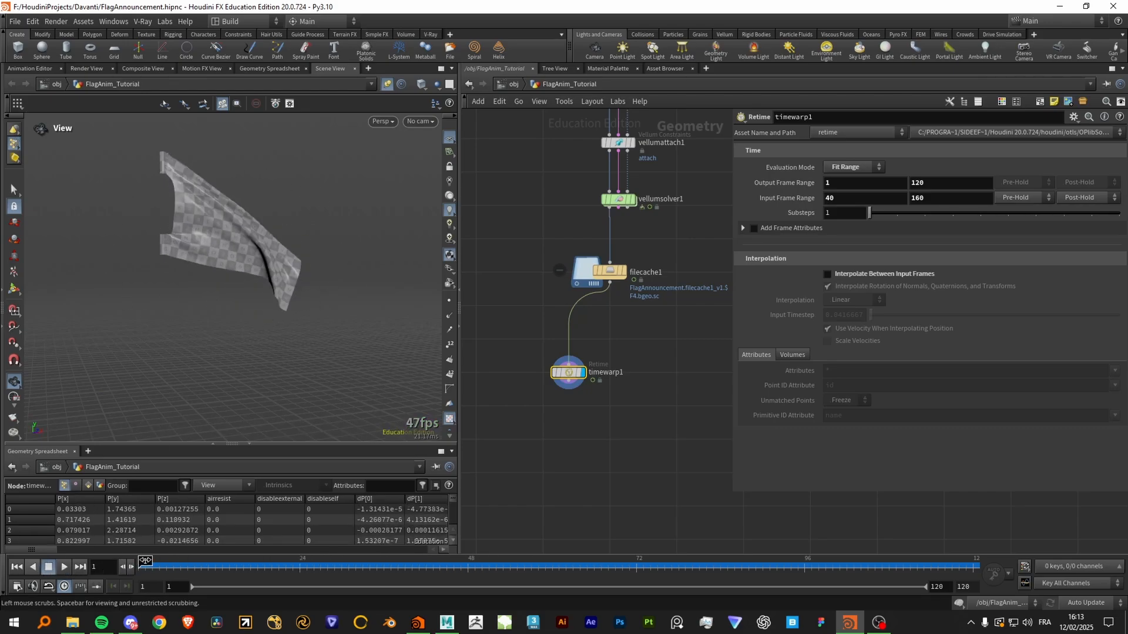
left_click(605, 272)
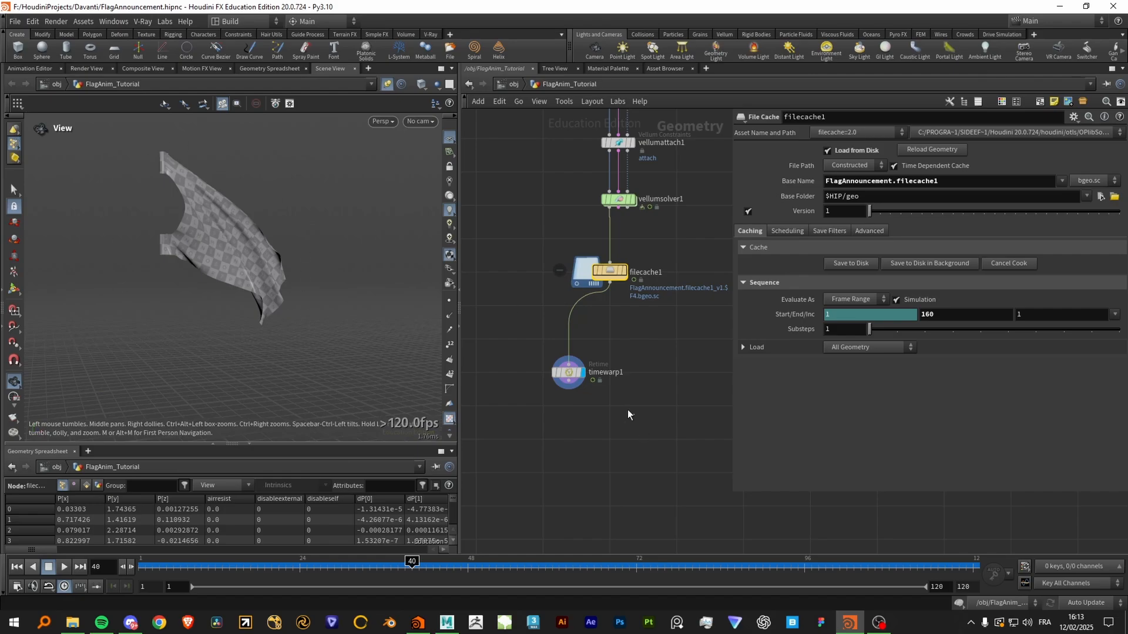
left_click(568, 371)
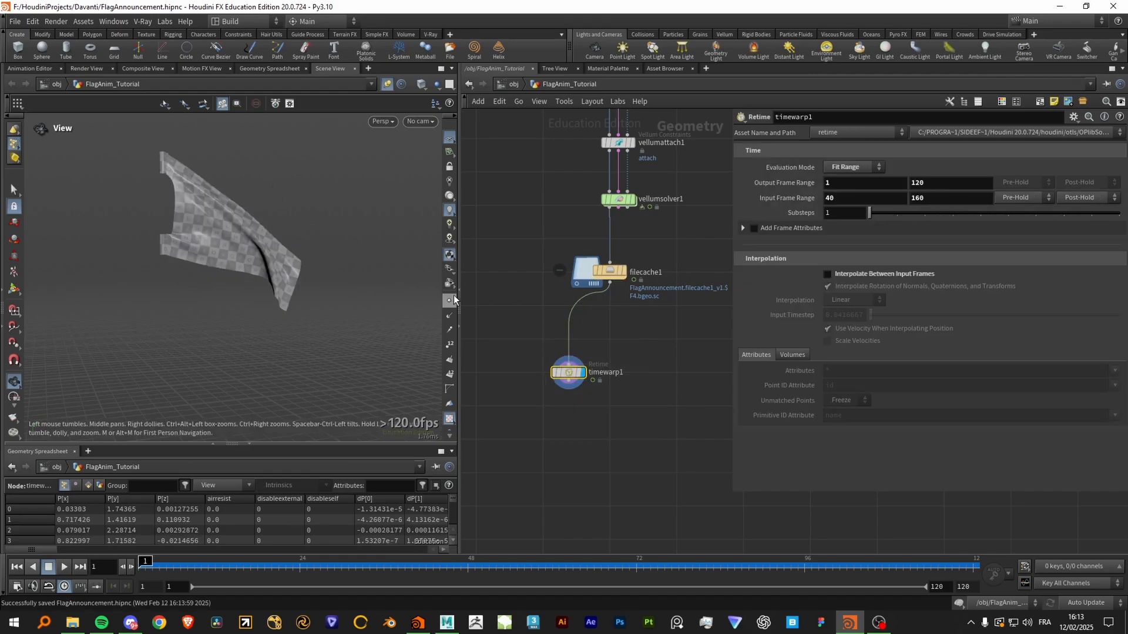
left_click(63, 566)
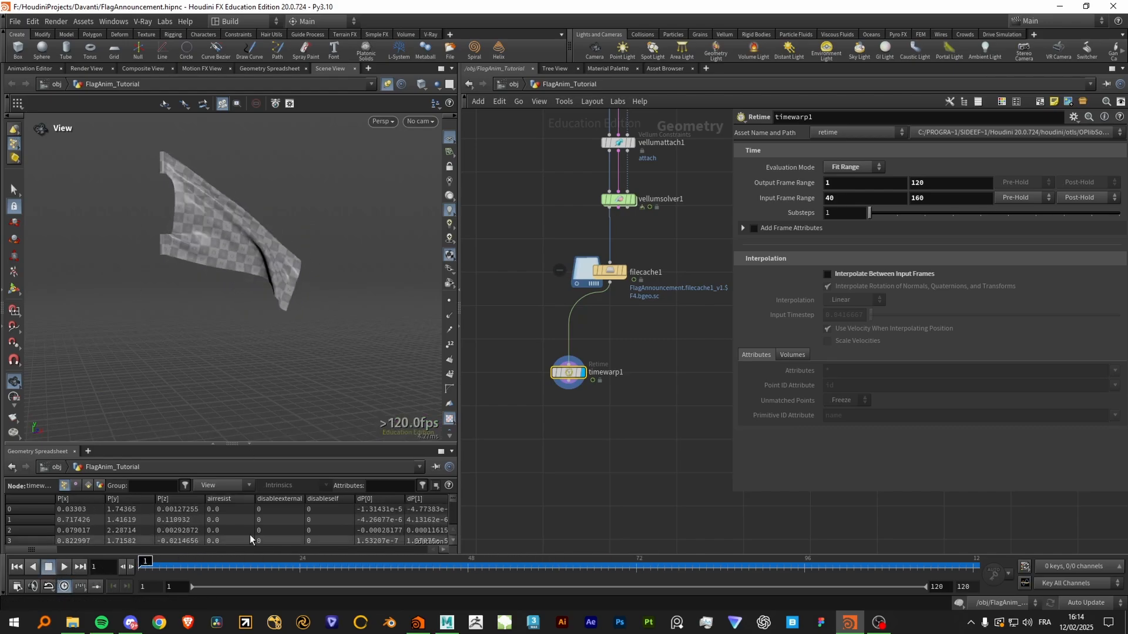
left_click(595, 272)
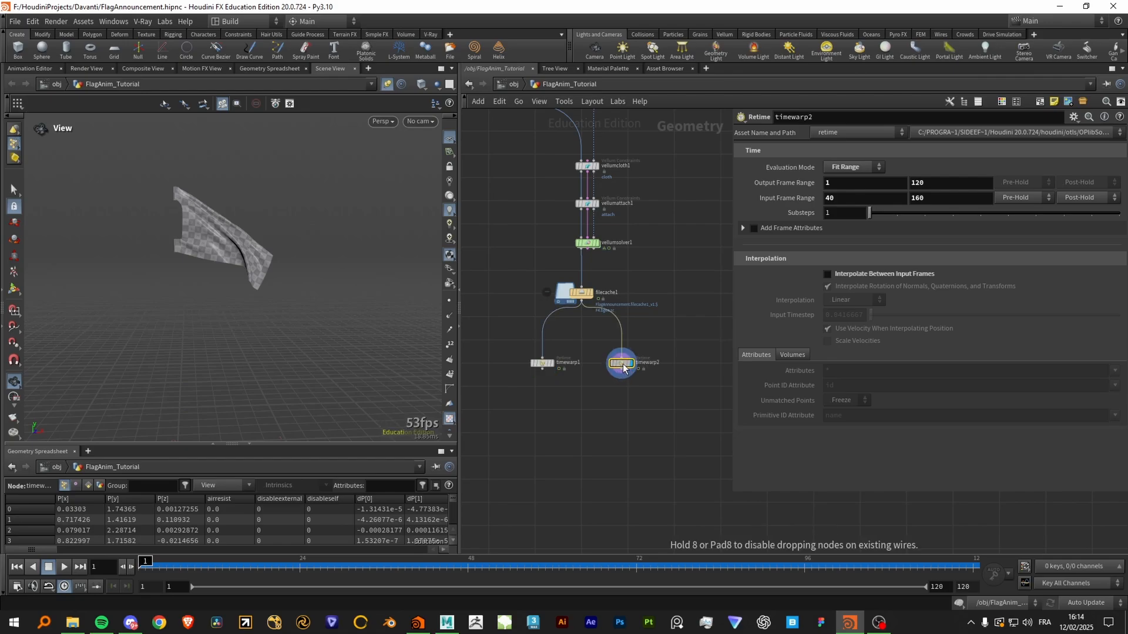
mouse_move(662, 291)
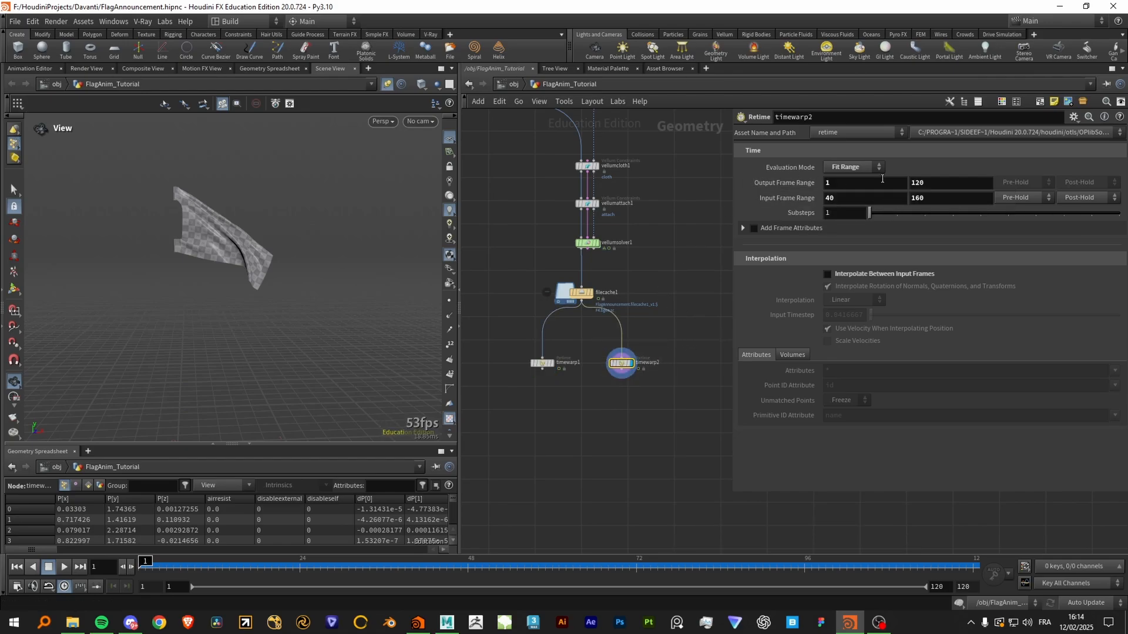
Set the second time warp's input end frame to 40, then rewind to frame 1
triple_click(849, 198)
type("1")
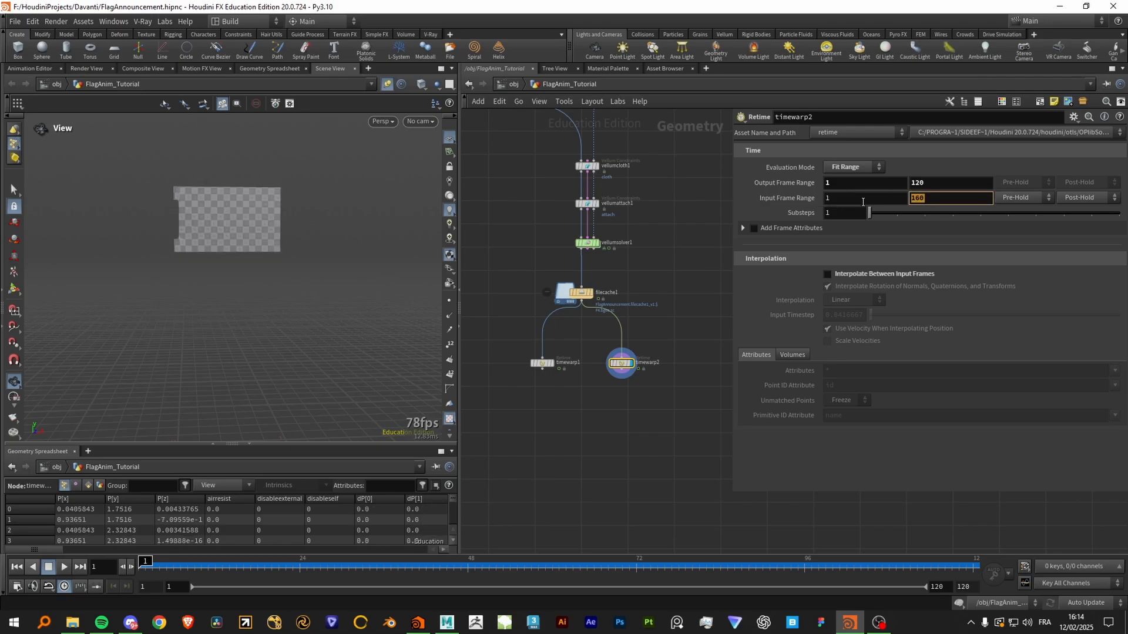
type("40")
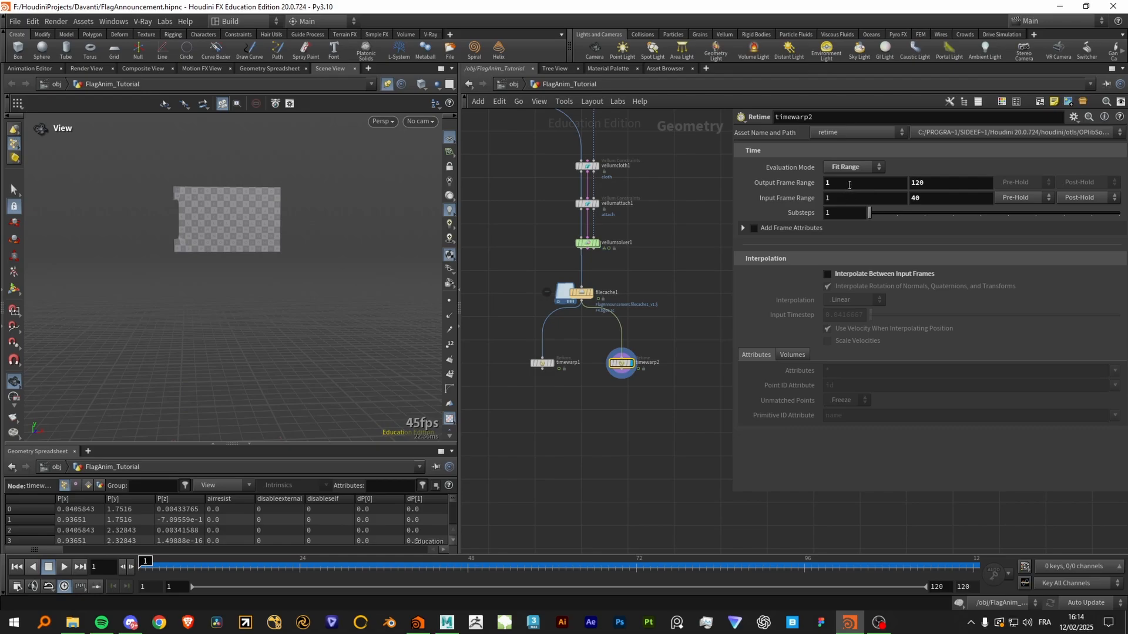
mouse_move(893, 183)
type("80")
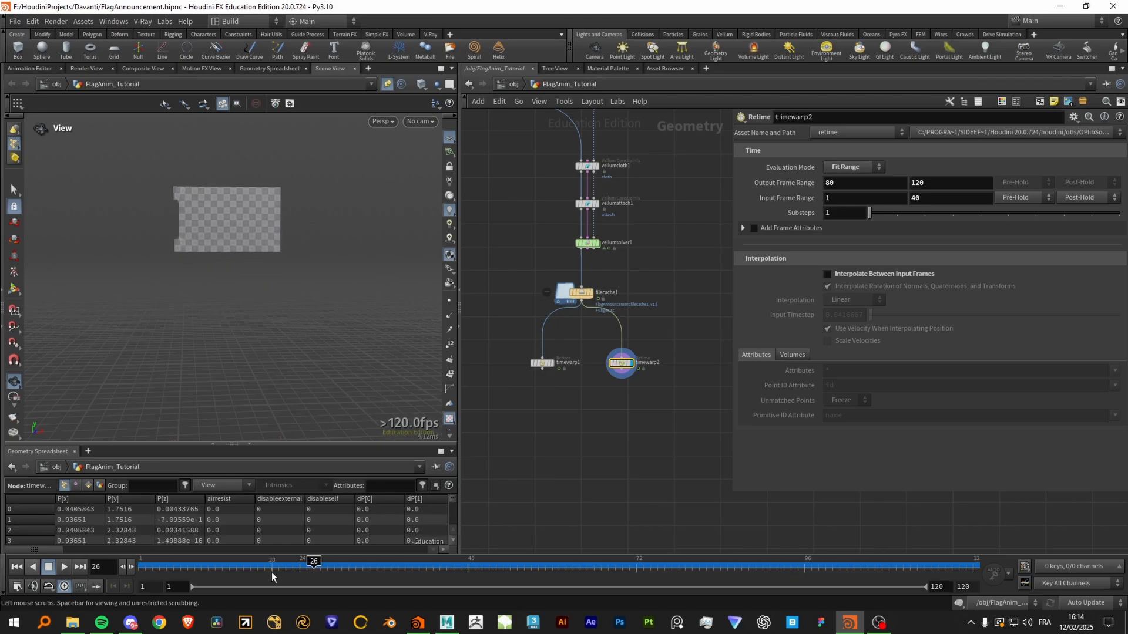
left_click(63, 567)
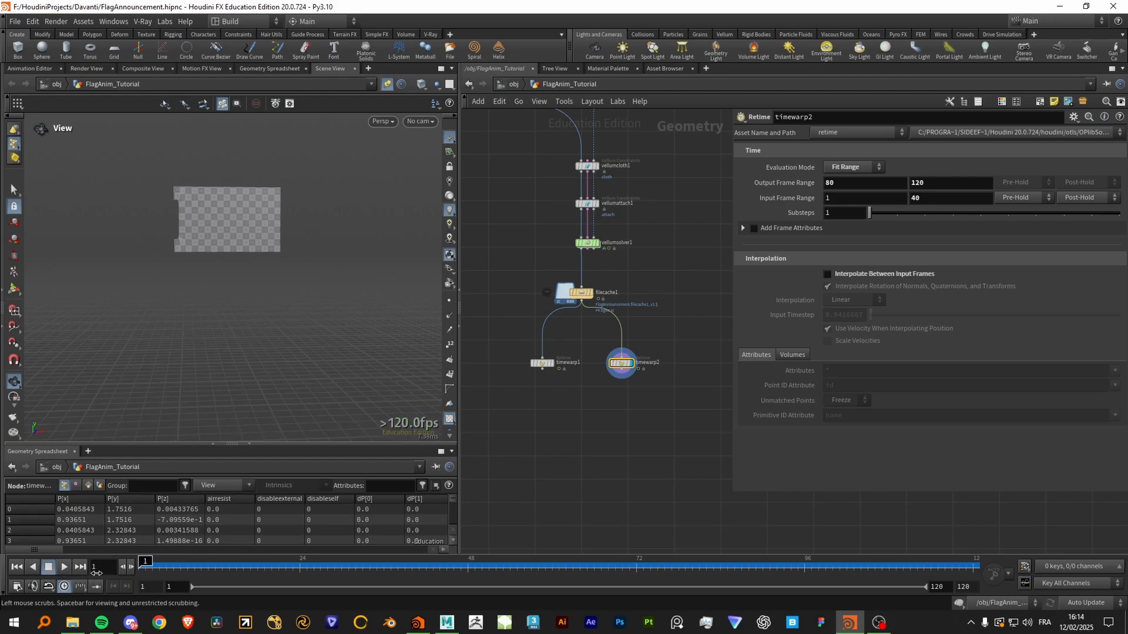
Rename timewarp1 to NormalSpeed and start renaming the second time warp to BlendShape
left_click(541, 363)
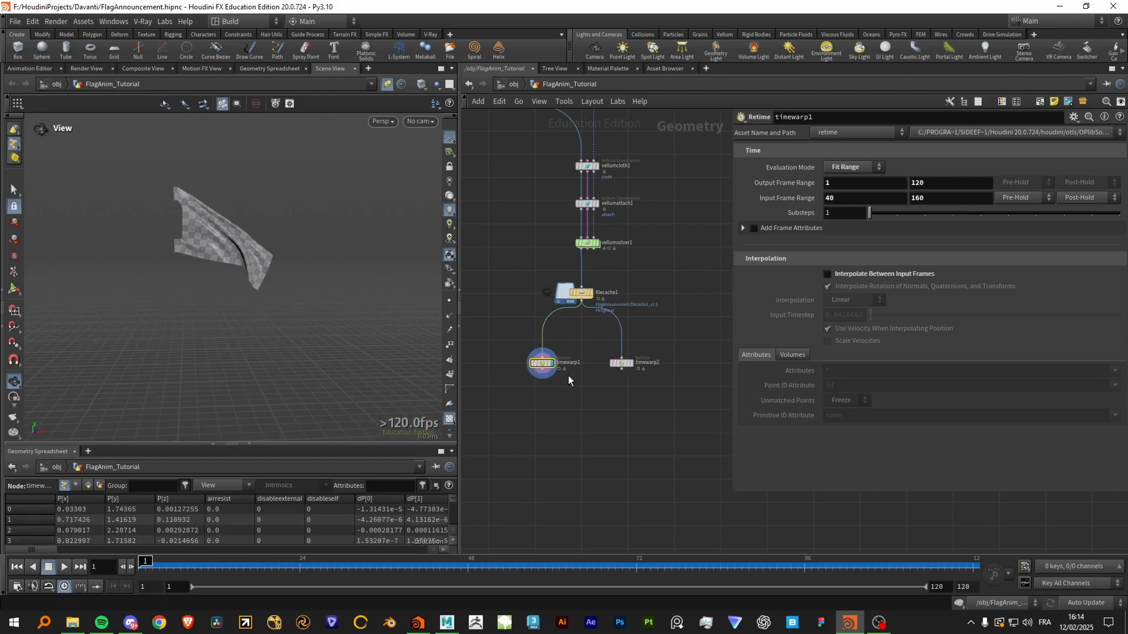
double_click(542, 362)
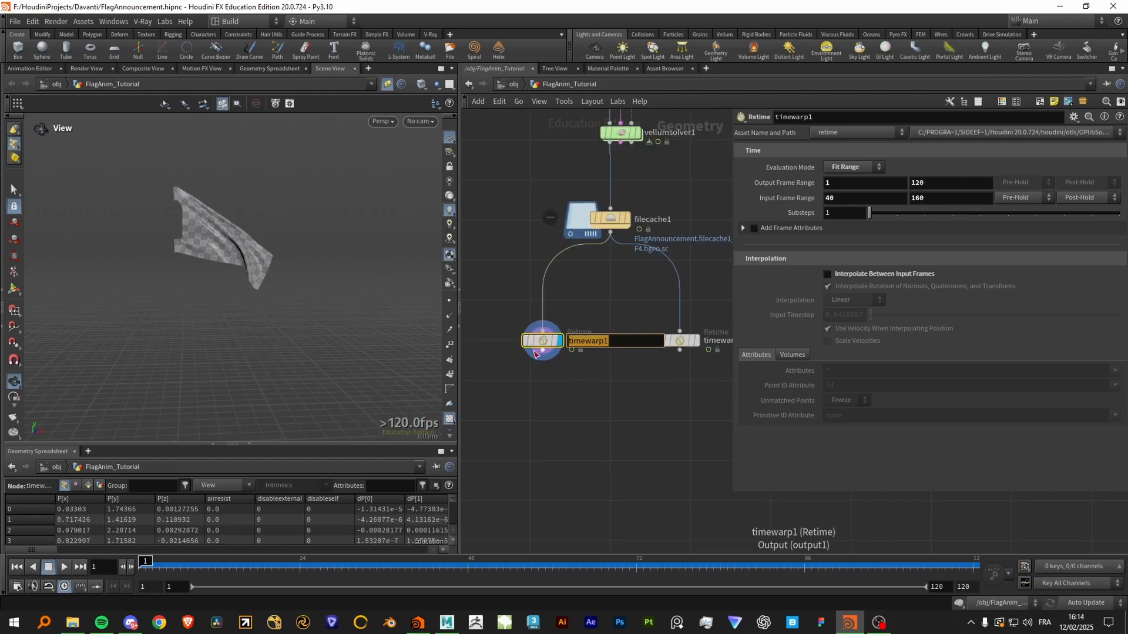
type("Noram")
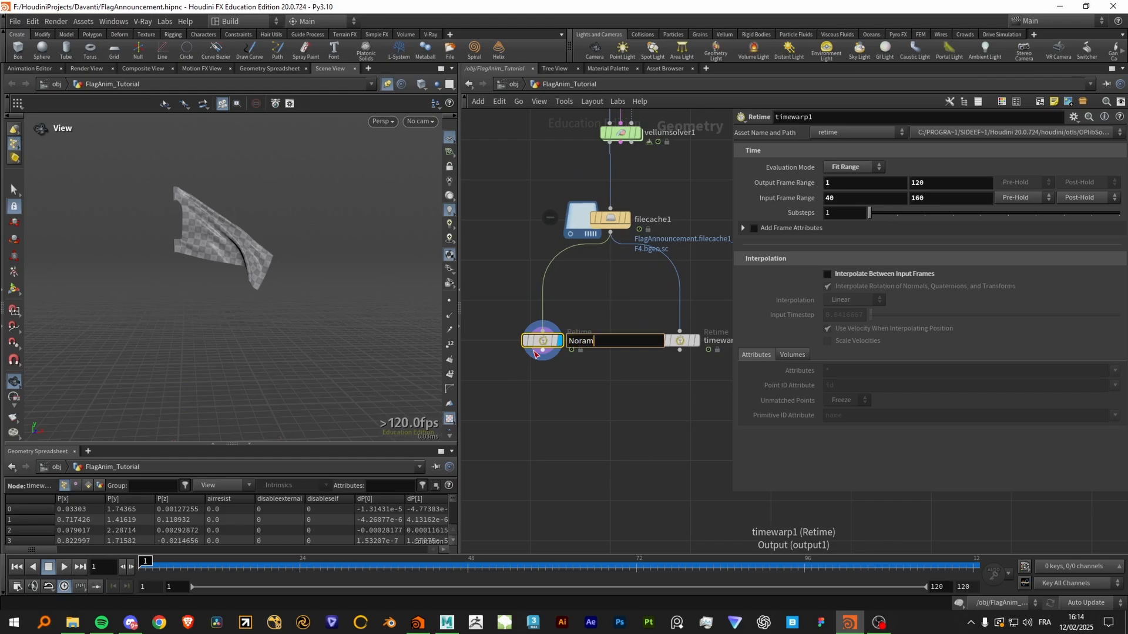
type("NormalSpeed")
left_click(717, 341)
type("BlendShapoe")
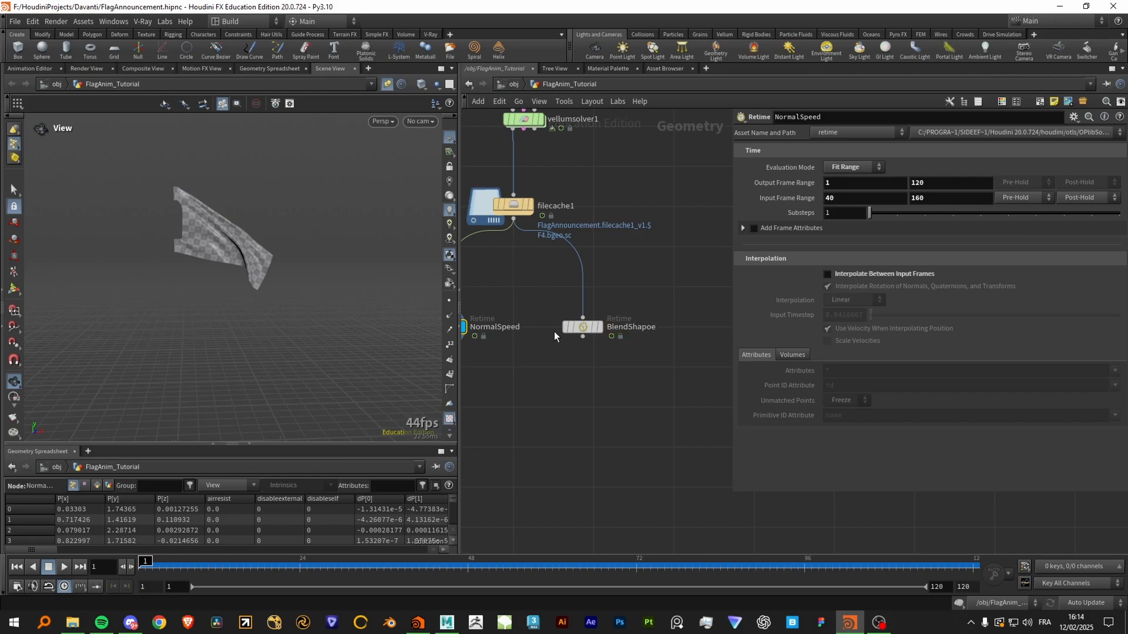
double_click(630, 327)
type("ble")
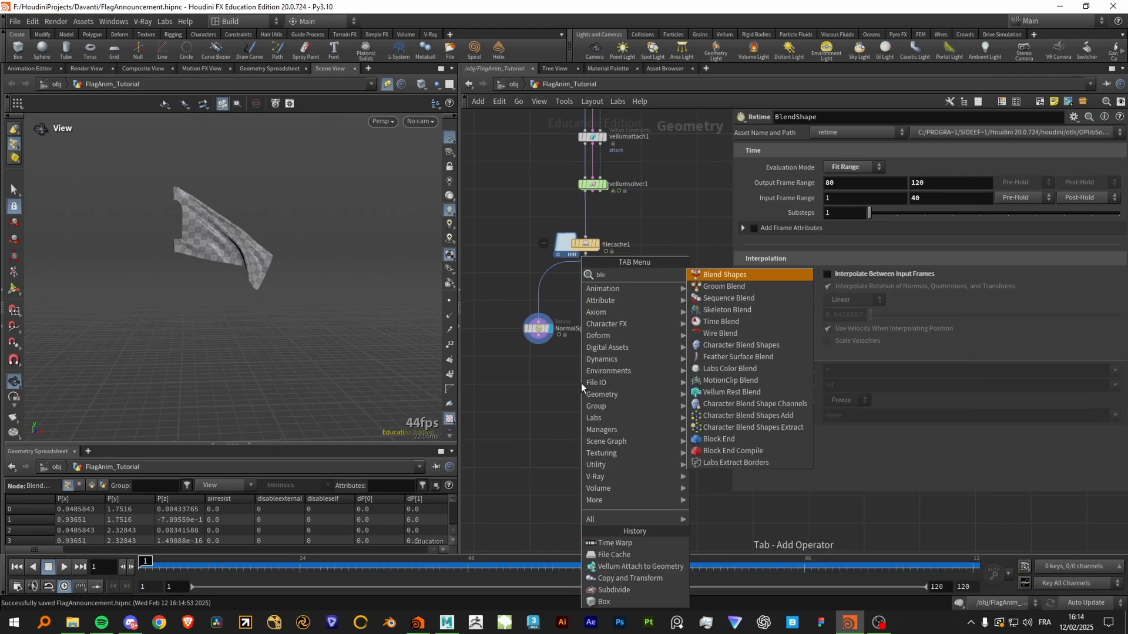
Add a Blend Shapes node and check the BlendShape retime's frame range
left_click(723, 274)
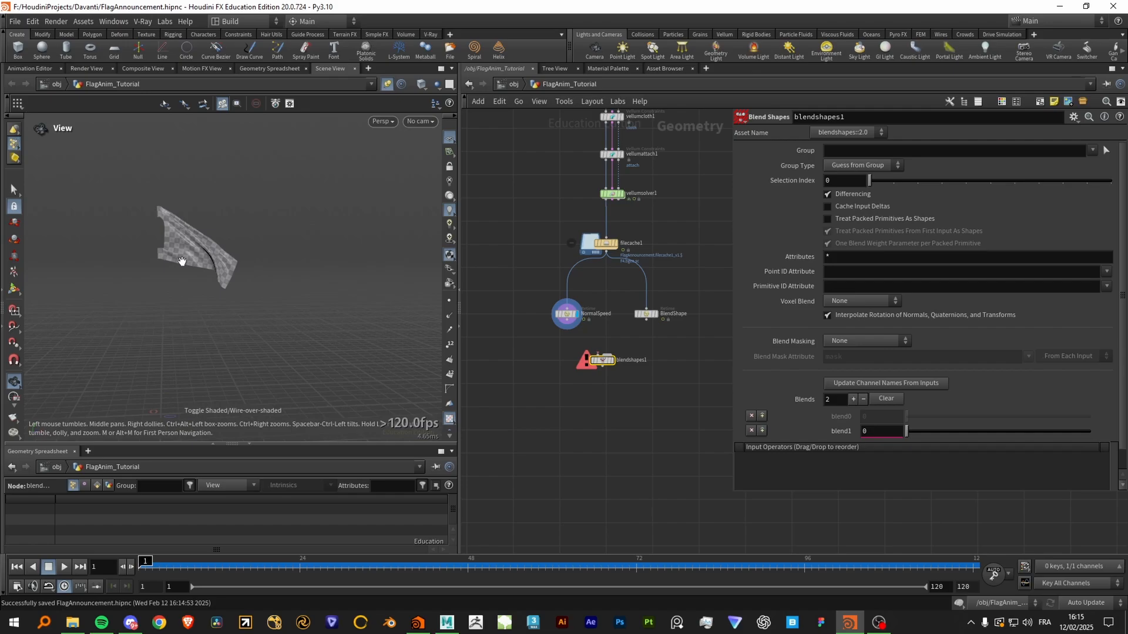
mouse_move(333, 256)
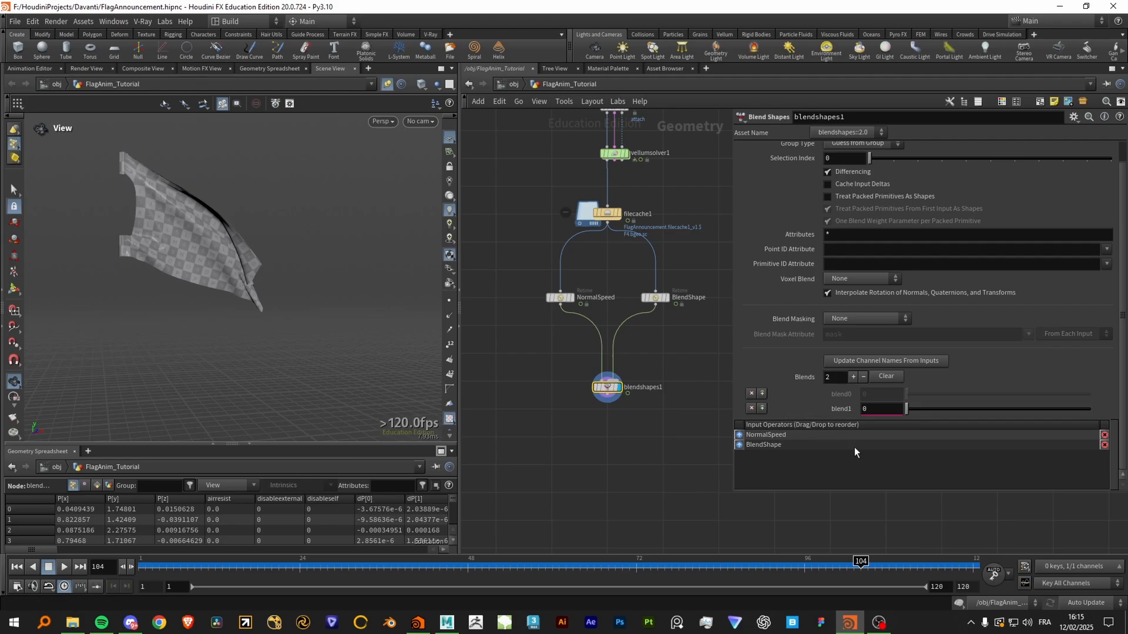
left_click(655, 297)
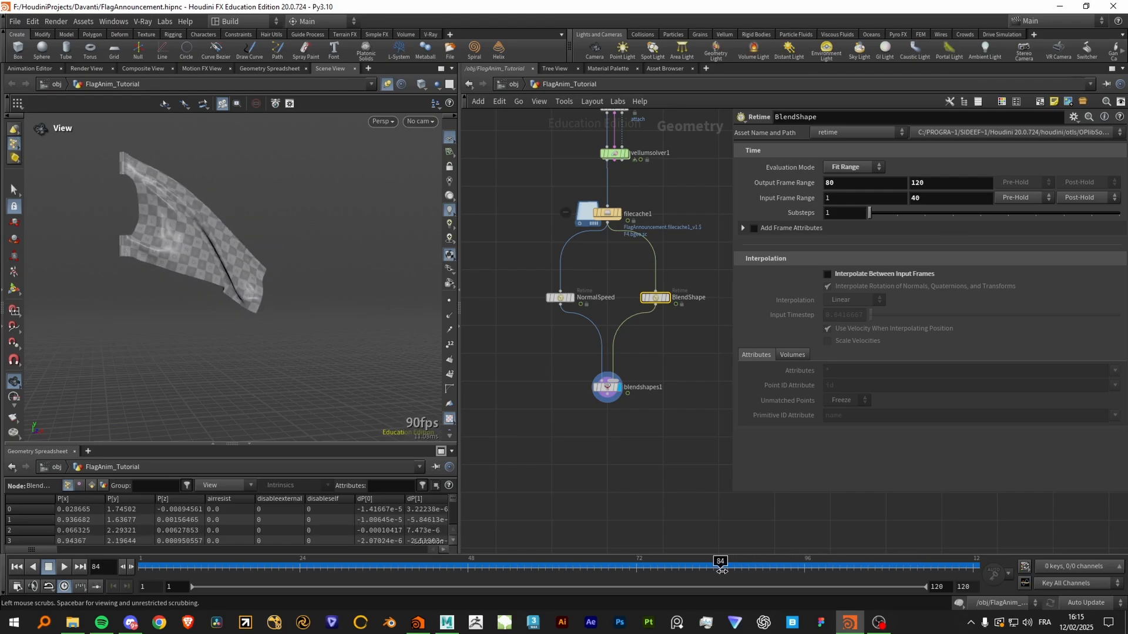
Key the blend1 weight at frames 84 and 120, then play and stop to review
left_click(606, 386)
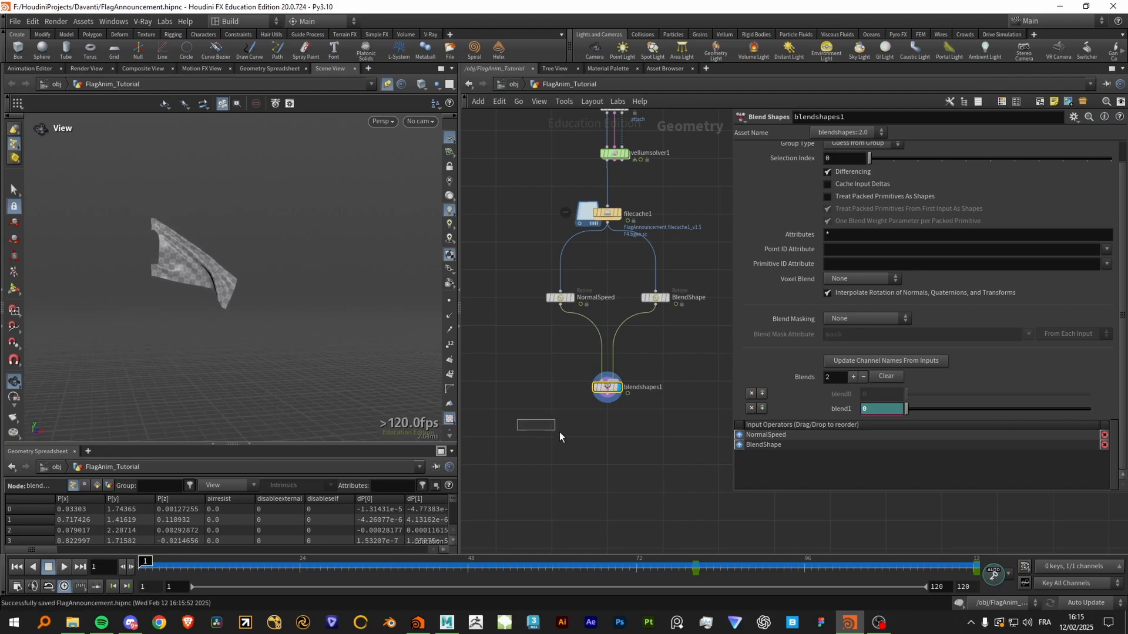
left_click(63, 567)
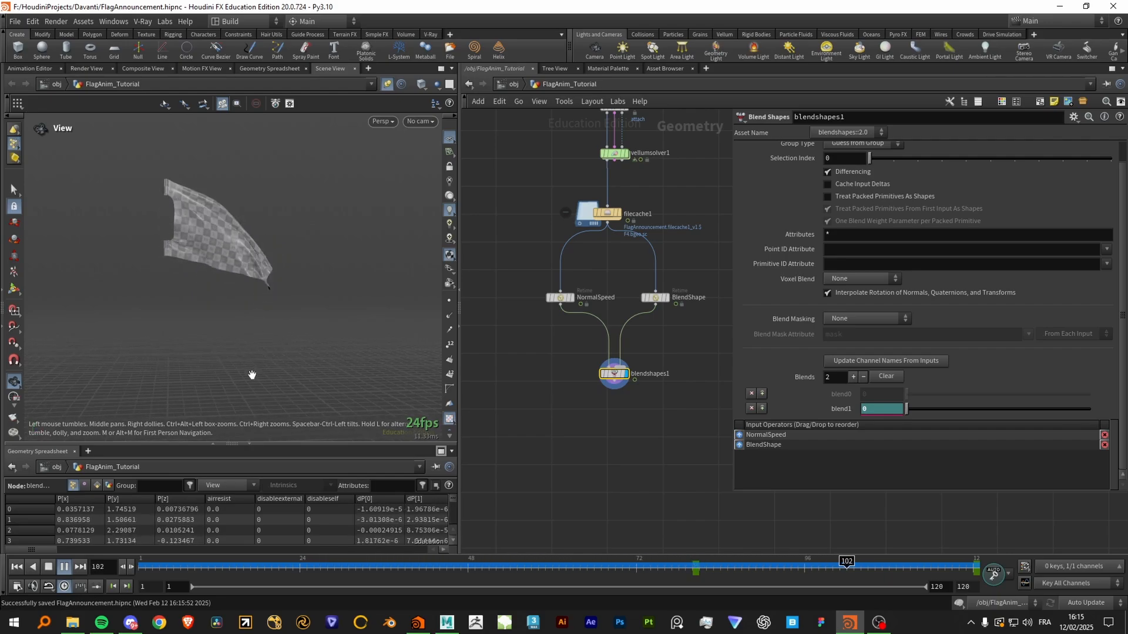
left_click(333, 561)
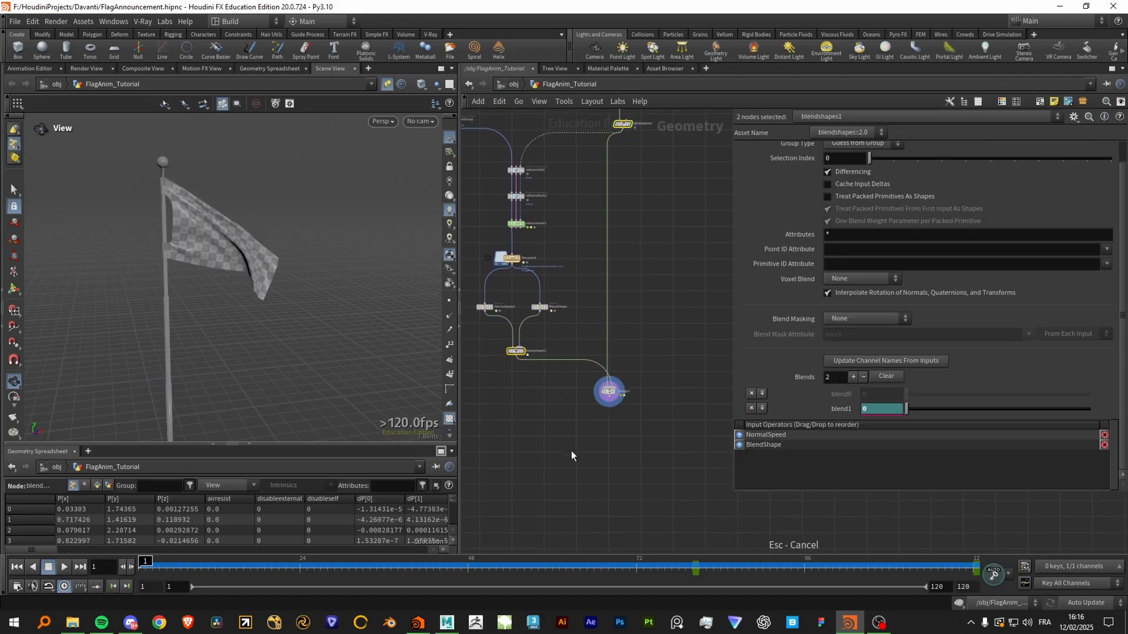
Place merge1 below the blend, play the flag with its pole, and return to /obj
left_click(609, 391)
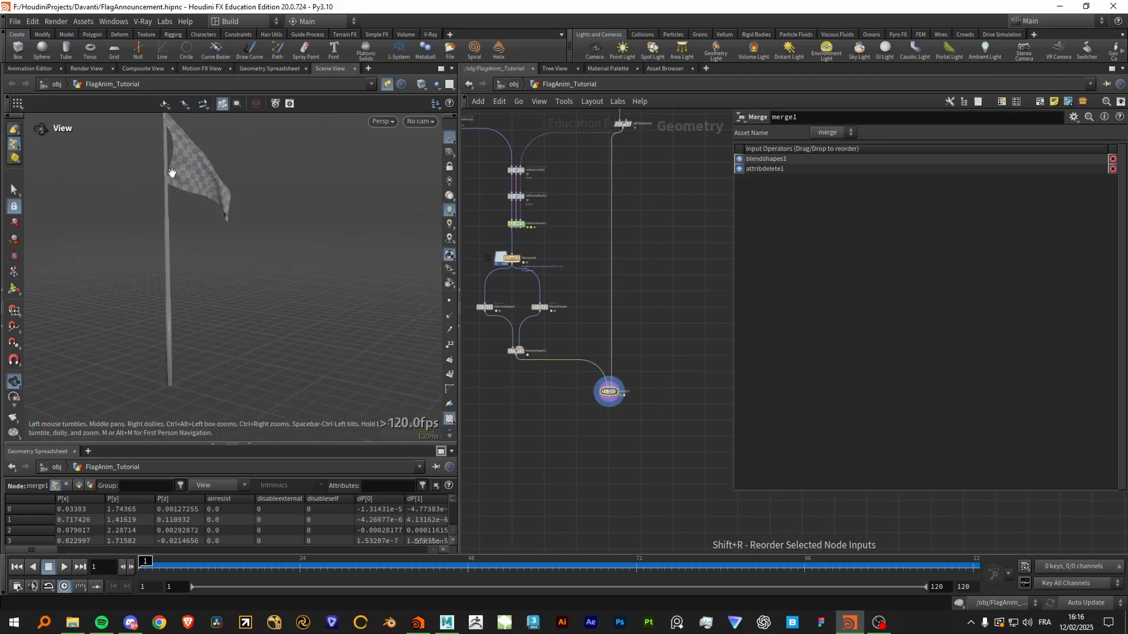
left_click(63, 566)
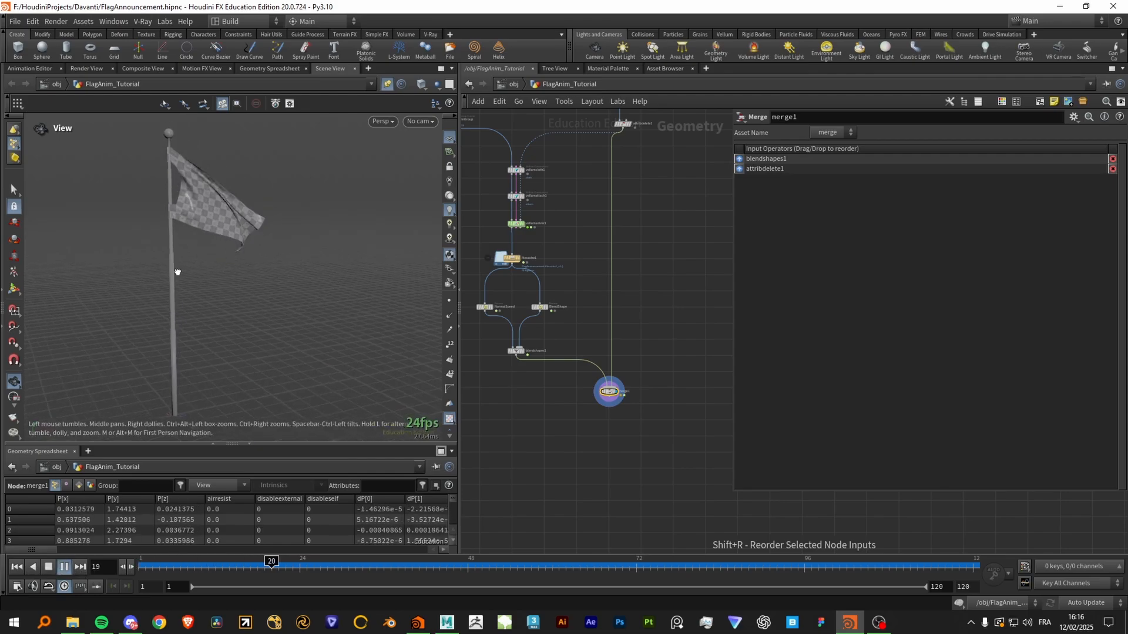
left_click(63, 566)
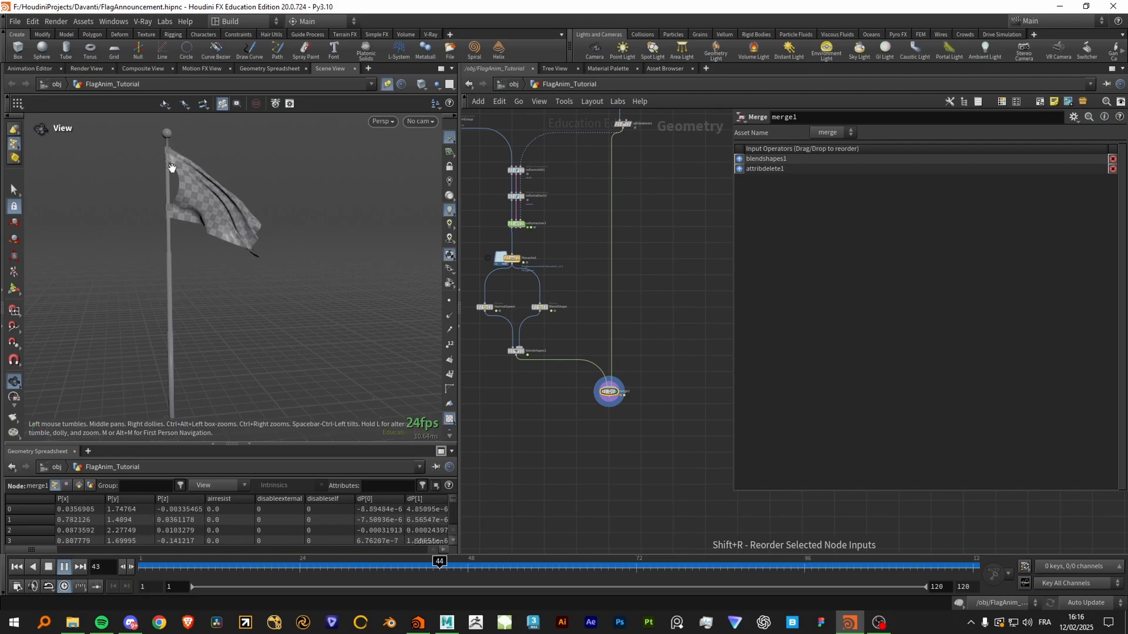
left_click(49, 567)
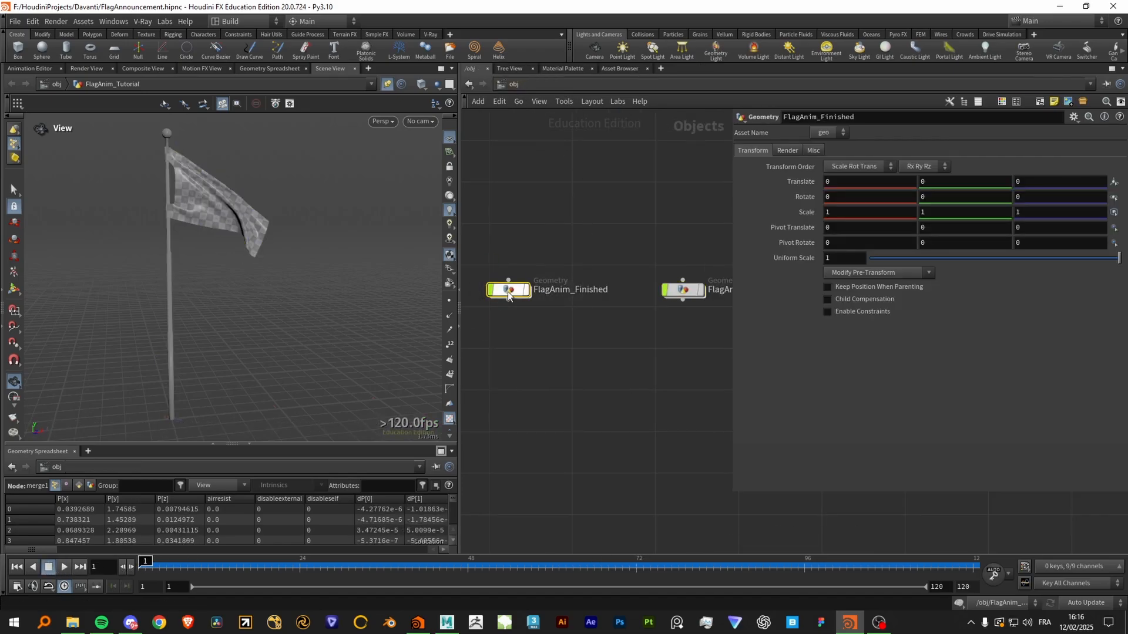
Open FlagAnim_Finished and inspect its Flag blast and subdivide1 nodes
double_click(507, 289)
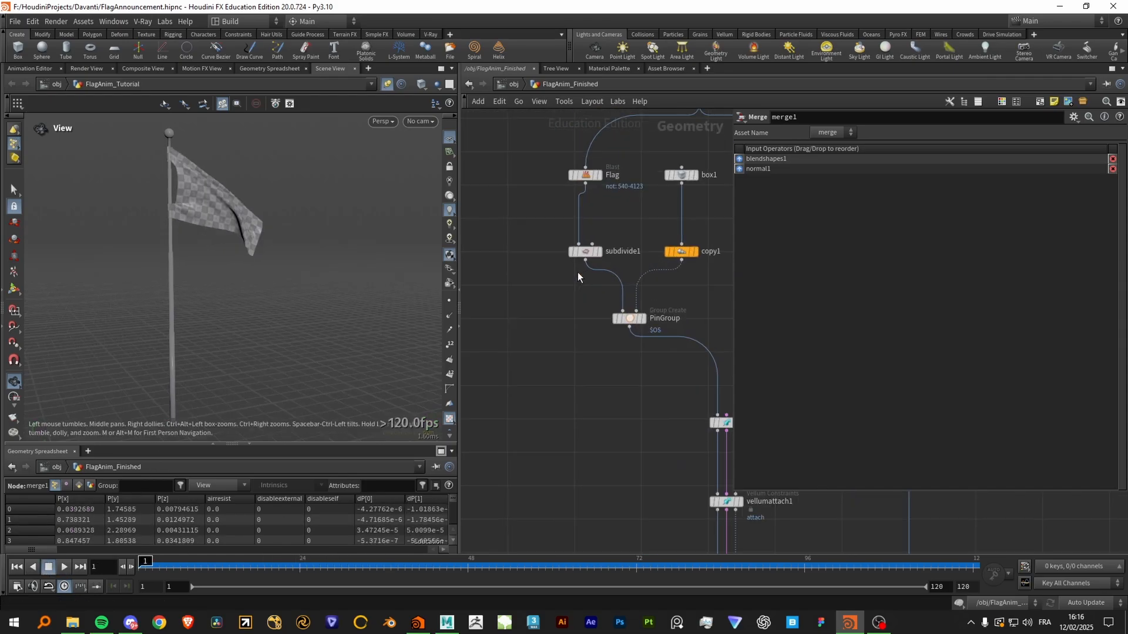
left_click(584, 175)
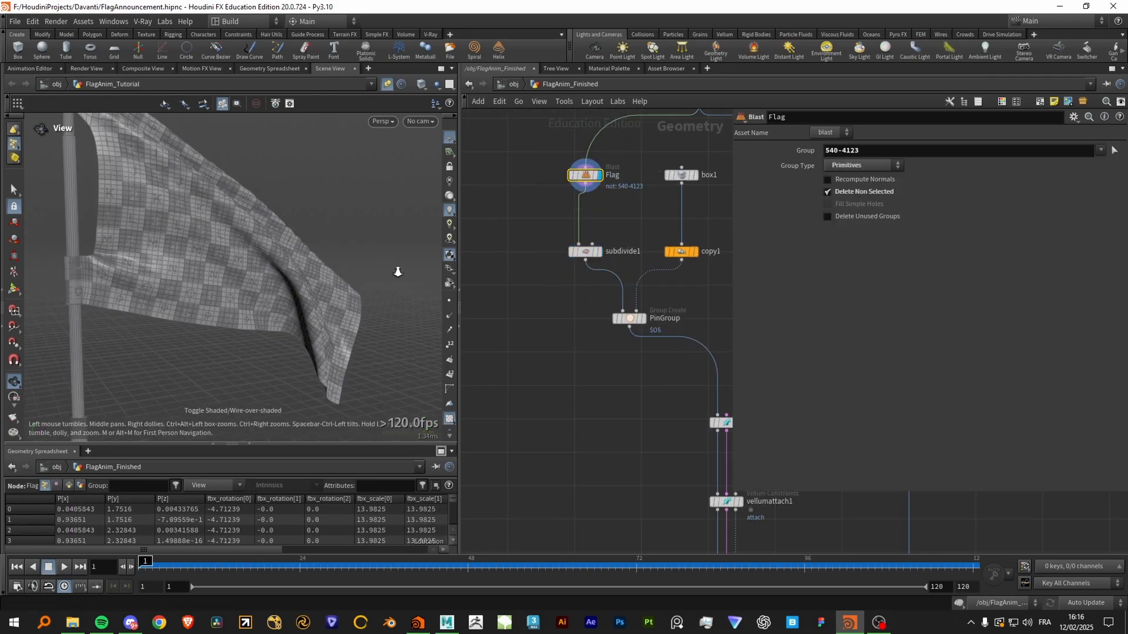
left_click(584, 251)
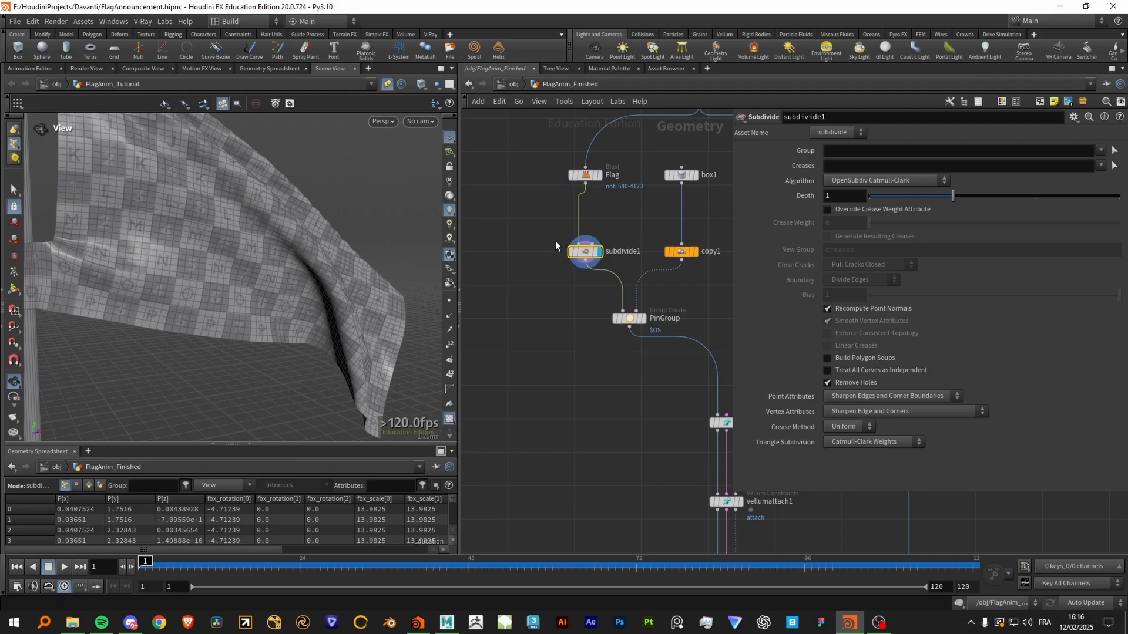
left_click(164, 22)
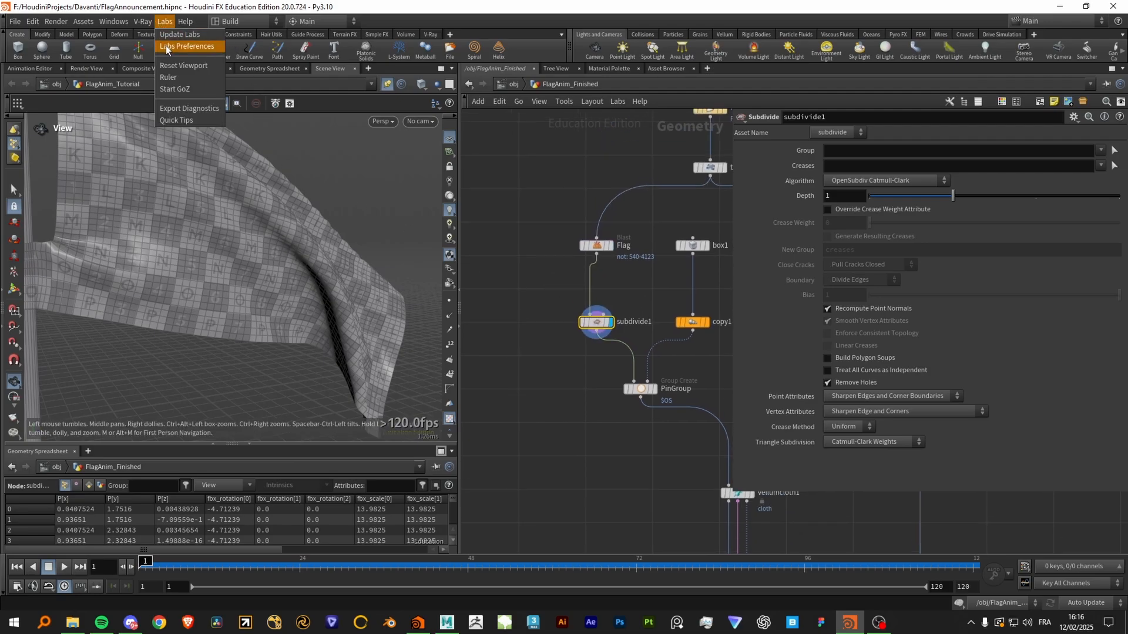
left_click(595, 245)
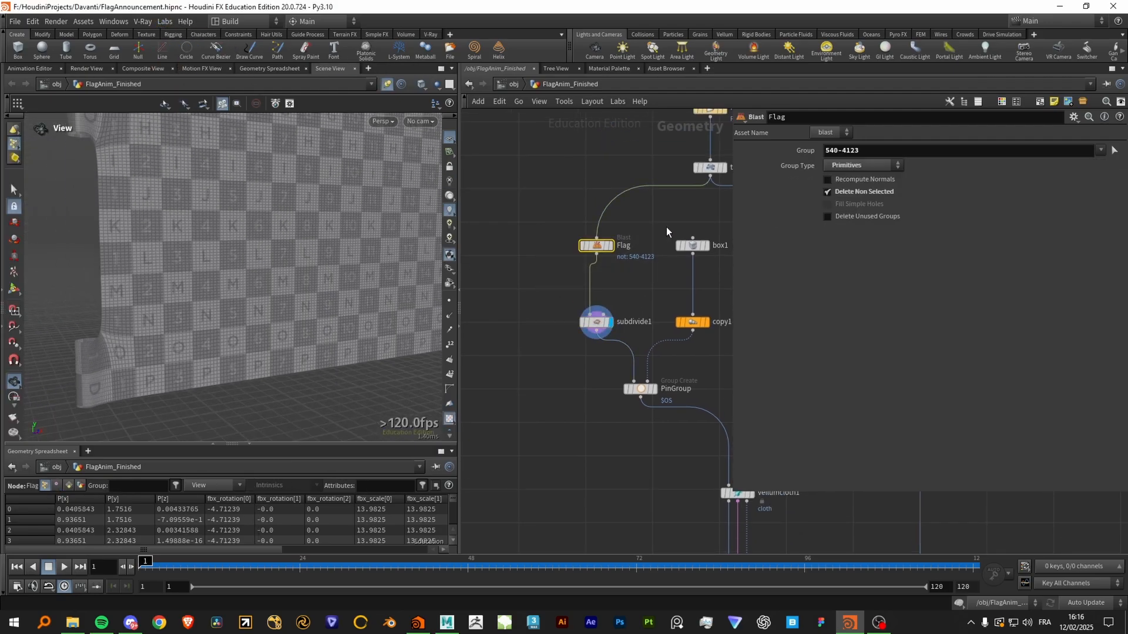
left_click(595, 321)
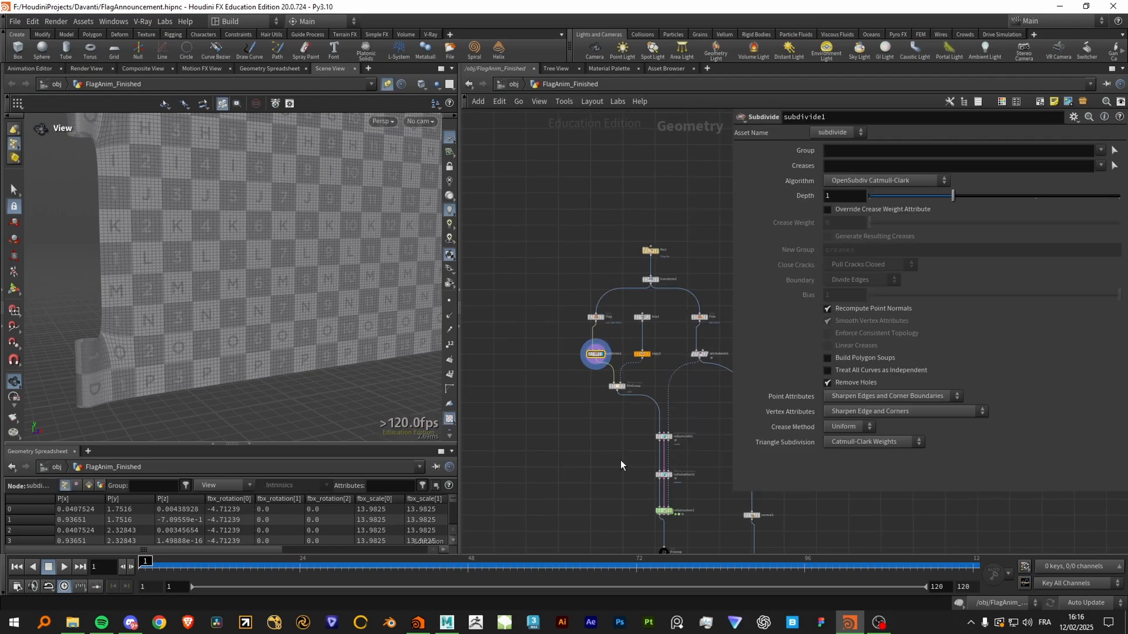
Check vellumsolver1 and merge1, then play the finished flag waving on its pole
left_click(595, 334)
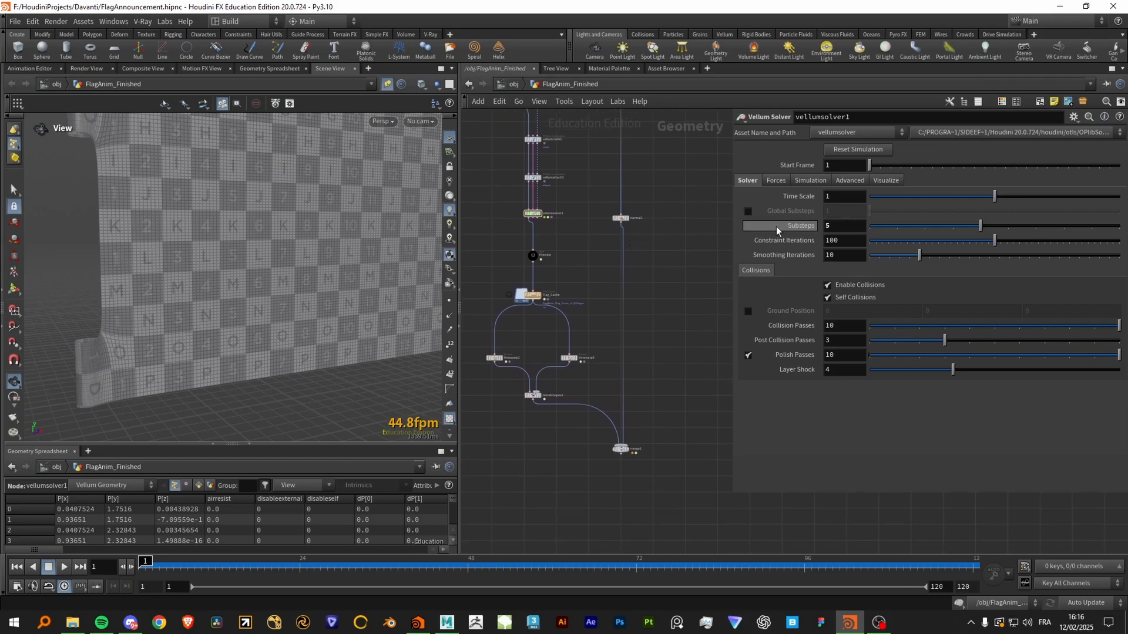
left_click(620, 449)
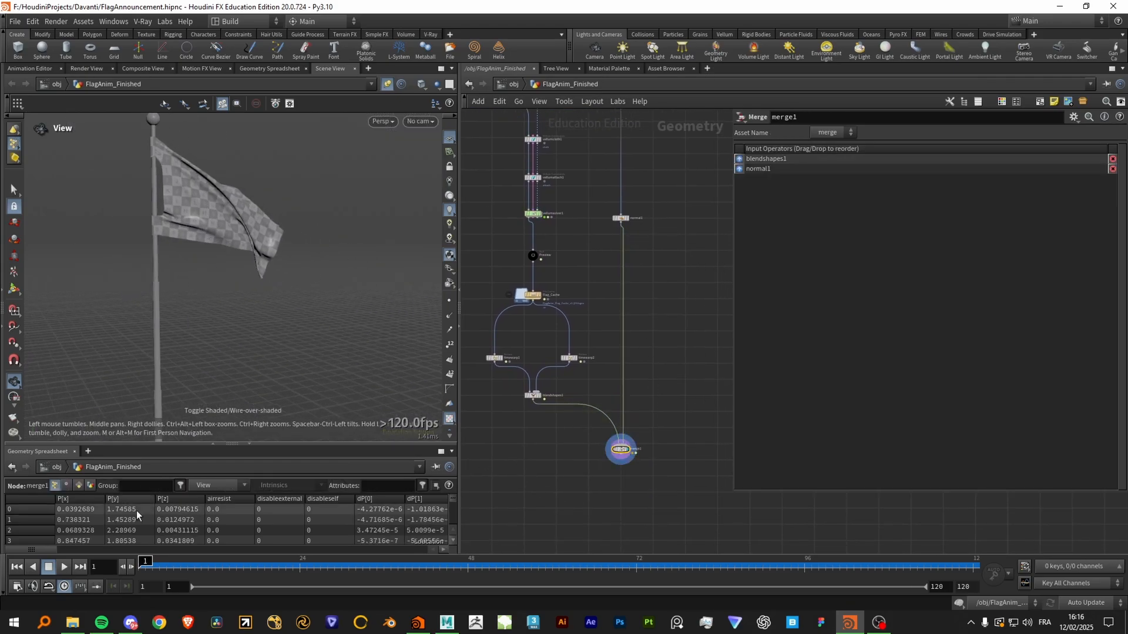
left_click(64, 567)
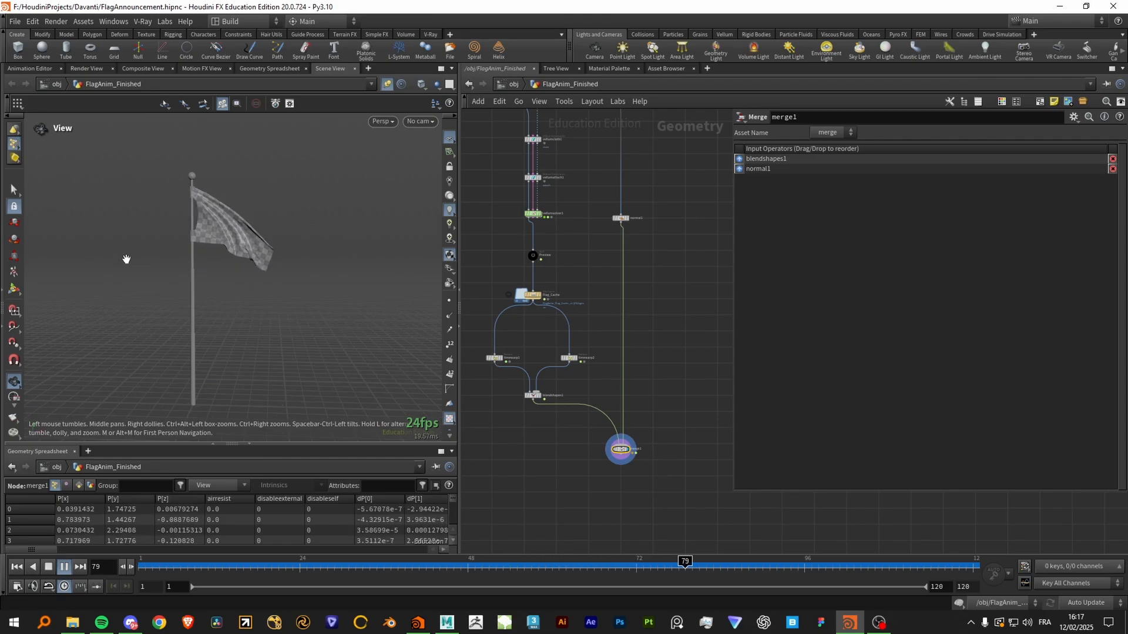
left_click(180, 561)
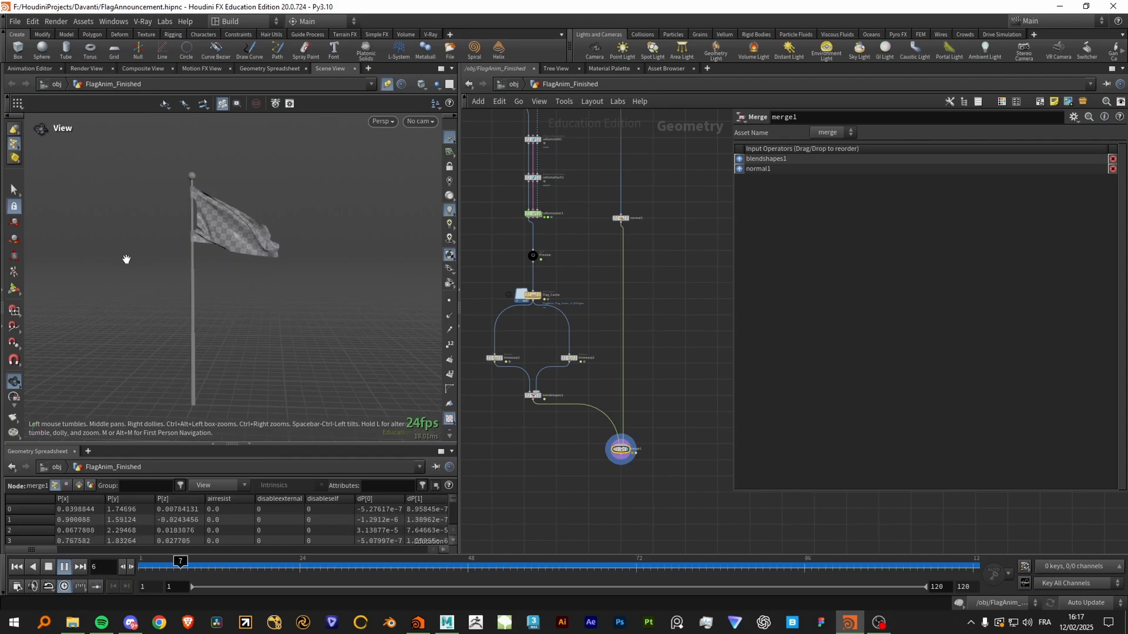